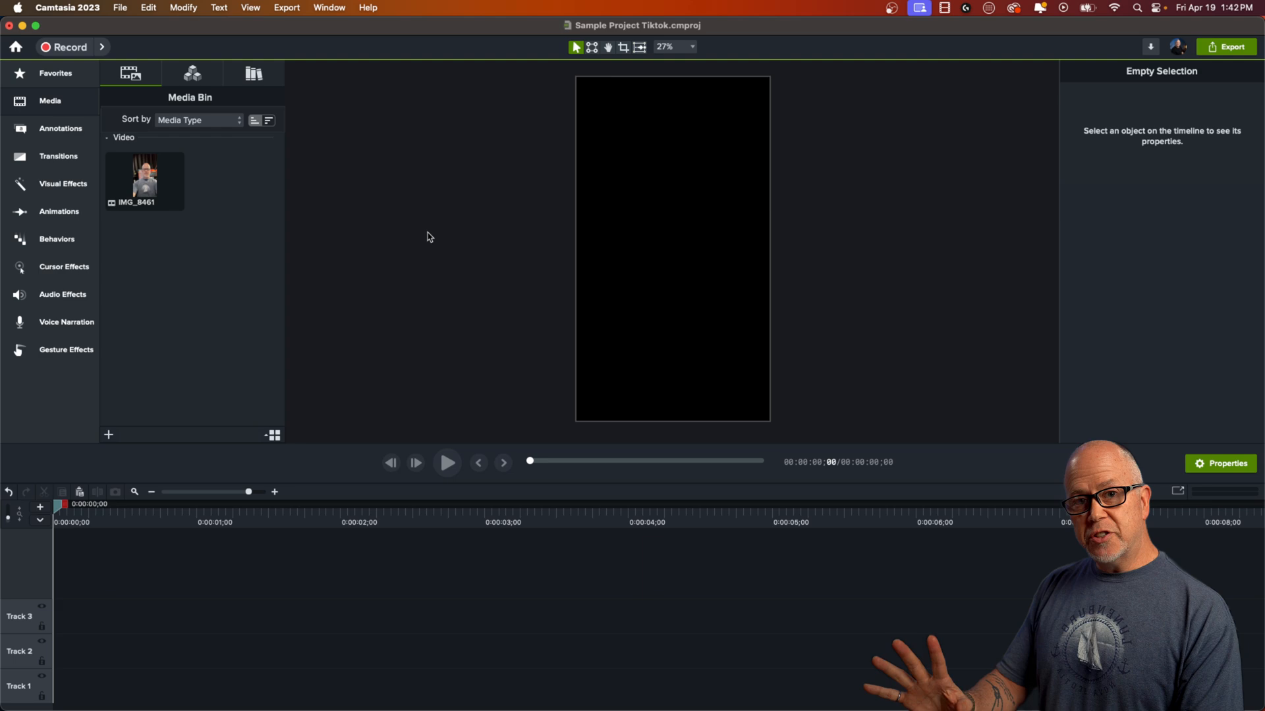
{"action": "mouse_move", "coordinate": [189, 259]}
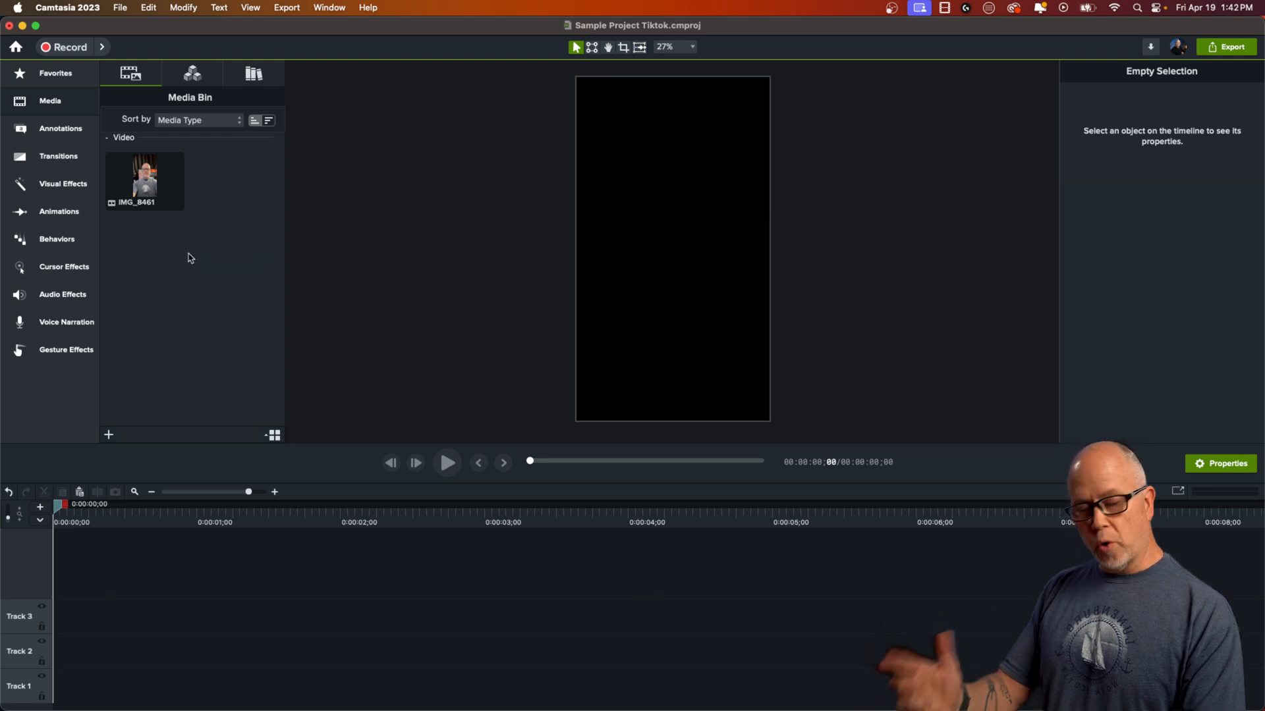
{"action": "mouse_move", "coordinate": [185, 279]}
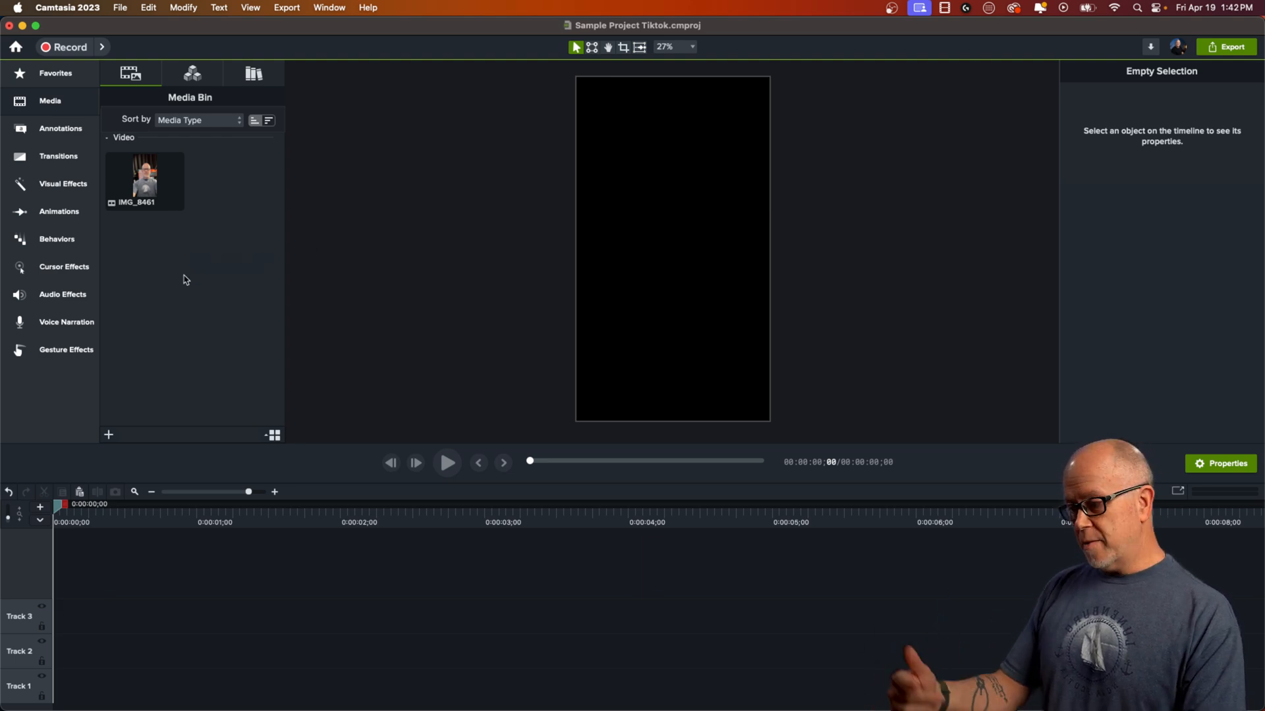
{"action": "mouse_move", "coordinate": [171, 263]}
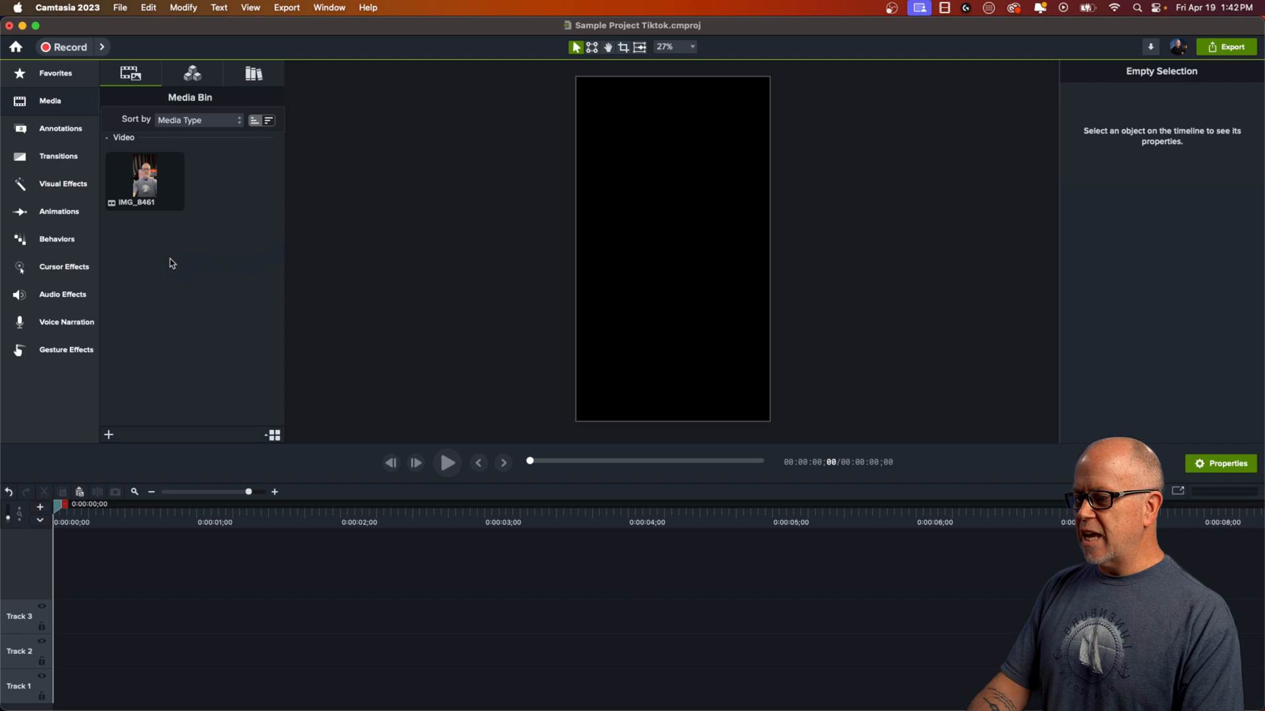
Place the IMG_8461 clip on Track 2 so it fills the vertical canvas.
{"action": "left_click", "coordinate": [144, 181]}
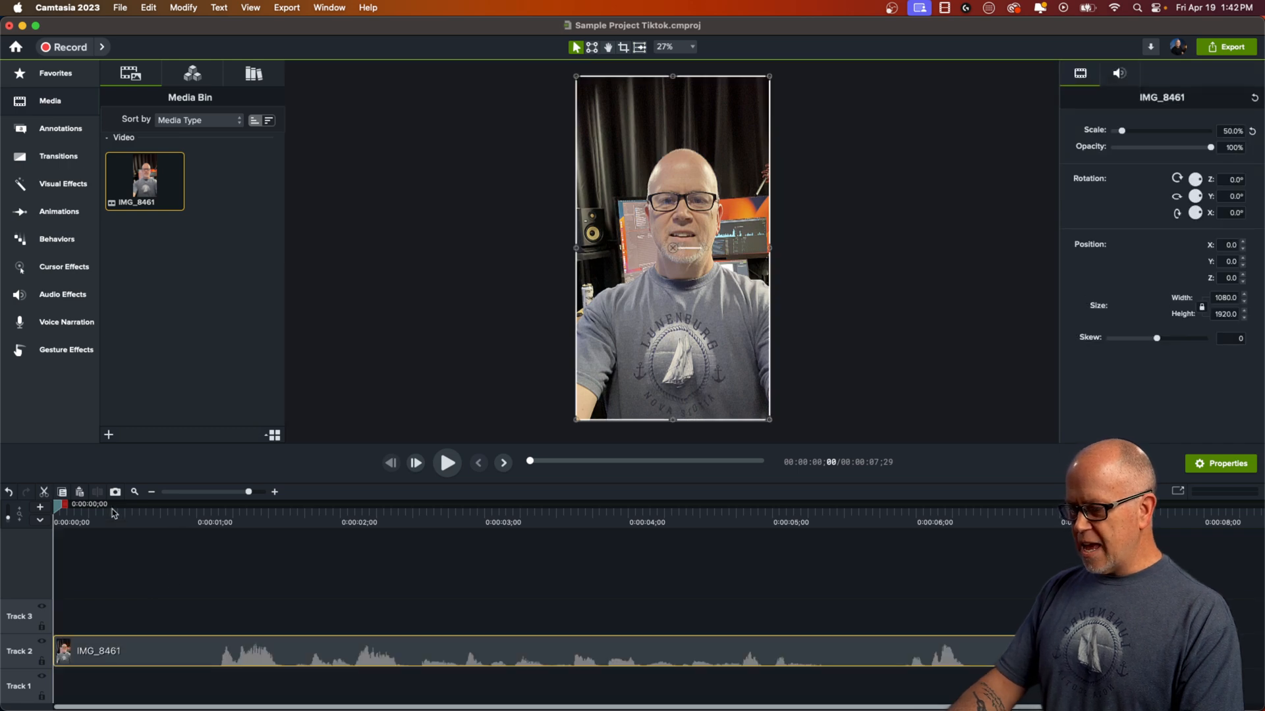
{"action": "mouse_move", "coordinate": [153, 517]}
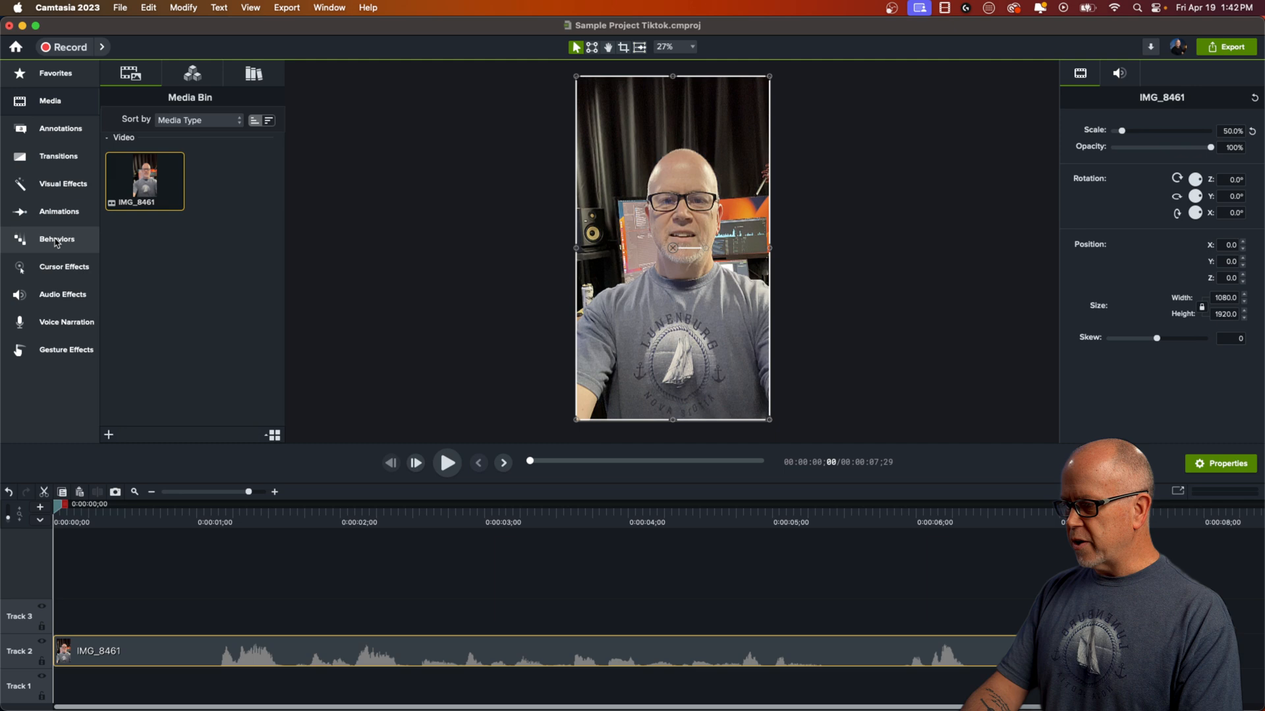
Add a Color Adjustment to the clip with brightness -6, contrast +5 and saturation +24.
{"action": "left_click", "coordinate": [63, 184]}
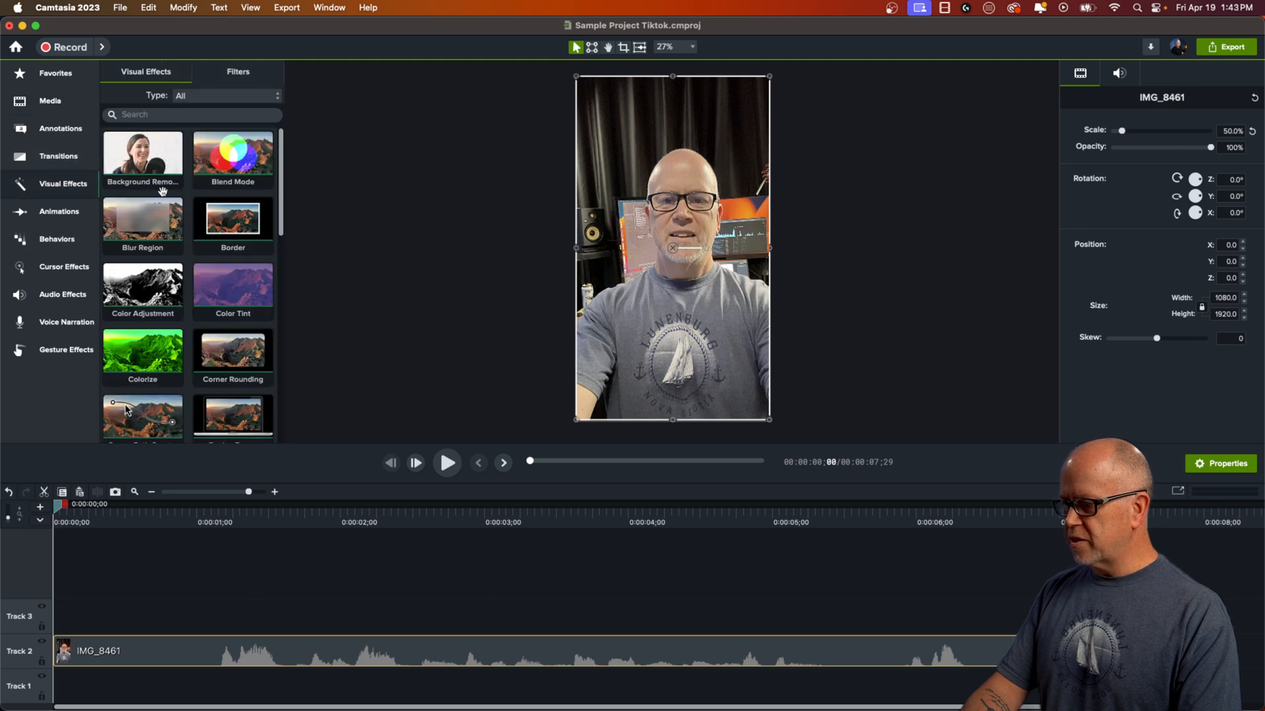
{"action": "double_click", "coordinate": [143, 290]}
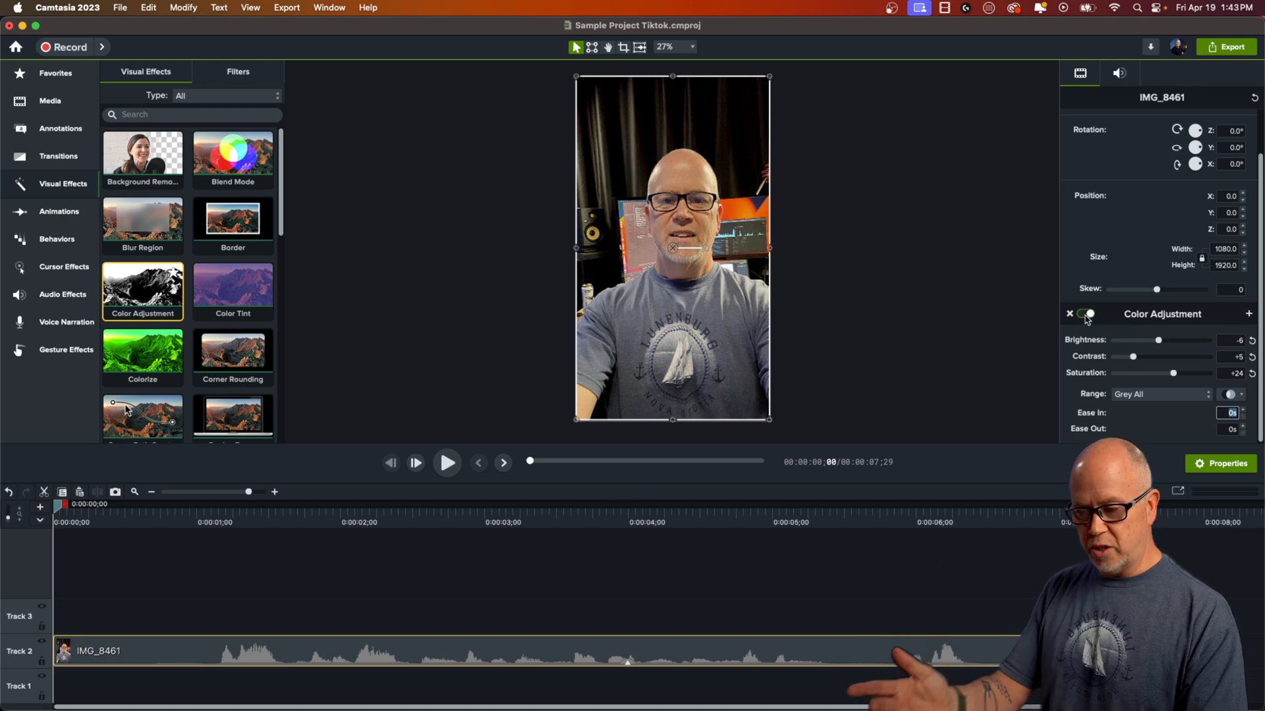
{"action": "mouse_move", "coordinate": [1087, 314]}
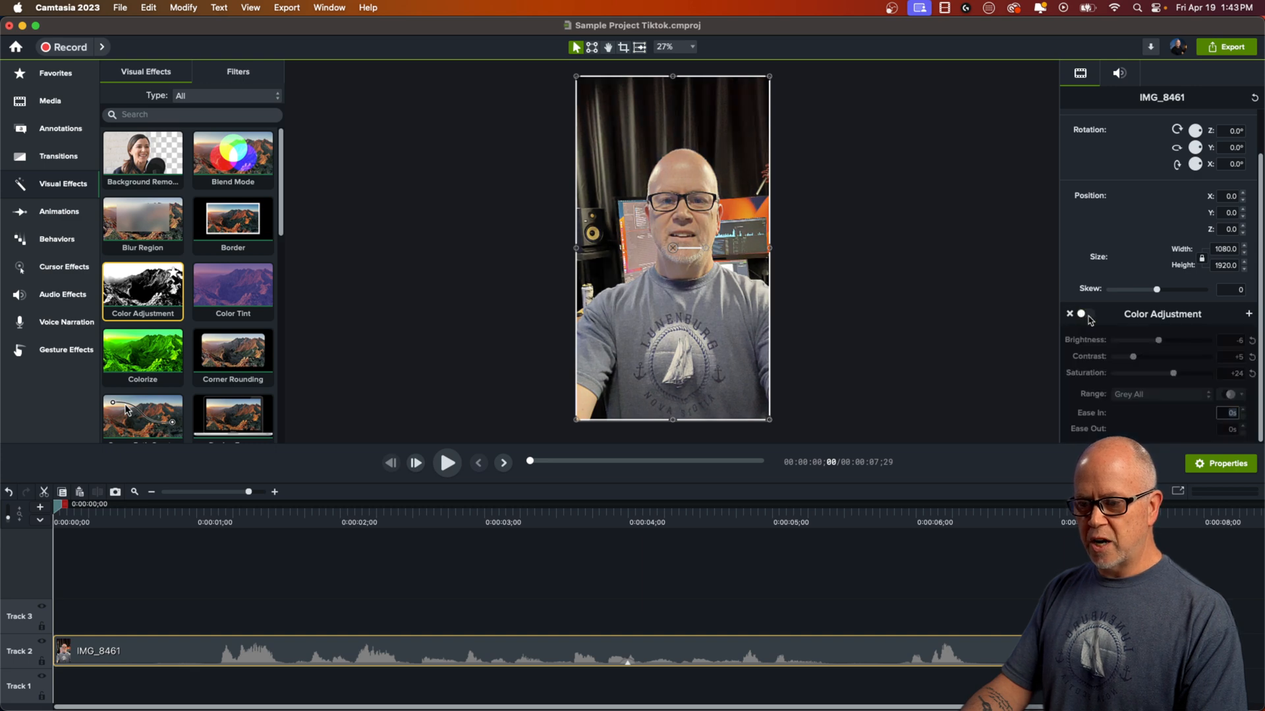
{"action": "left_click", "coordinate": [1083, 314]}
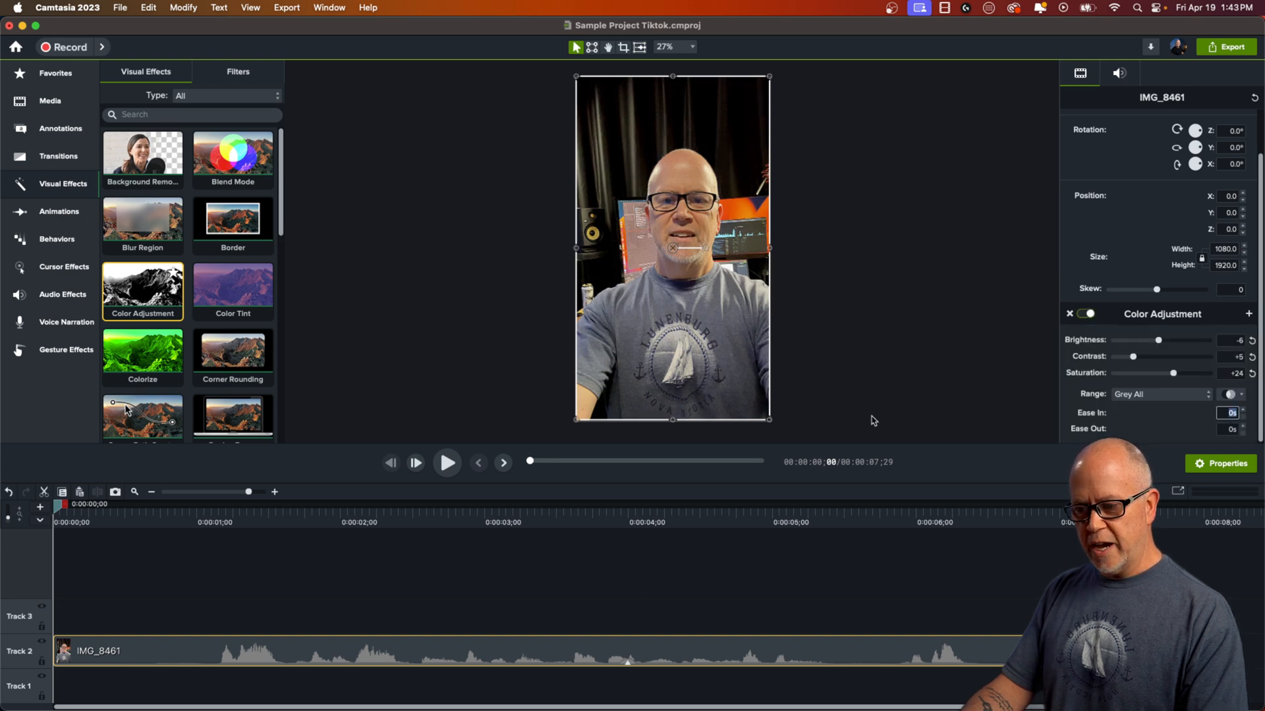
{"action": "left_click", "coordinate": [269, 568]}
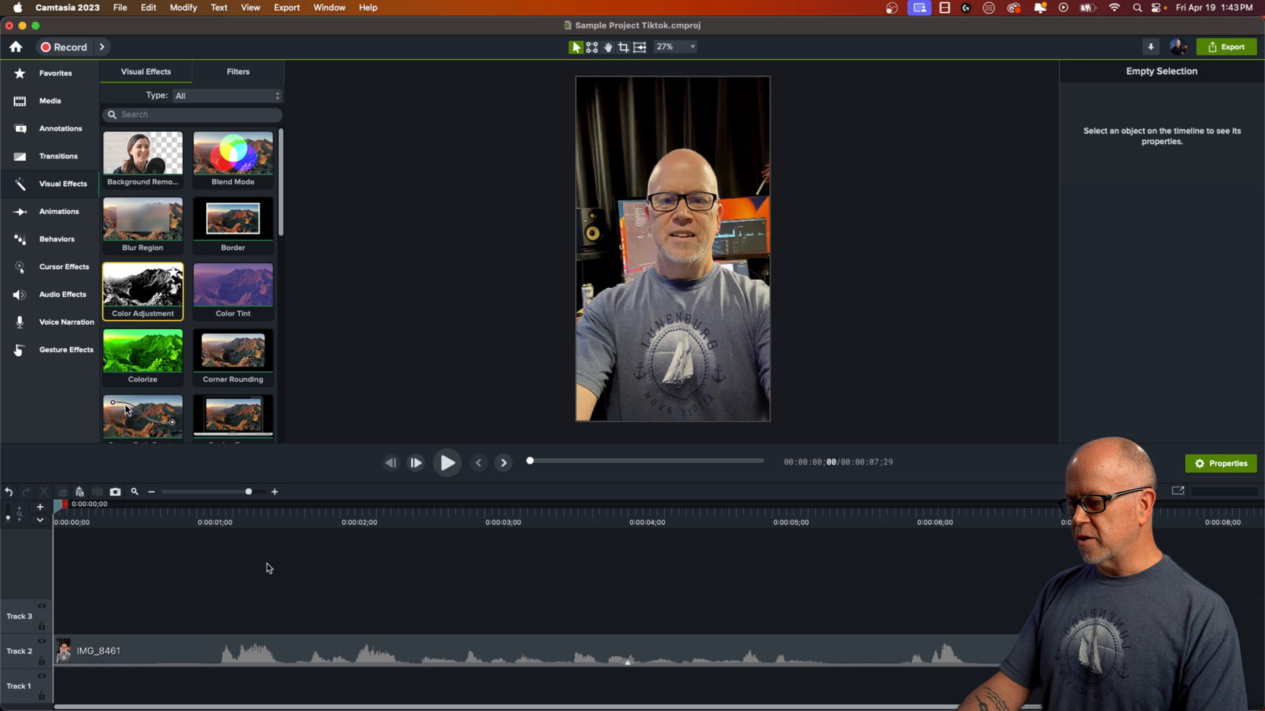
{"action": "mouse_move", "coordinate": [118, 510]}
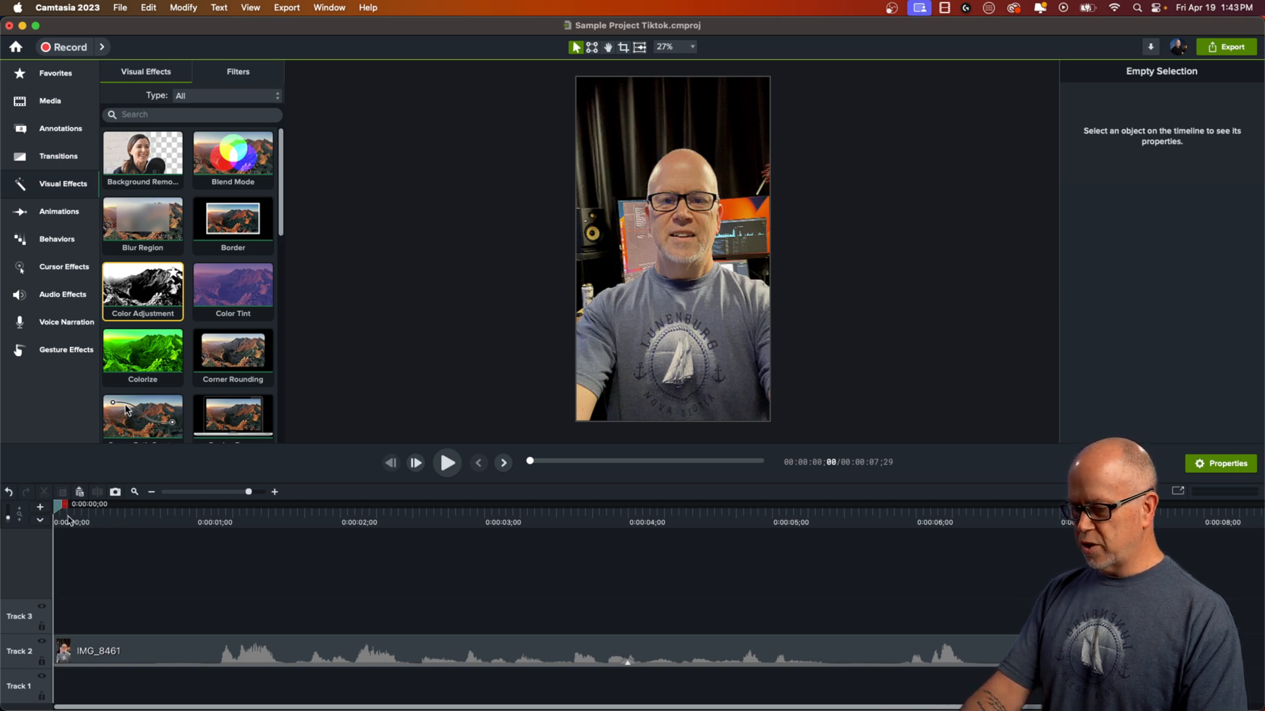
Preview the clip, trim its end to about five seconds and park the playhead near 1 second.
{"action": "left_click", "coordinate": [446, 463]}
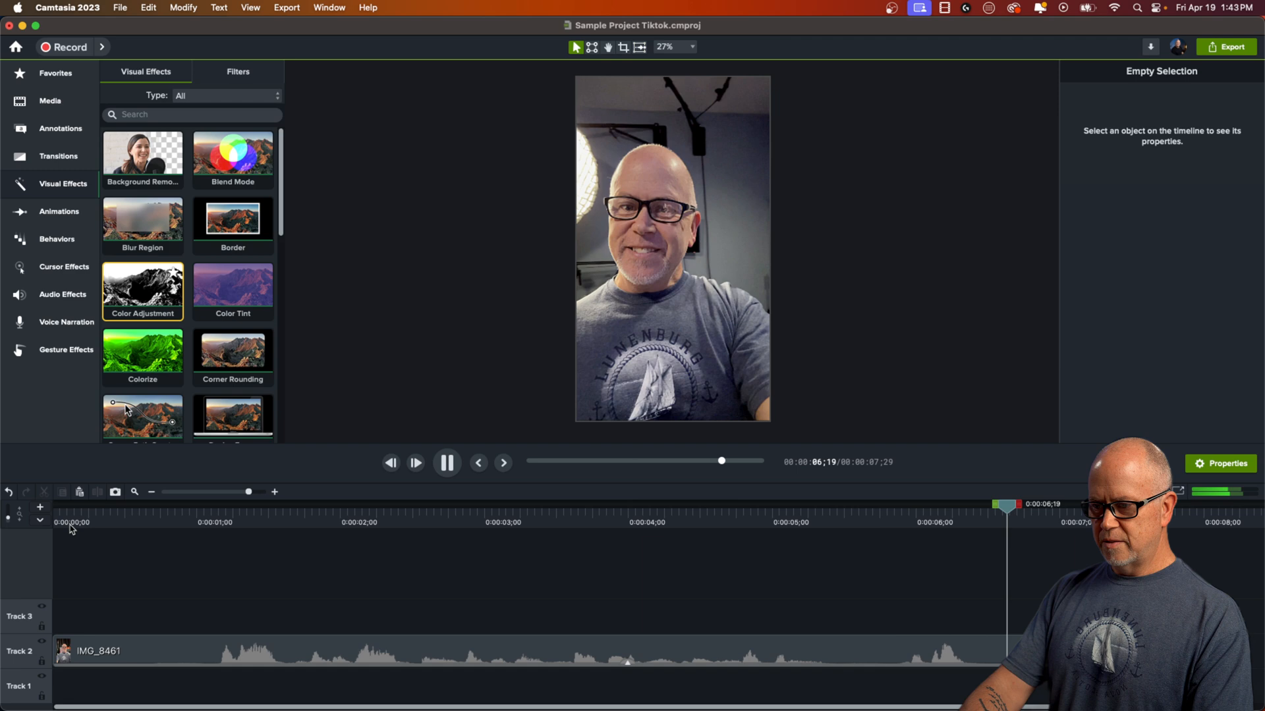
{"action": "left_click", "coordinate": [447, 463]}
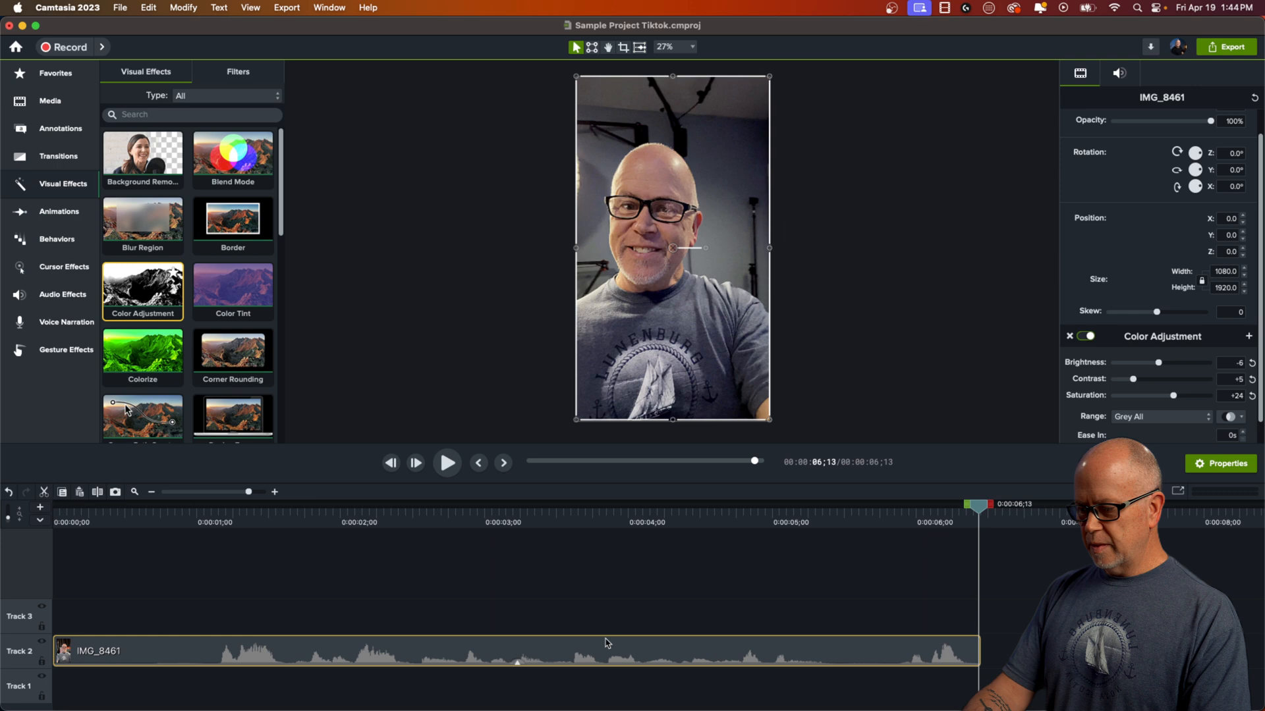
{"action": "left_click", "coordinate": [100, 654]}
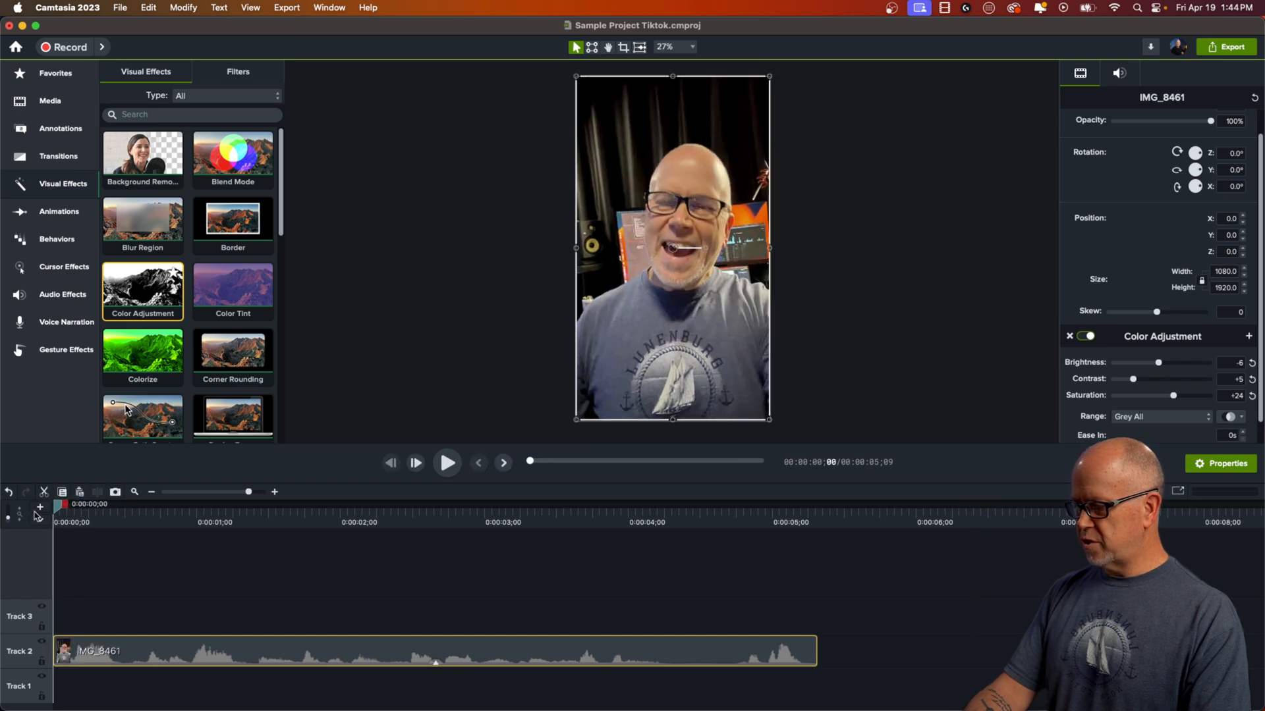
{"action": "left_click", "coordinate": [447, 462]}
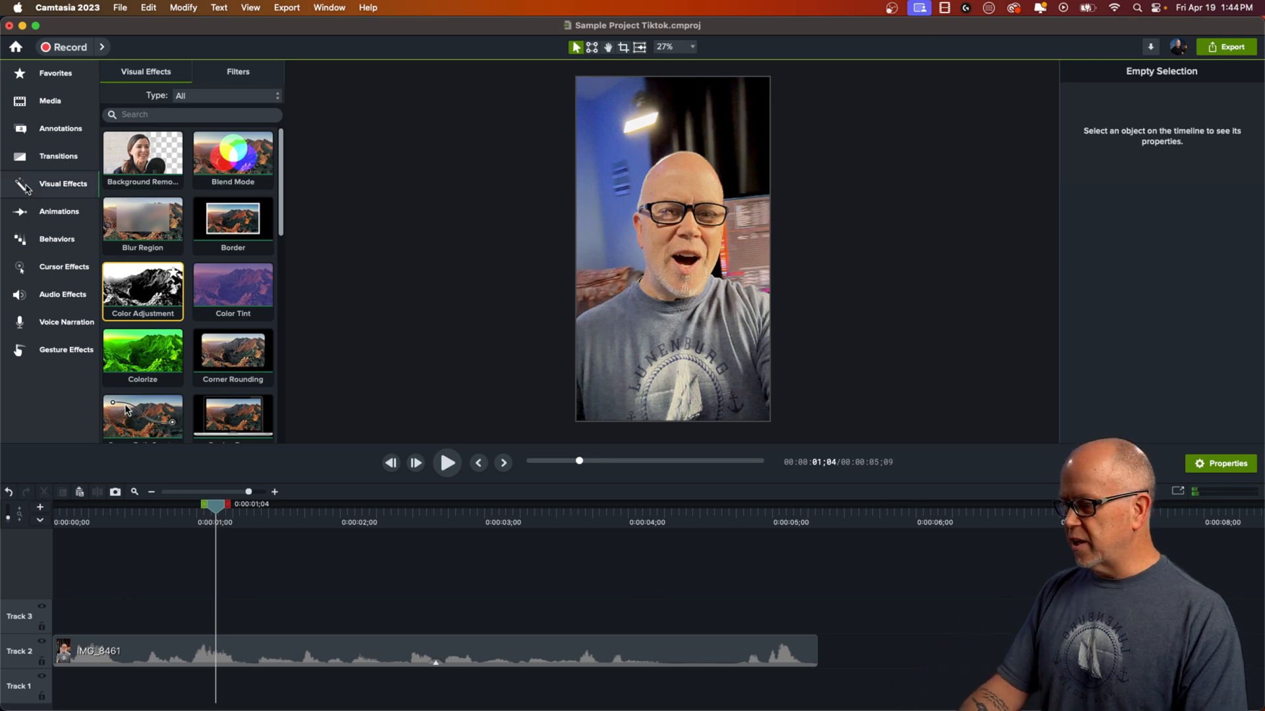
Add the plain ABC text callout from Annotations onto Track 3 above the clip.
{"action": "left_click", "coordinate": [59, 128]}
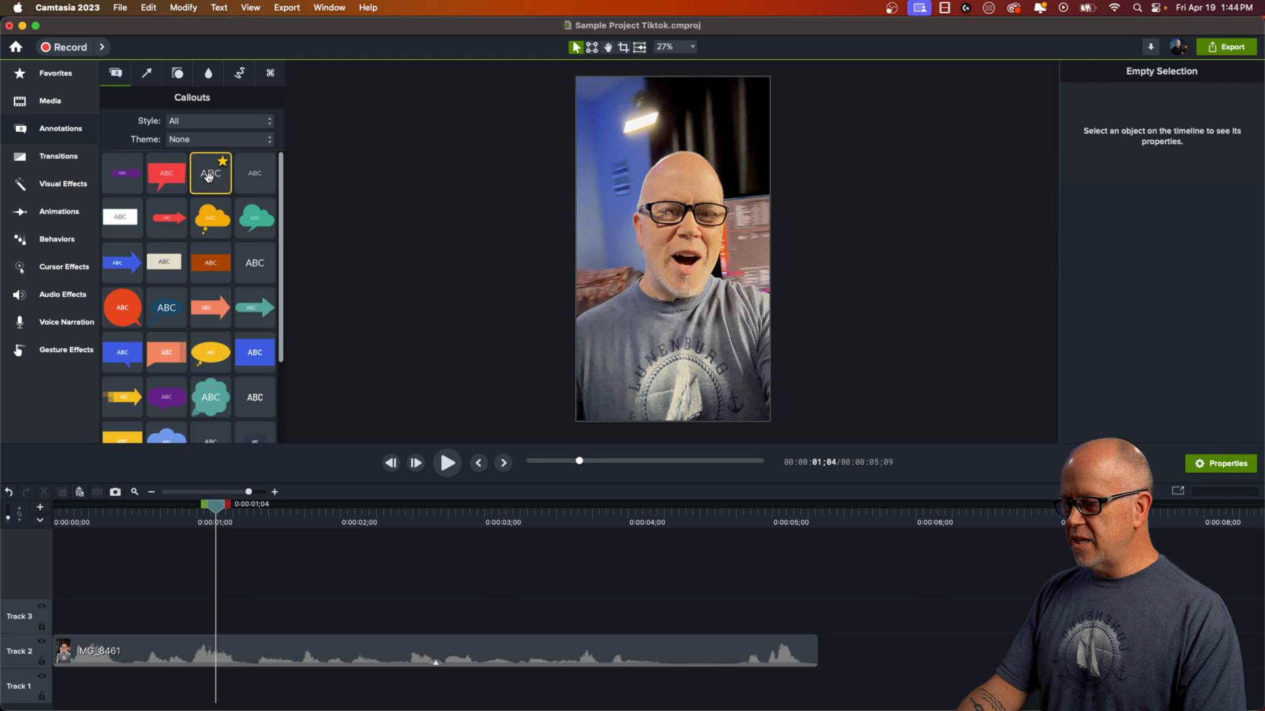
{"action": "double_click", "coordinate": [210, 172]}
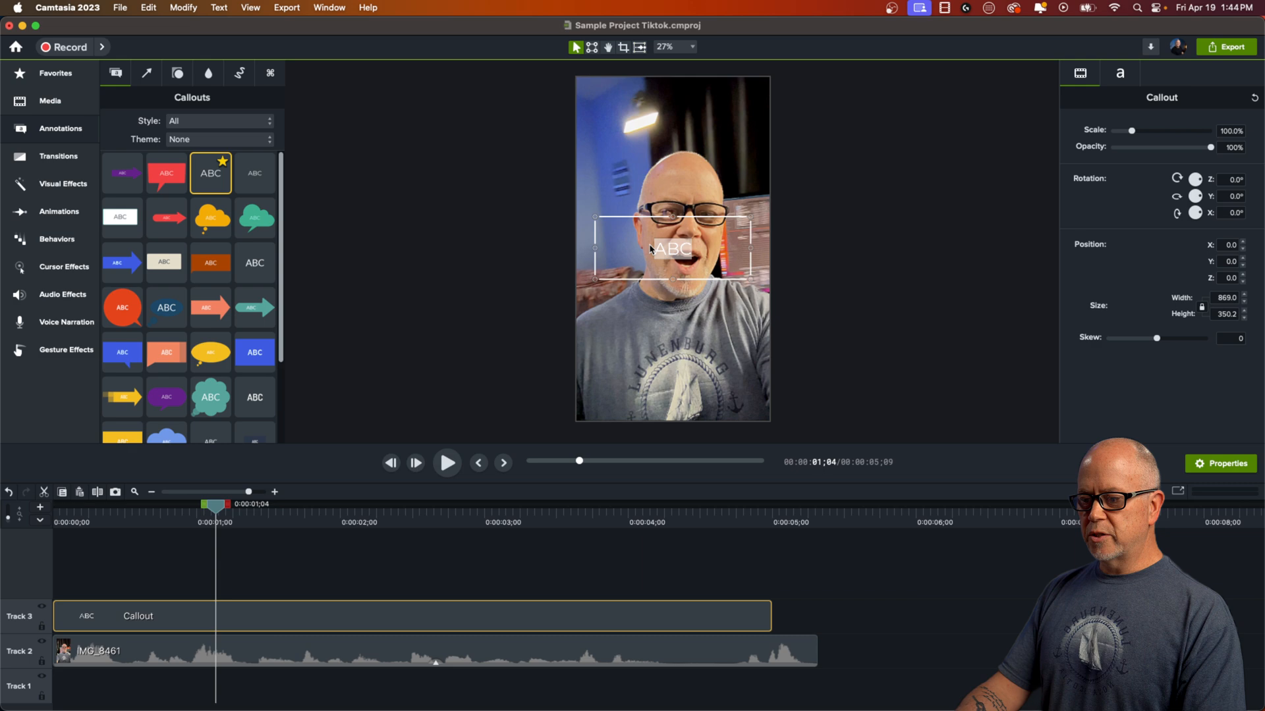
Style the callout text with a heavier font, size 157 and red colour.
{"action": "left_click", "coordinate": [1120, 73]}
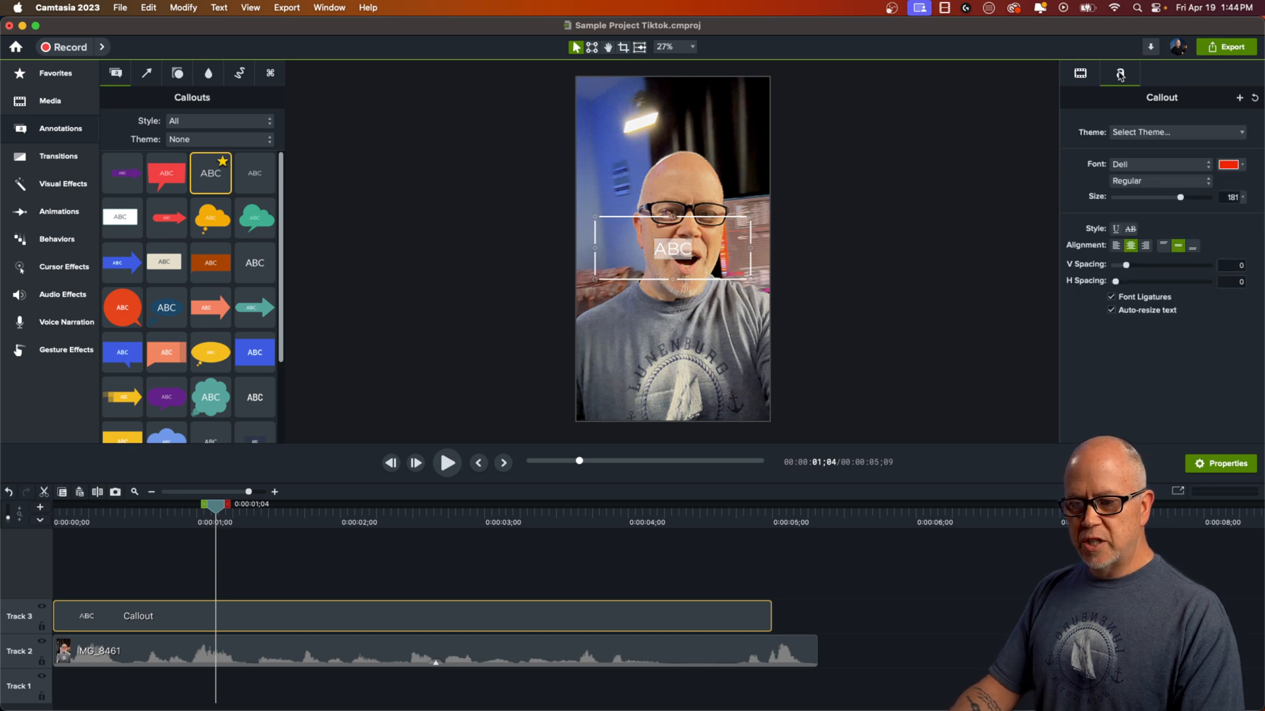
{"action": "left_click", "coordinate": [1159, 165]}
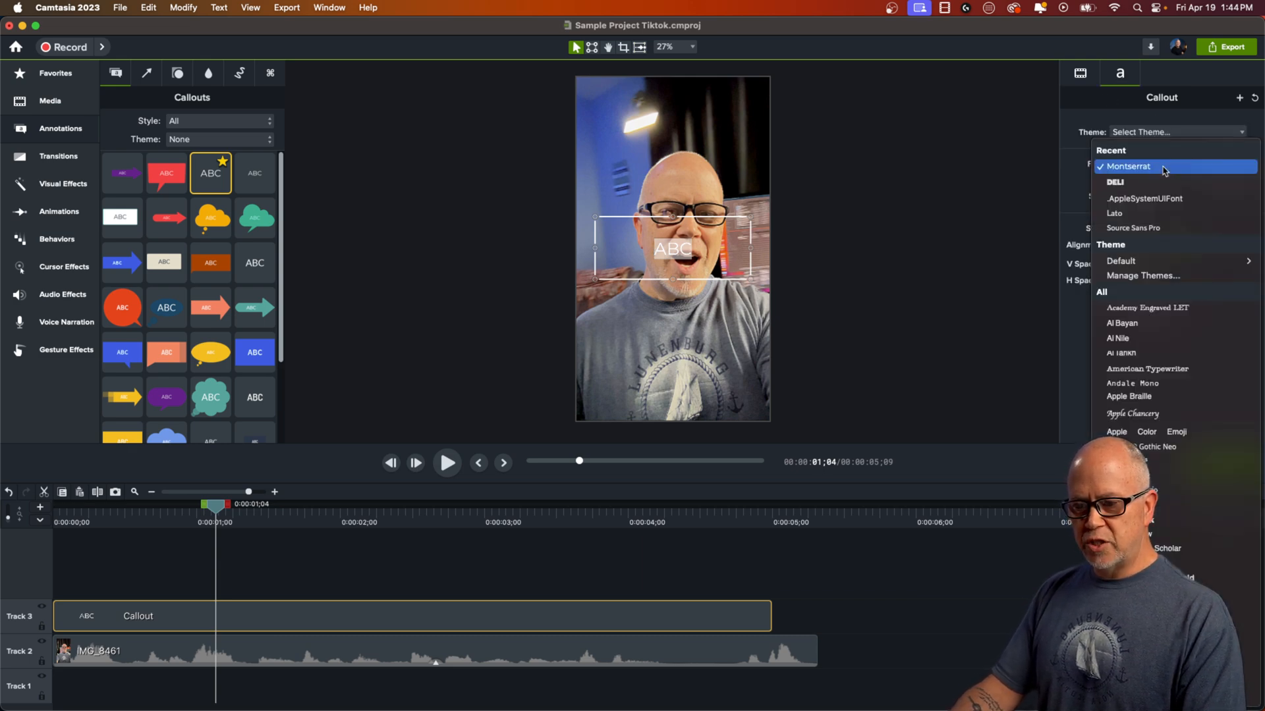
{"action": "mouse_move", "coordinate": [1121, 181]}
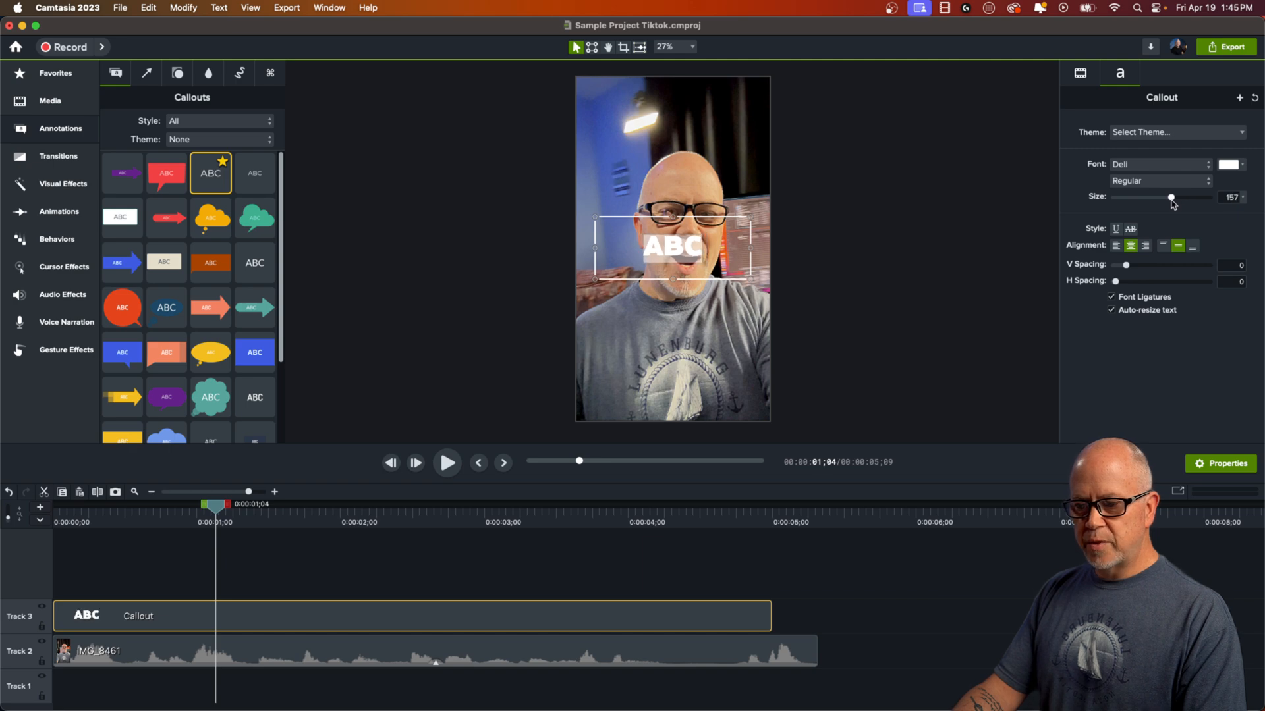
{"action": "mouse_move", "coordinate": [534, 338]}
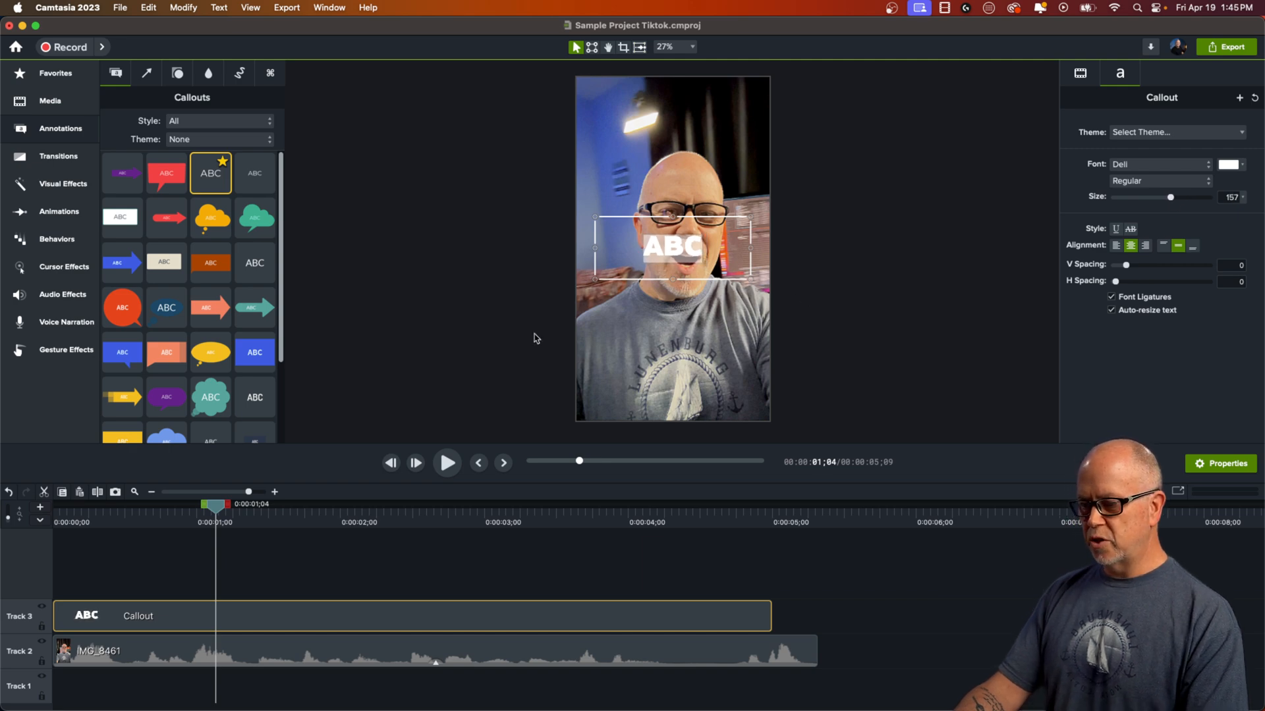
{"action": "left_click", "coordinate": [1224, 164]}
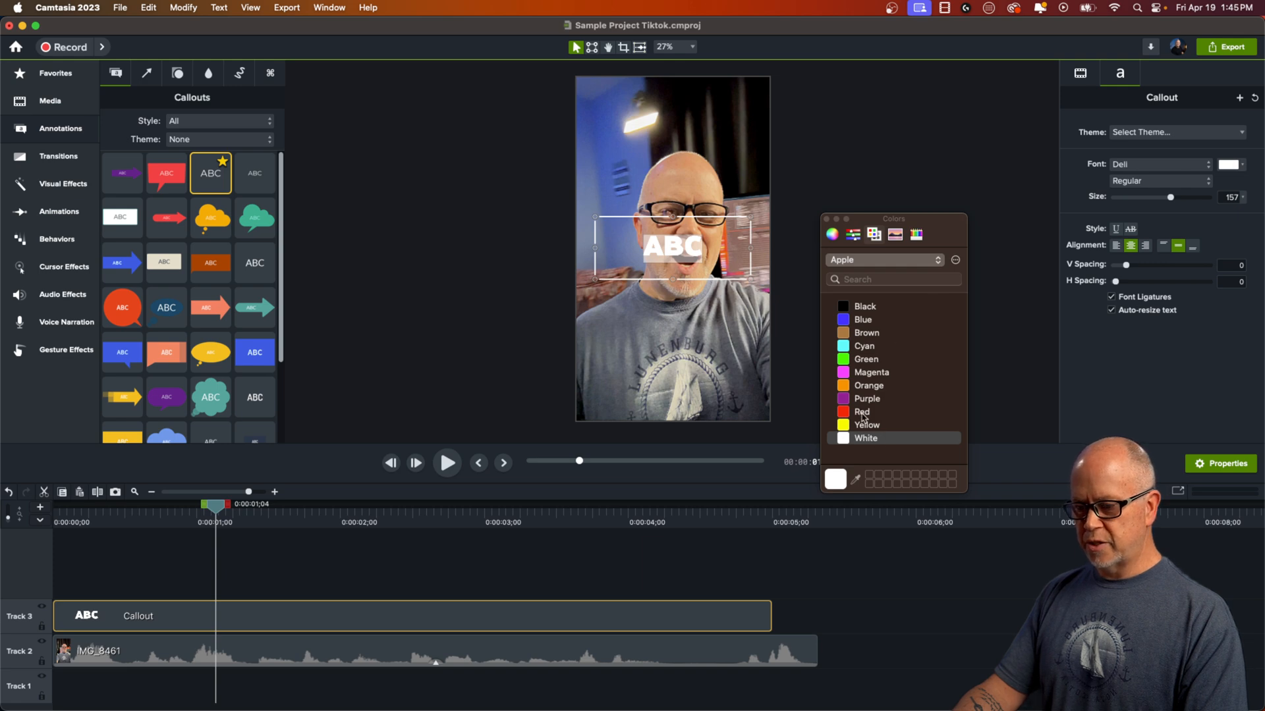
{"action": "left_click", "coordinate": [862, 411]}
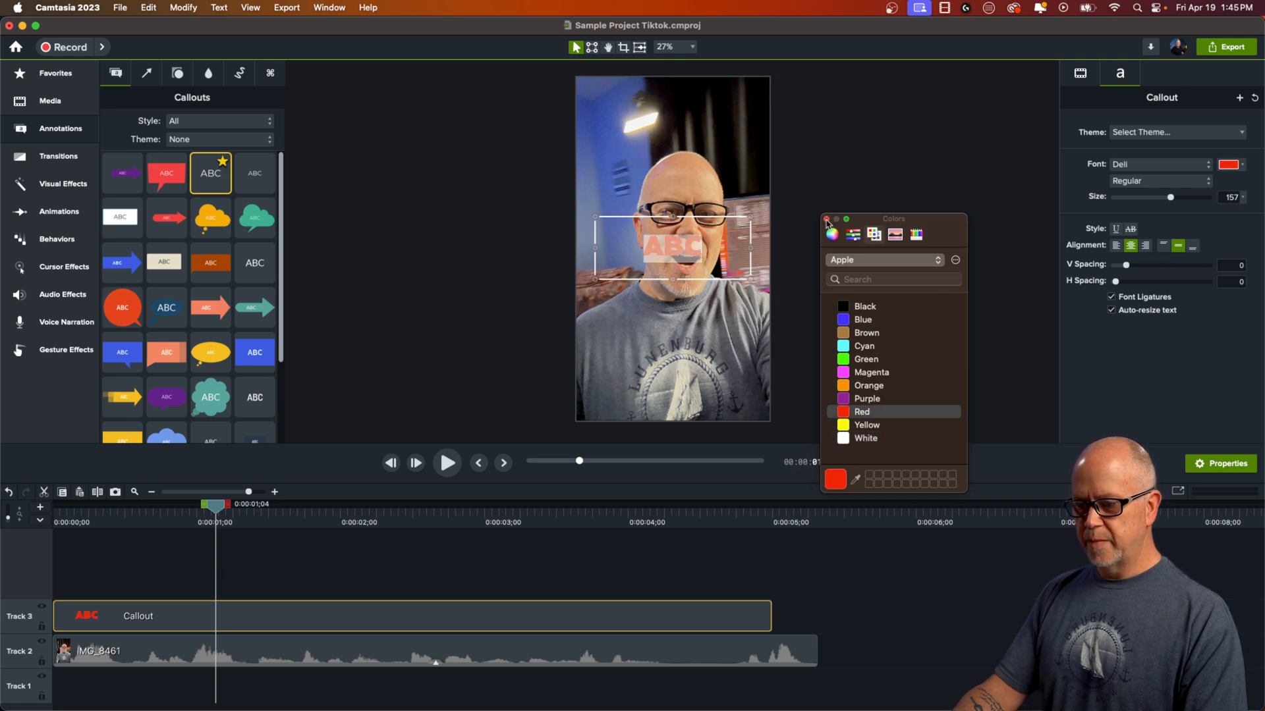
{"action": "left_click", "coordinate": [827, 227]}
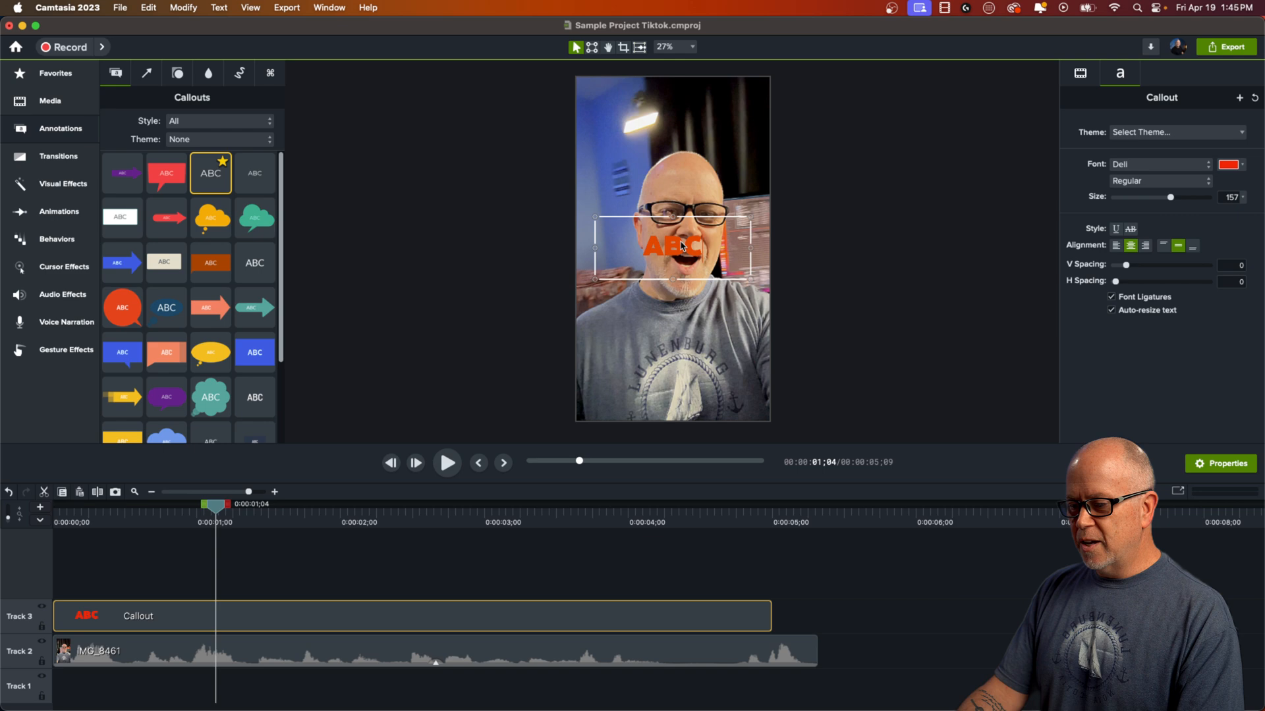
{"action": "mouse_move", "coordinate": [546, 271]}
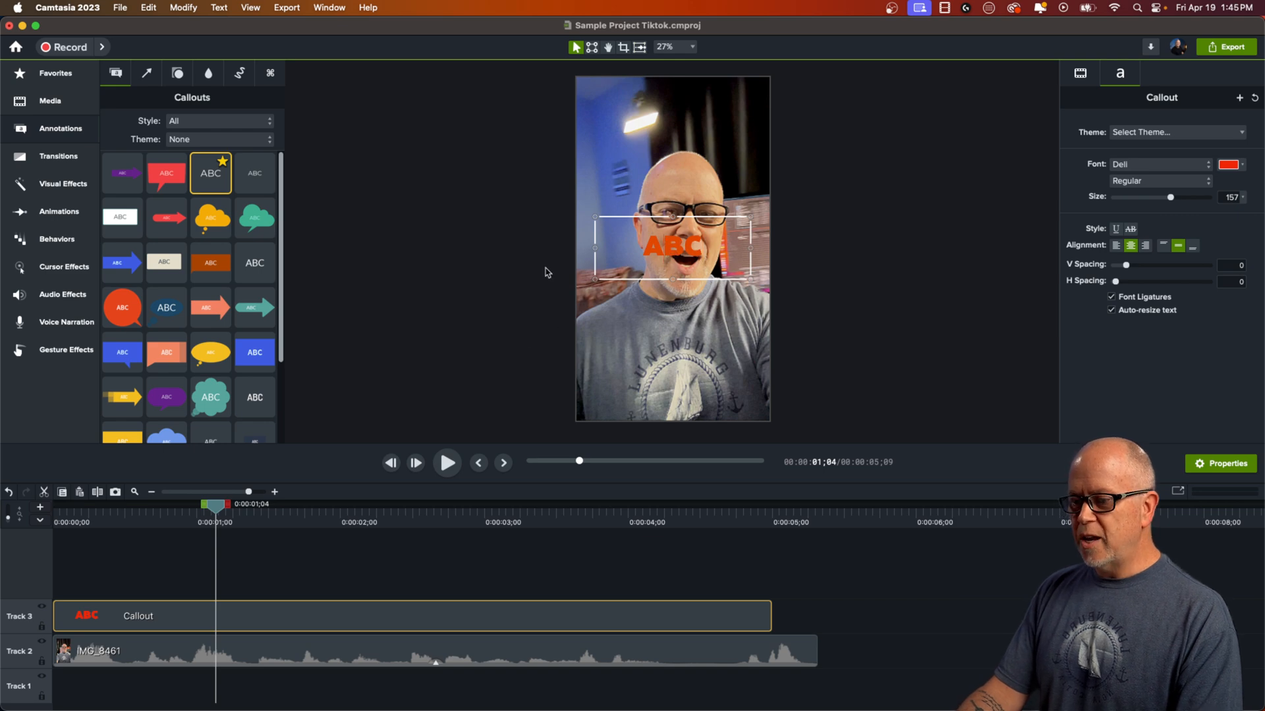
{"action": "mouse_move", "coordinate": [1139, 117]}
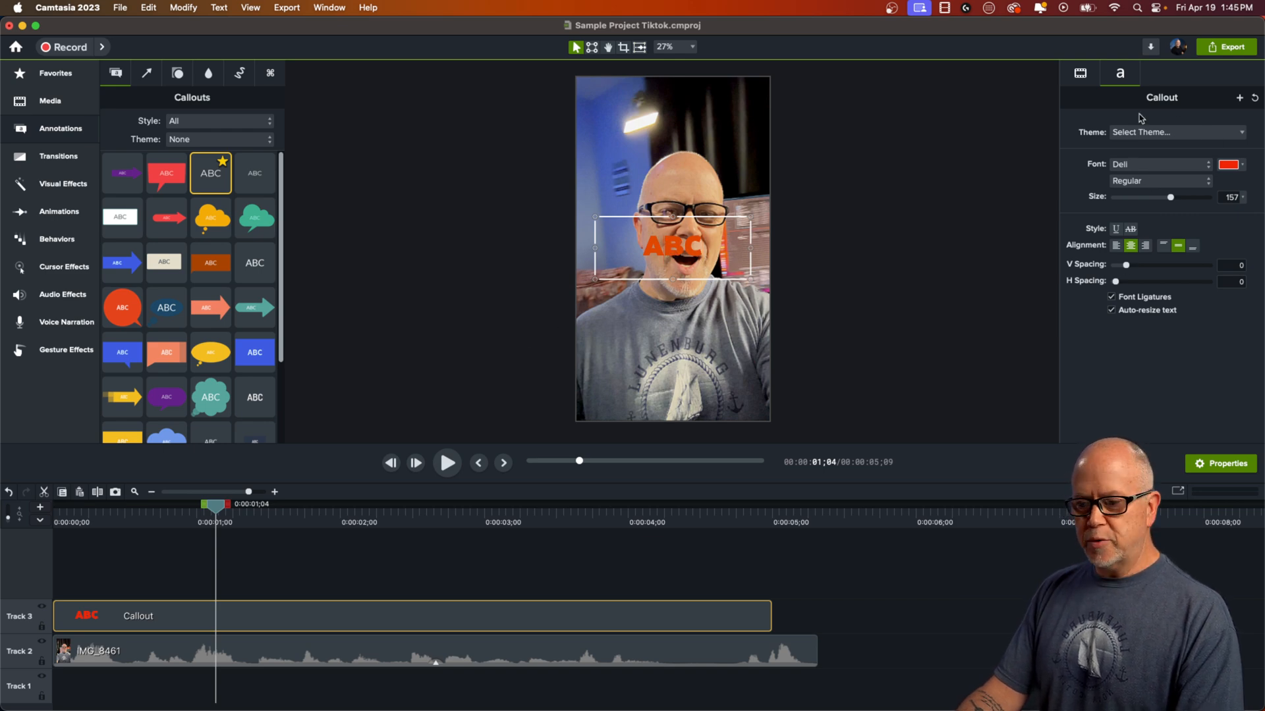
{"action": "mouse_move", "coordinate": [516, 299]}
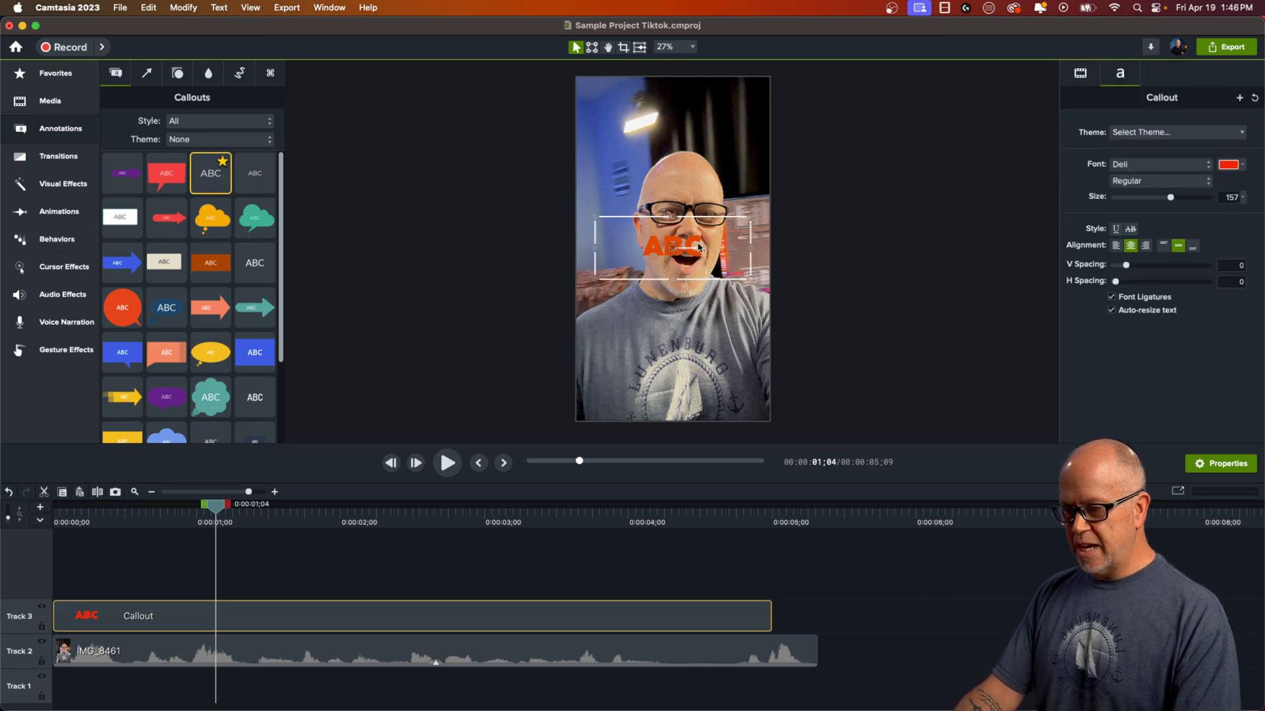
Add a Drop Shadow to the callout with white colour, blur 0 and 100% opacity.
{"action": "left_click", "coordinate": [64, 184]}
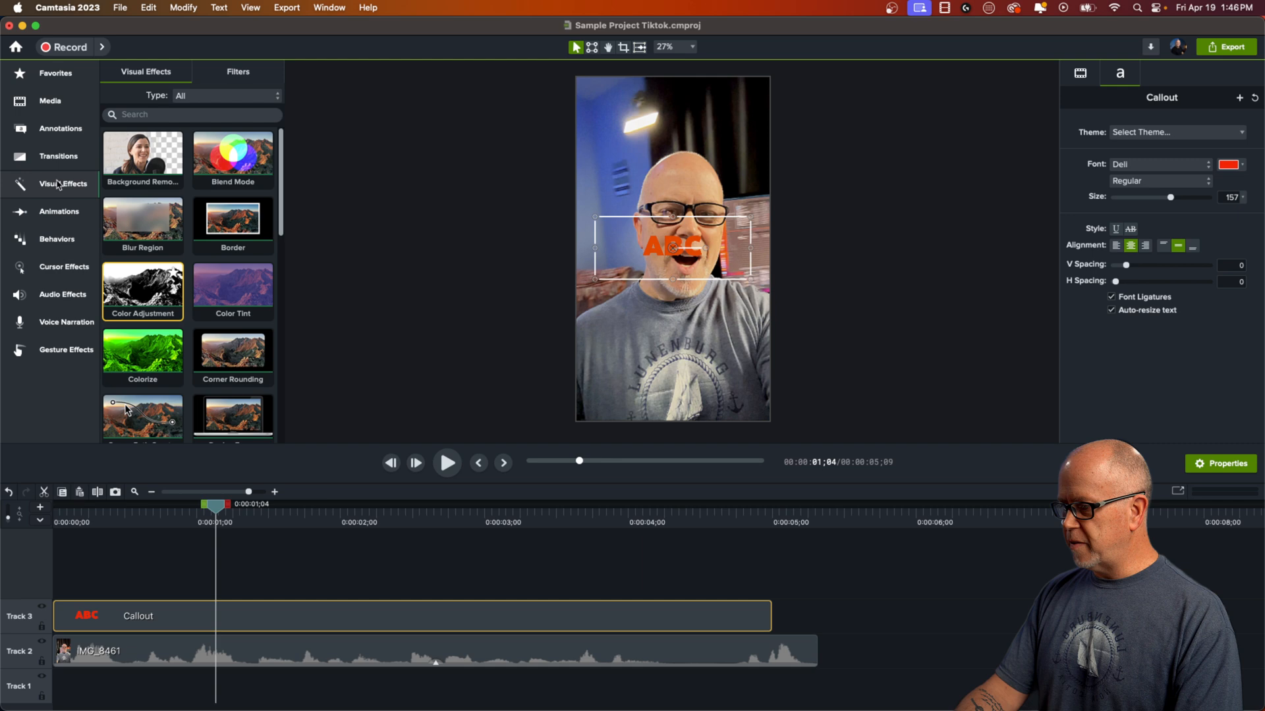
{"action": "scroll", "scroll_direction": "down", "scroll_amount": 3}
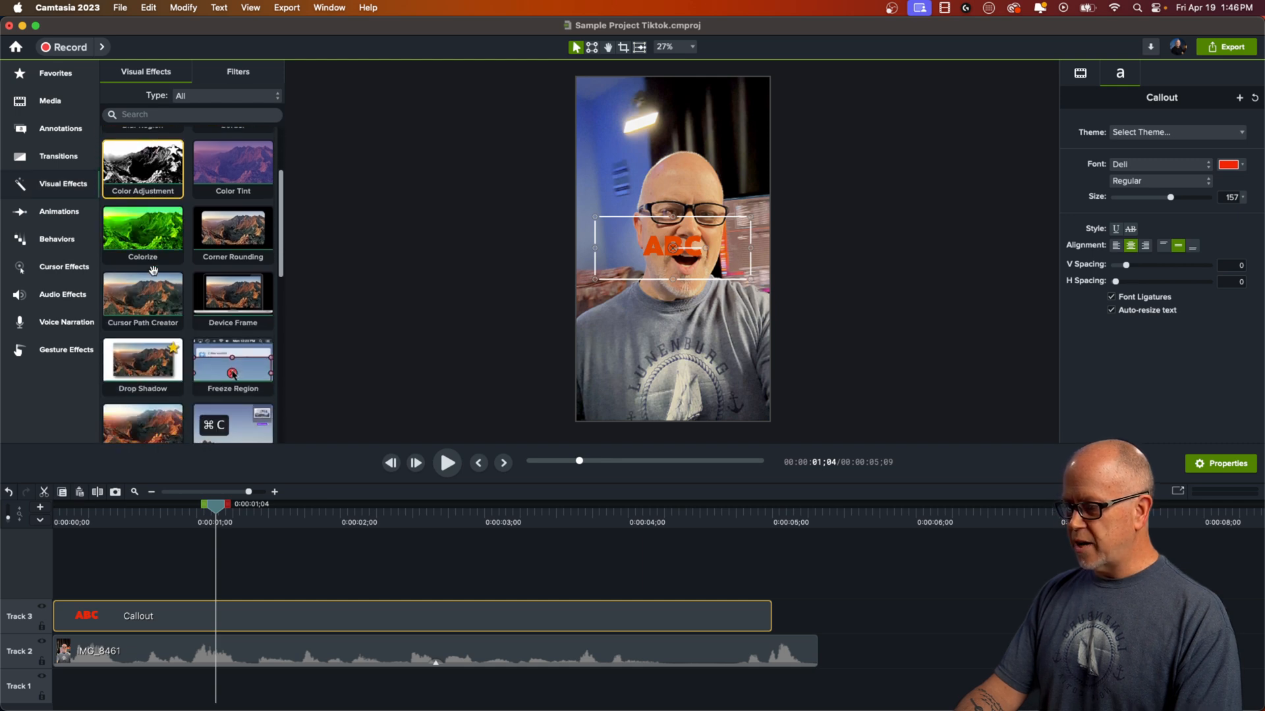
{"action": "scroll", "scroll_direction": "down", "scroll_amount": 3}
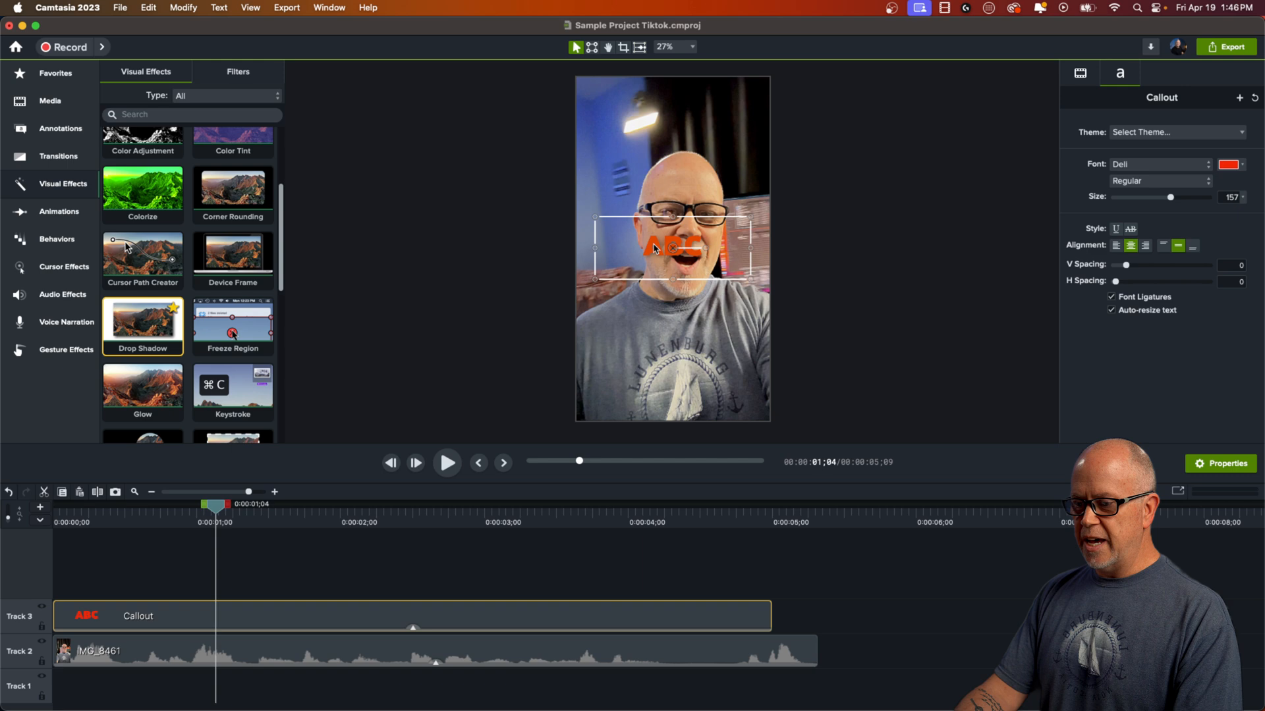
{"action": "double_click", "coordinate": [142, 317]}
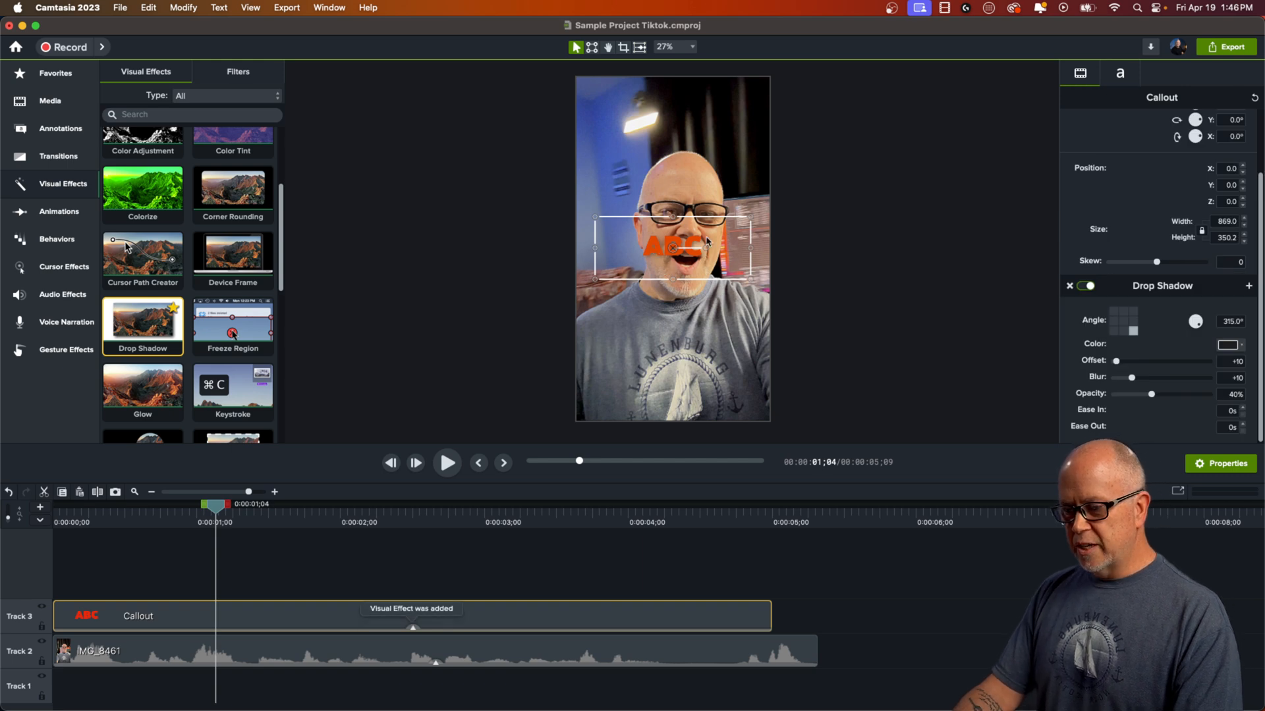
{"action": "left_click", "coordinate": [664, 47]}
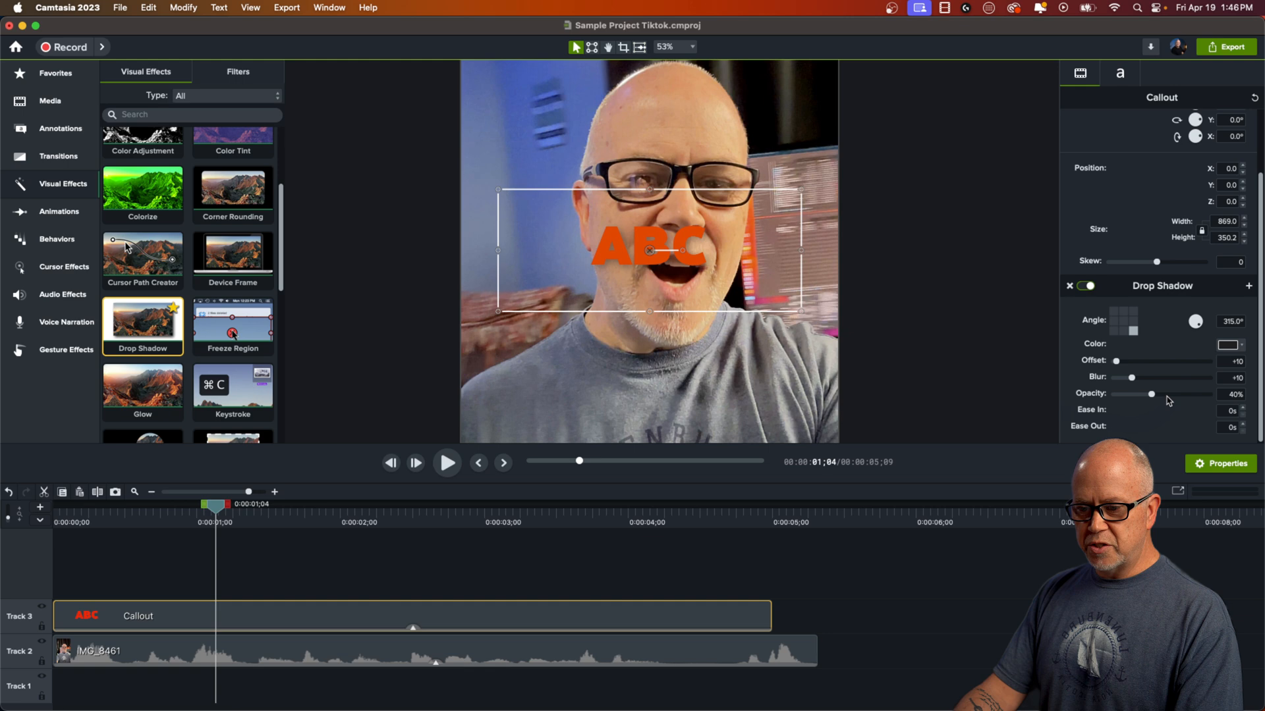
{"action": "left_click", "coordinate": [1227, 343]}
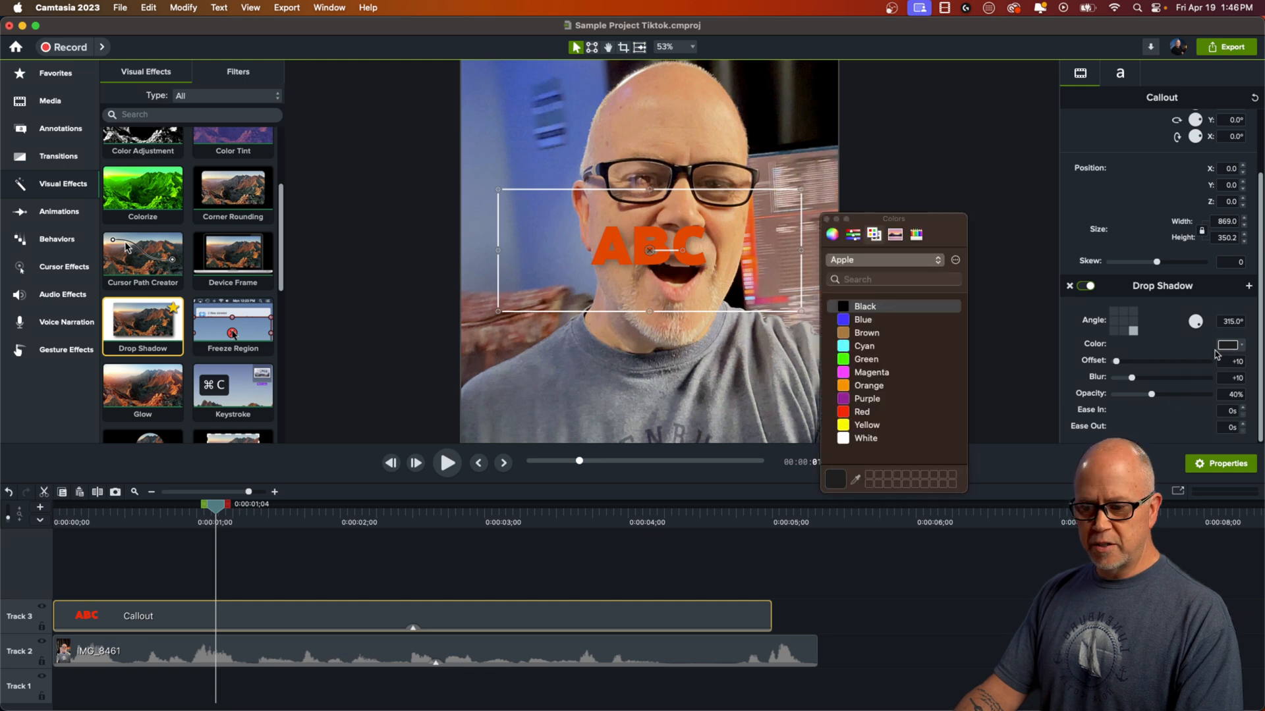
{"action": "left_click", "coordinate": [866, 437]}
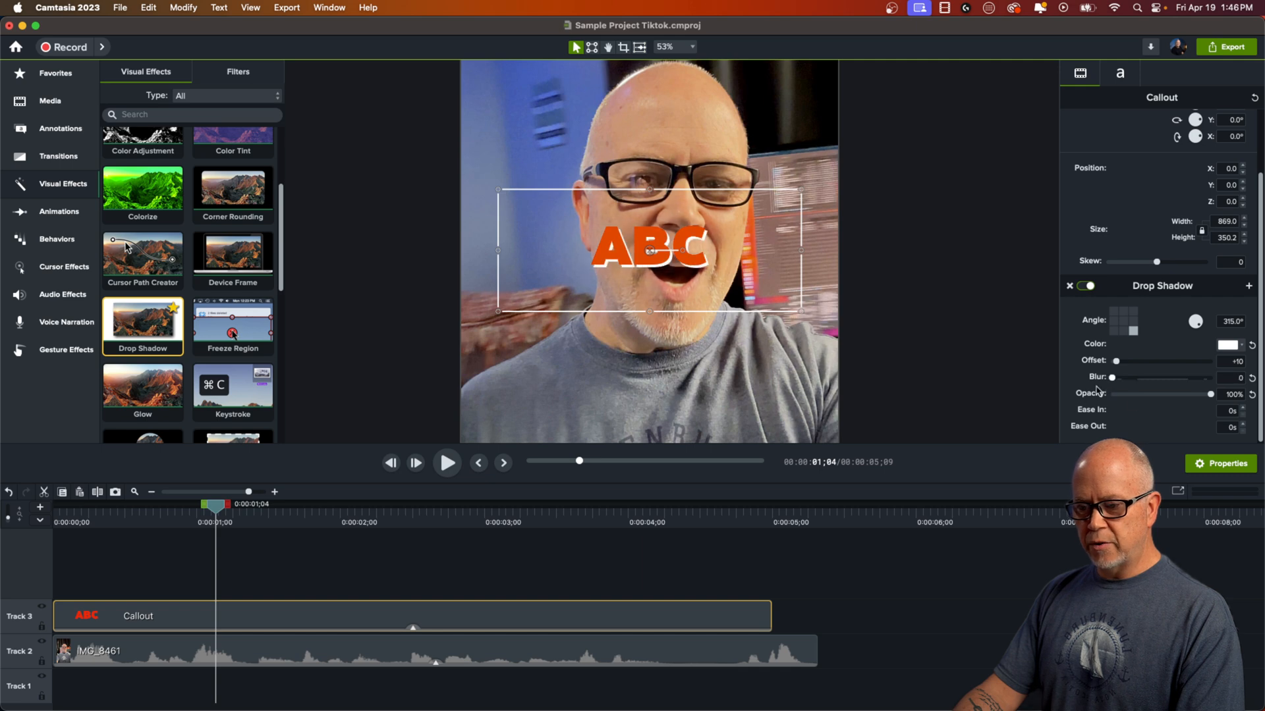
{"action": "mouse_move", "coordinate": [1116, 362]}
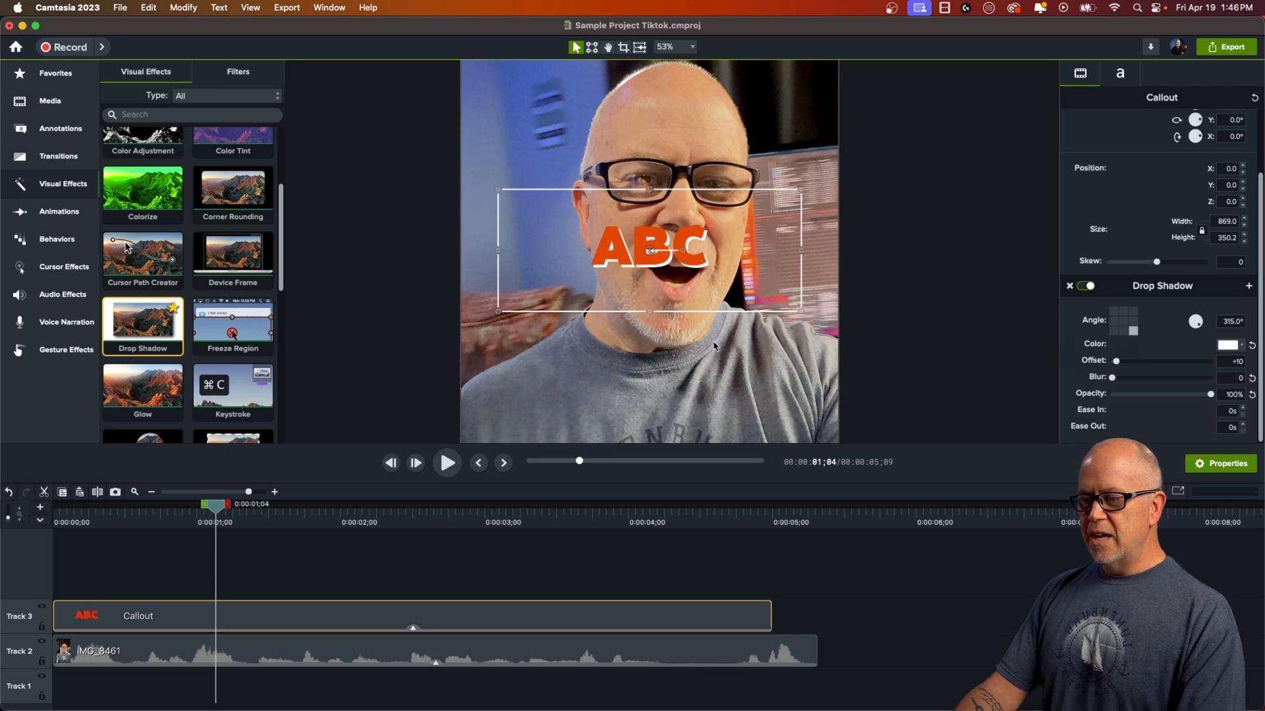
{"action": "mouse_move", "coordinate": [680, 289]}
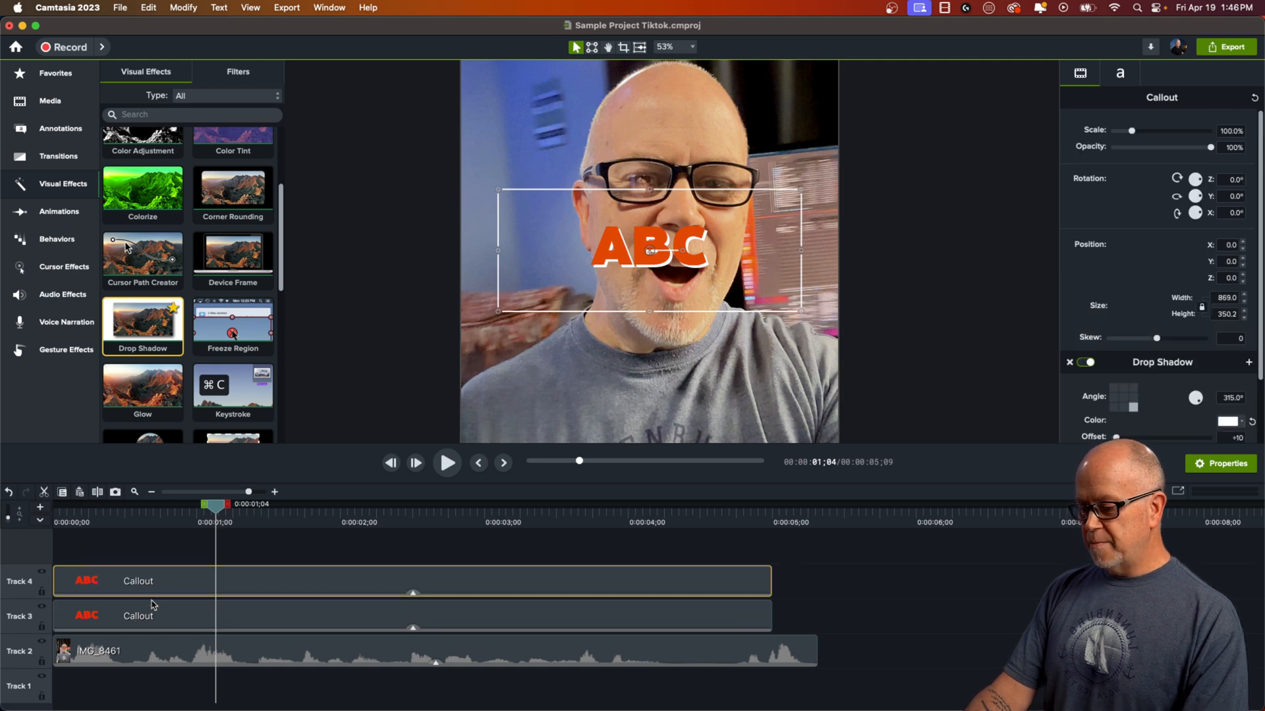
{"action": "mouse_move", "coordinate": [152, 605]}
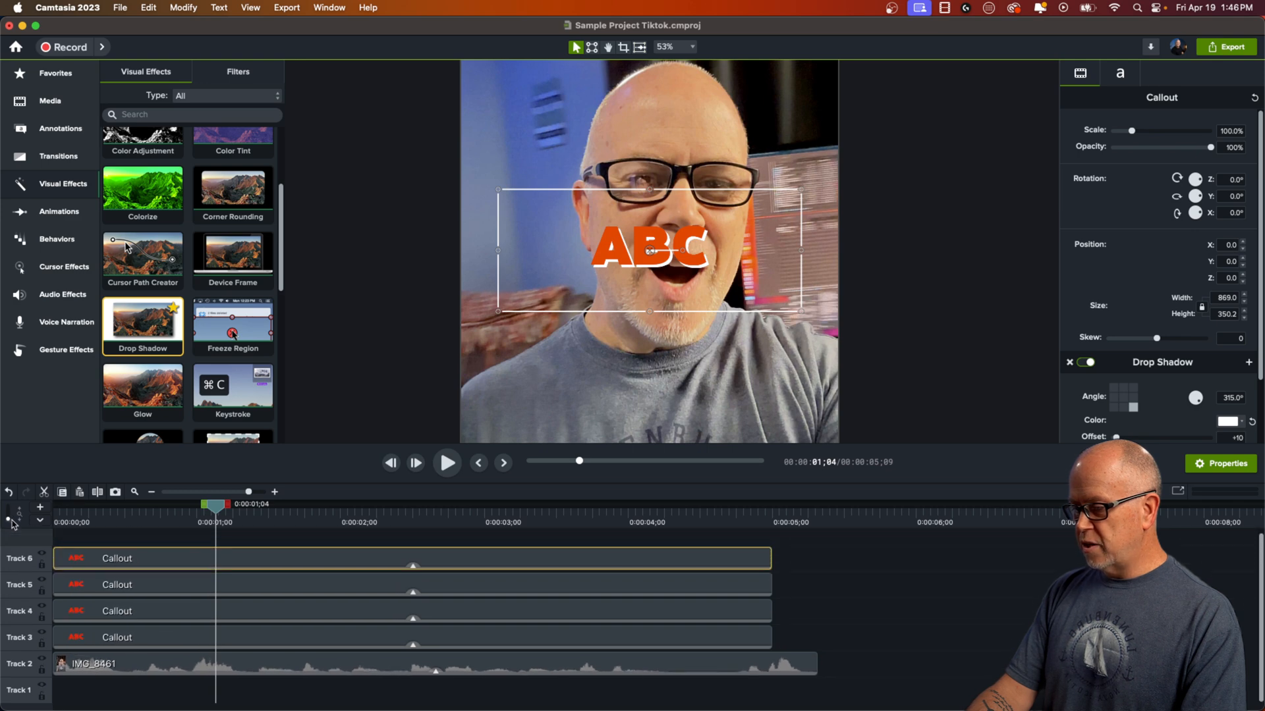
Vary the Drop Shadow angle on each stacked callout copy to form a white outline.
{"action": "left_click", "coordinate": [161, 610]}
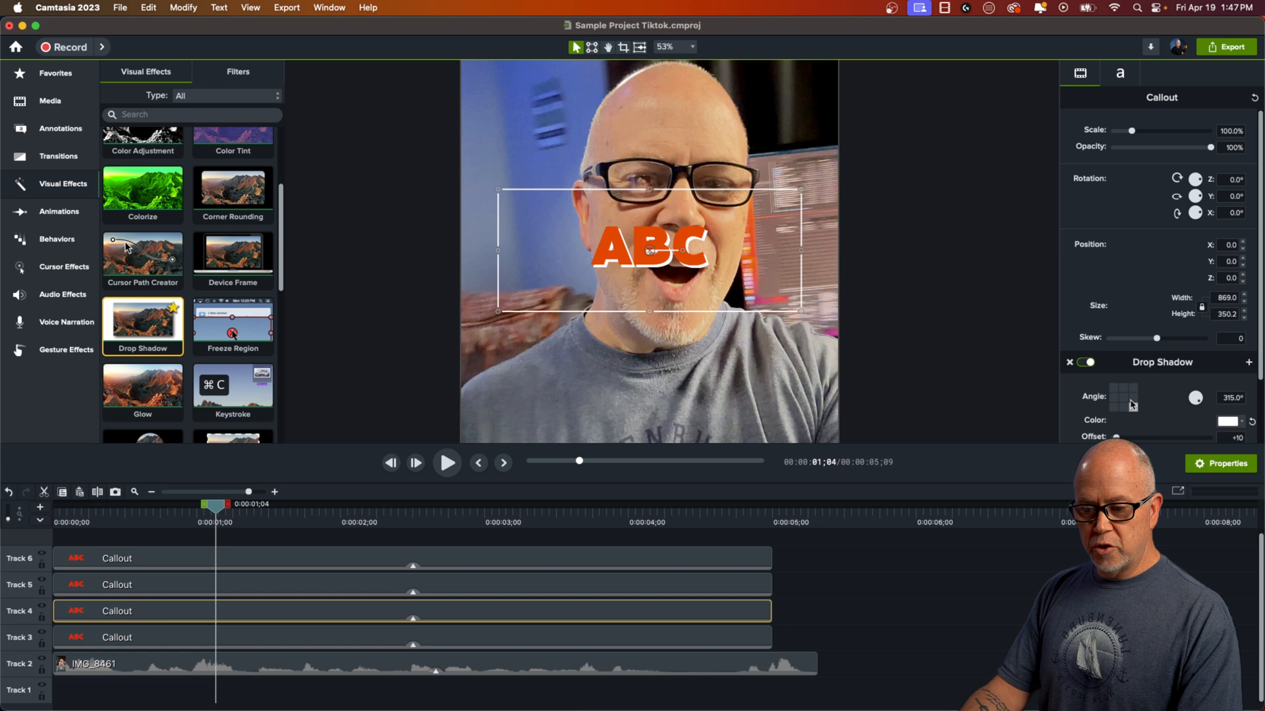
{"action": "left_click", "coordinate": [1124, 398]}
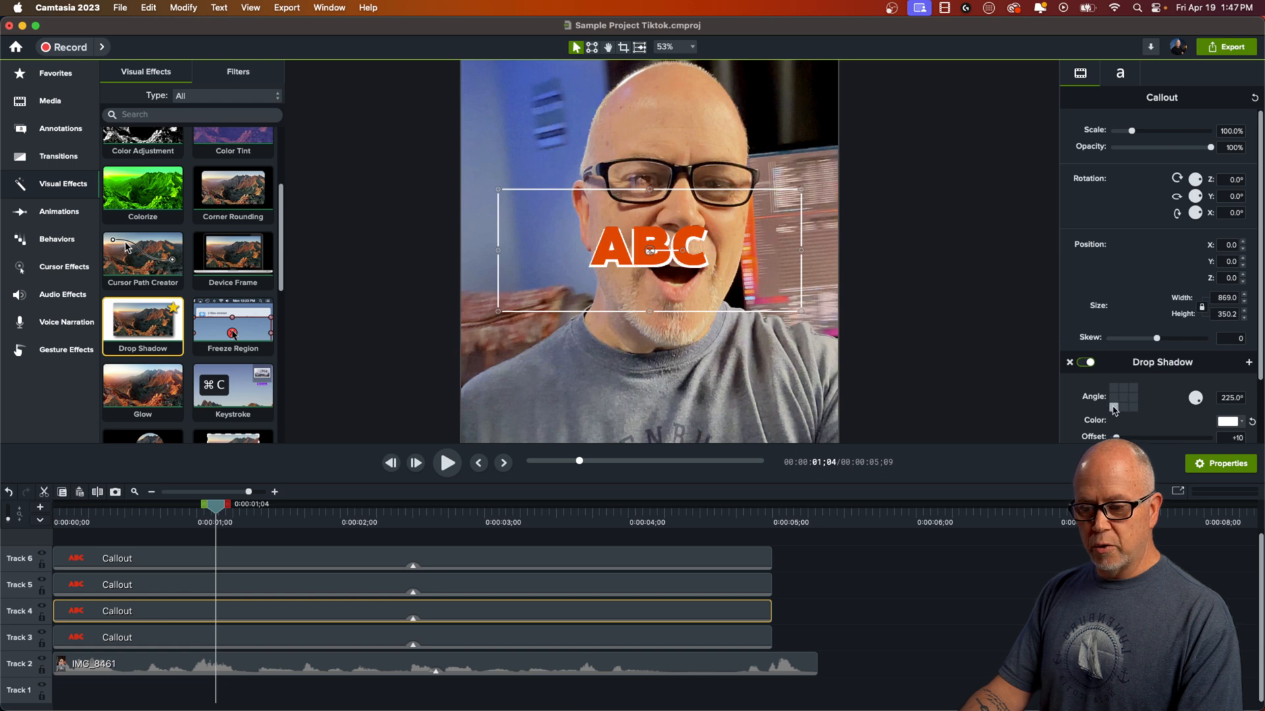
{"action": "left_click", "coordinate": [261, 585]}
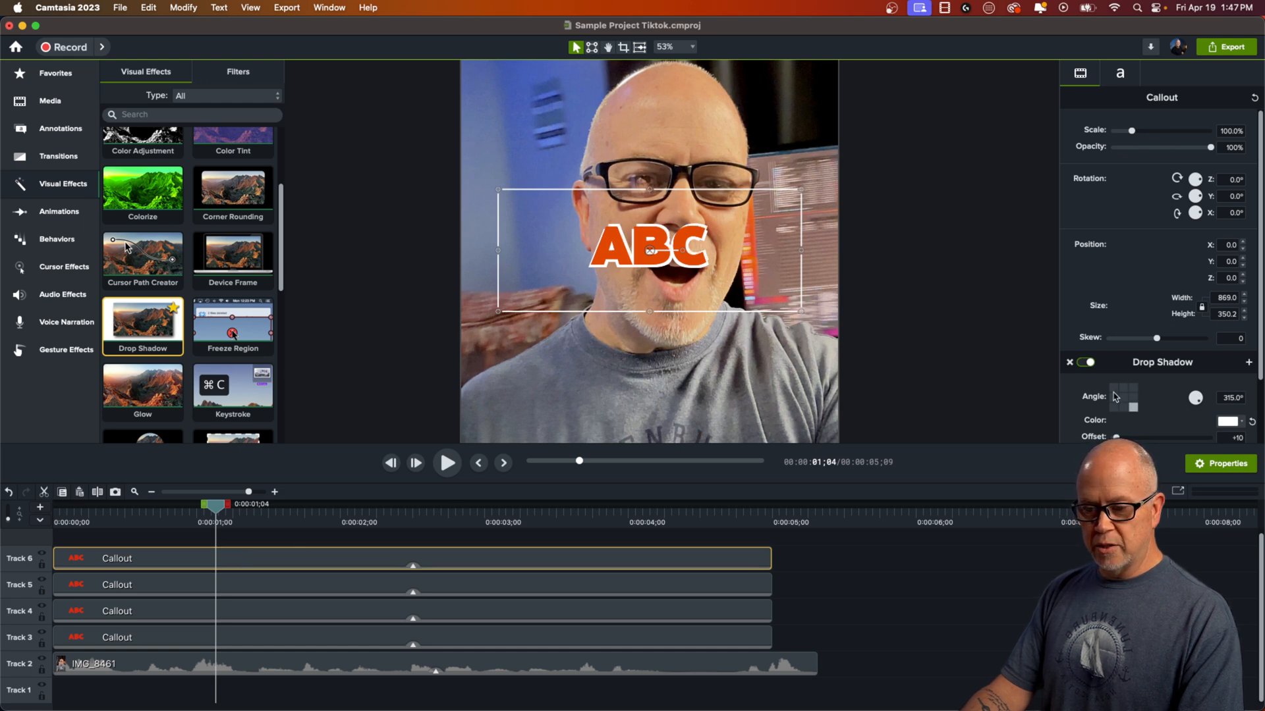
{"action": "left_click", "coordinate": [1196, 398]}
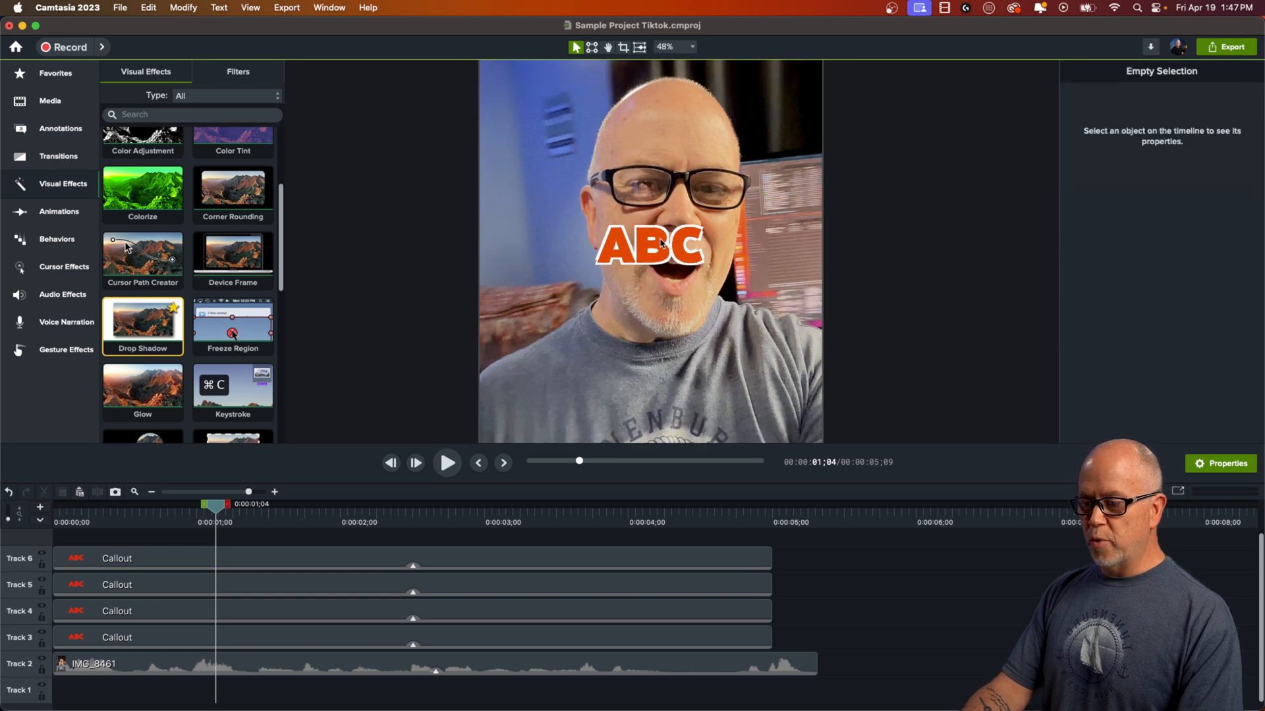
{"action": "left_click", "coordinate": [664, 47]}
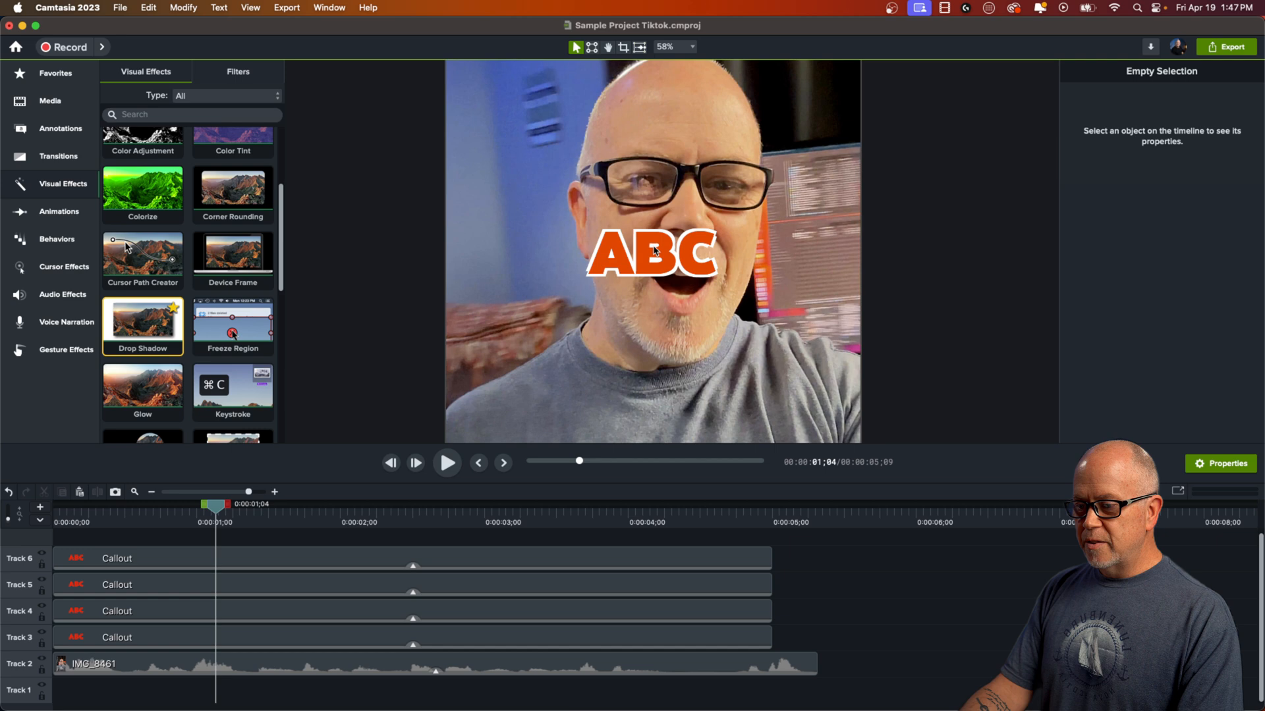
{"action": "left_click", "coordinate": [691, 48]}
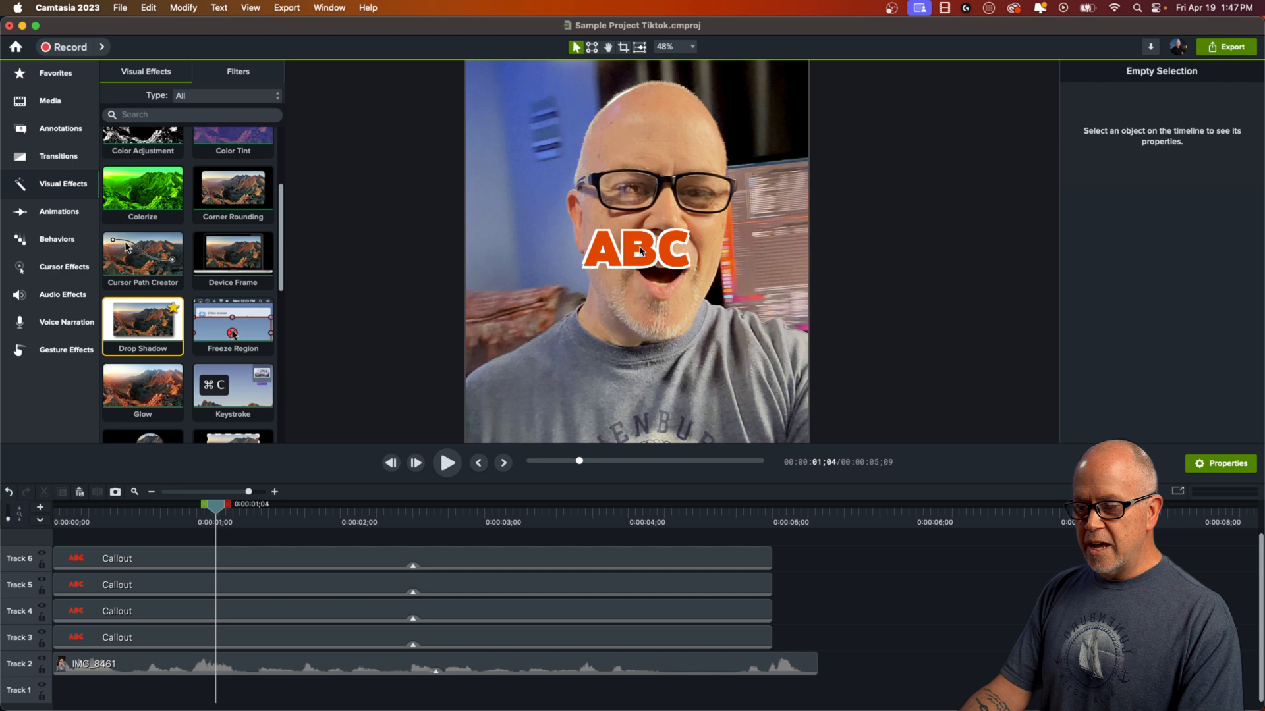
{"action": "mouse_move", "coordinate": [674, 640]}
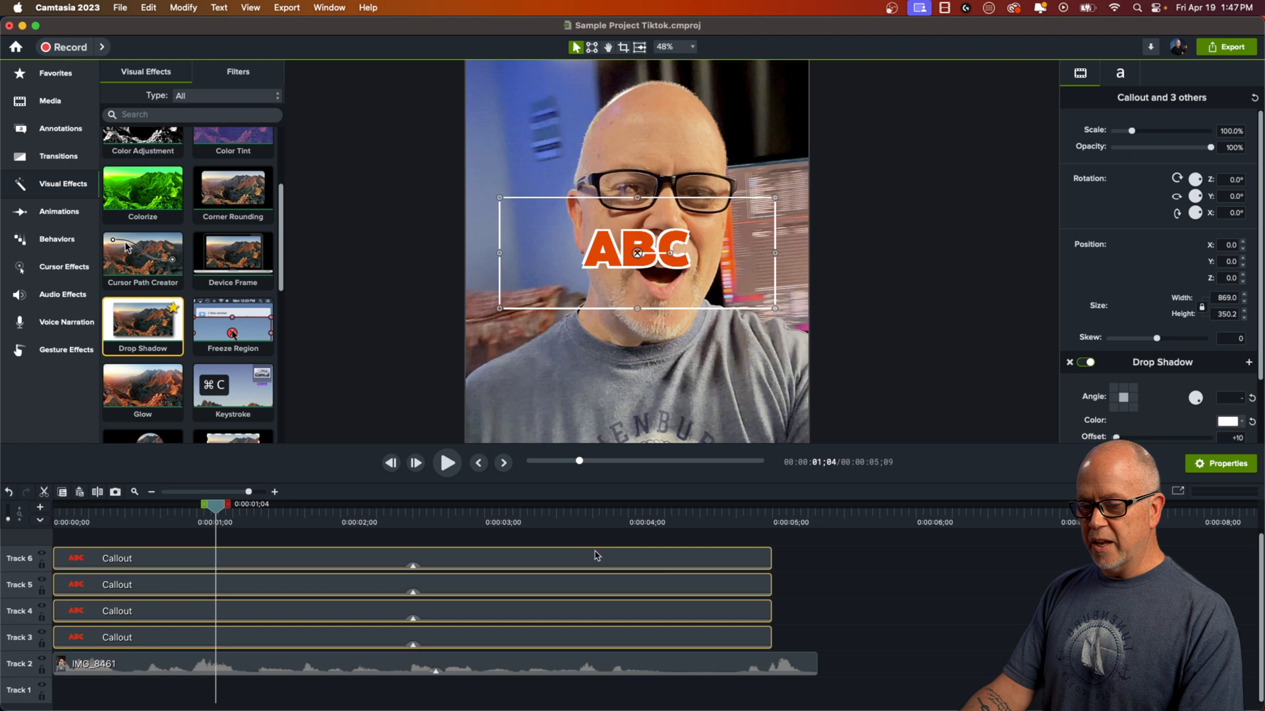
Raise the Drop Shadow blur to about +5 on all four callout copies.
{"action": "scroll", "scroll_direction": "down", "scroll_amount": 3}
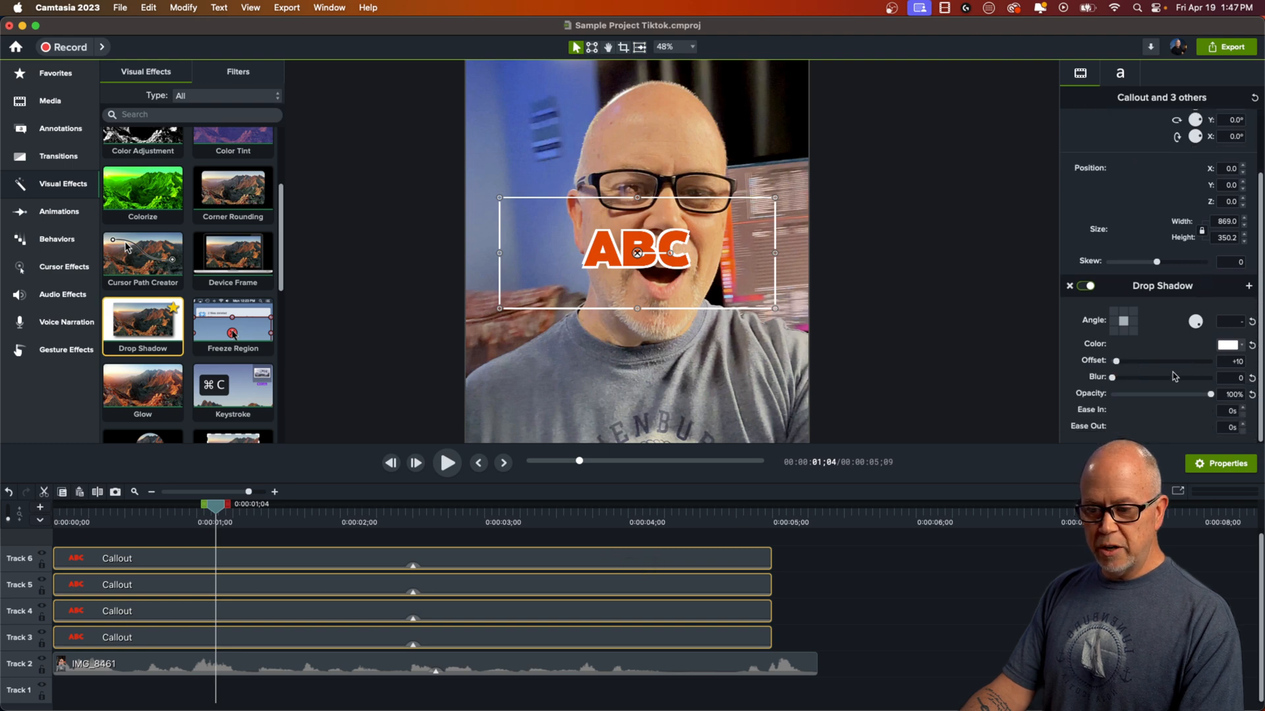
{"action": "mouse_move", "coordinate": [1113, 379]}
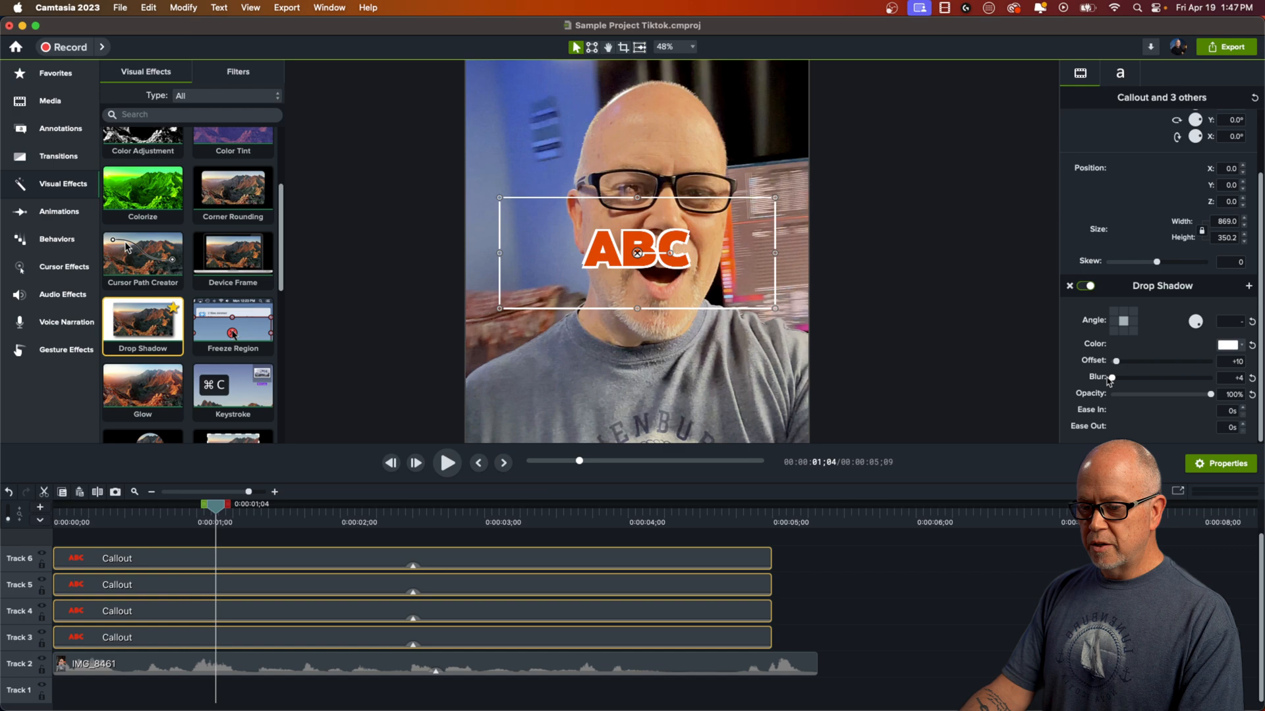
{"action": "left_click", "coordinate": [692, 46]}
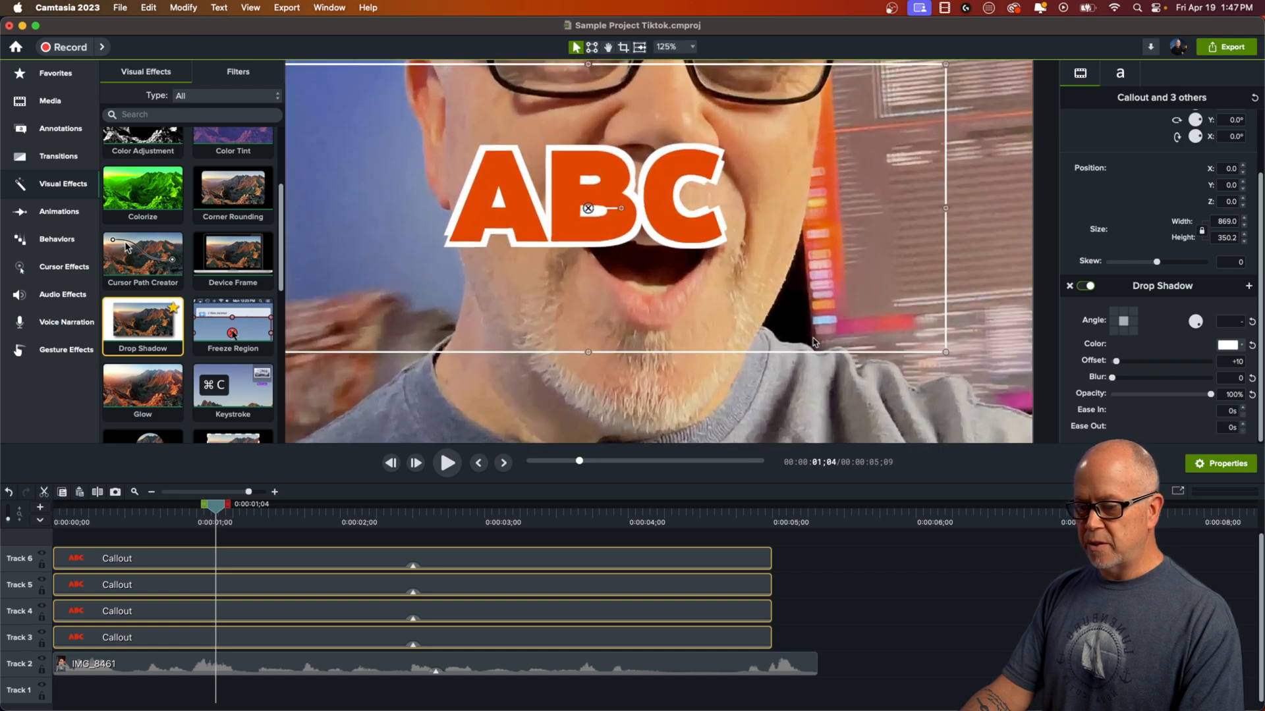
{"action": "left_click", "coordinate": [1116, 378]}
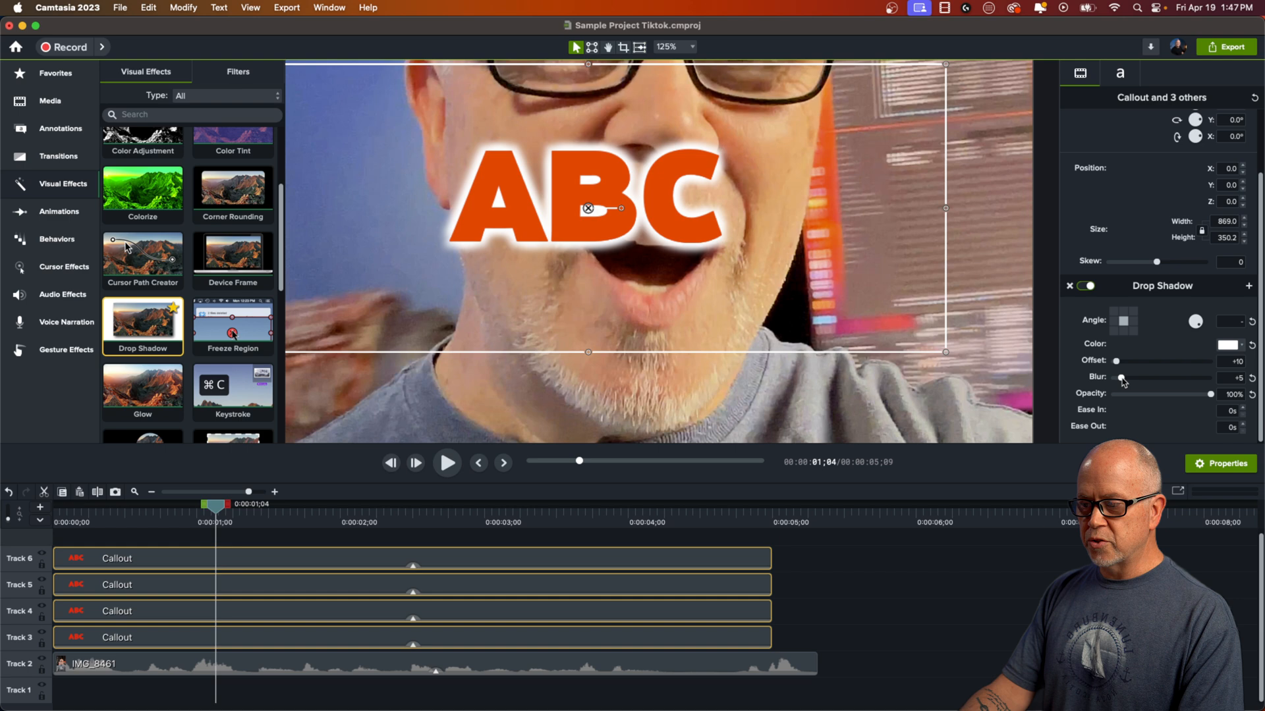
{"action": "mouse_move", "coordinate": [601, 73]}
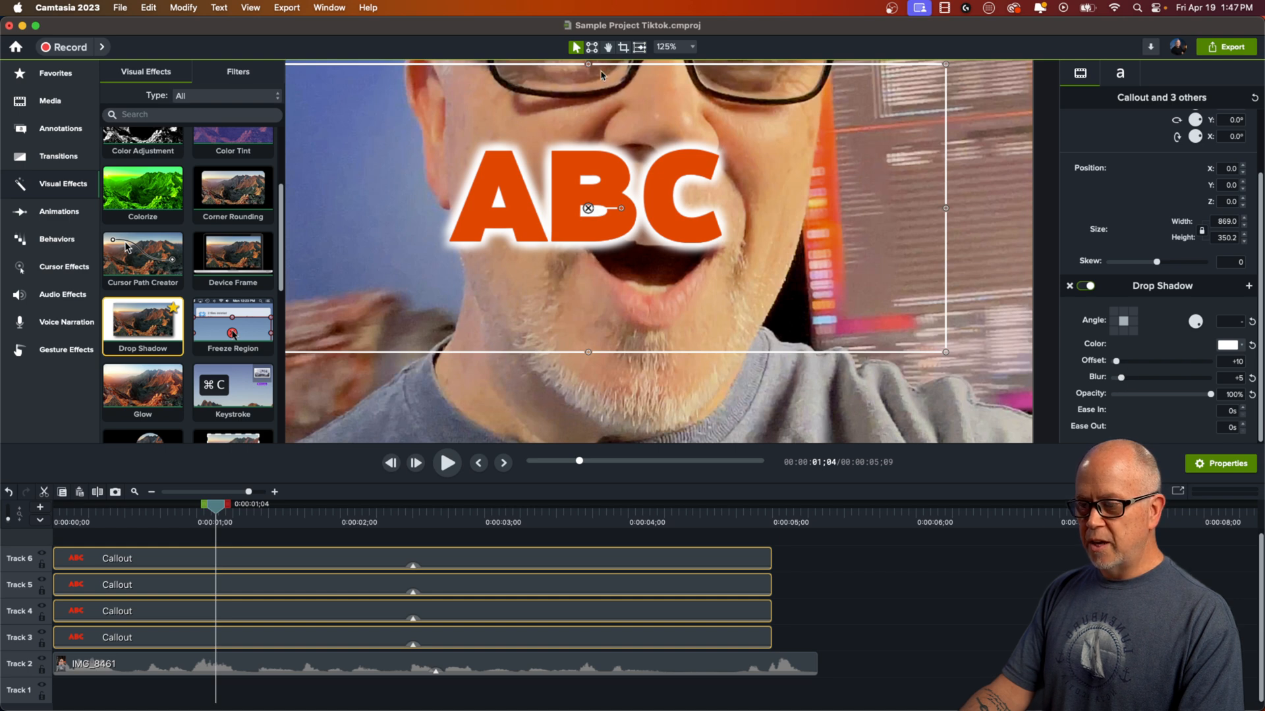
{"action": "left_click", "coordinate": [673, 46]}
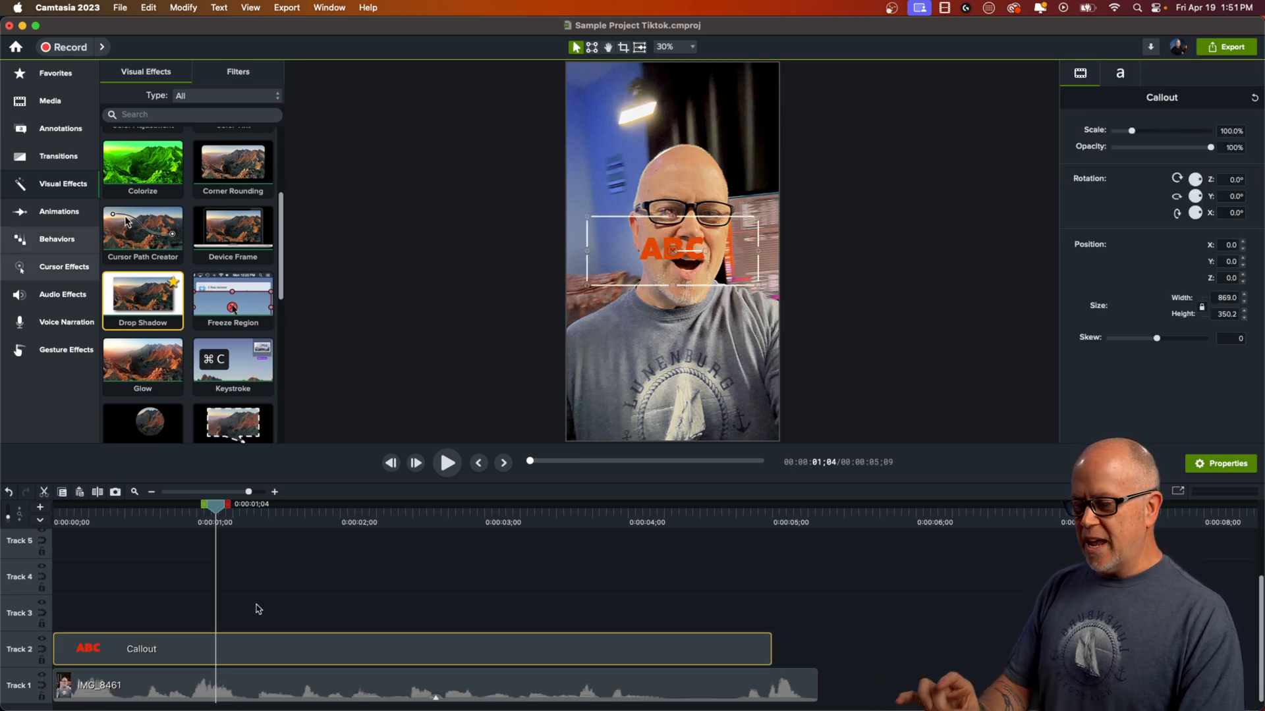
{"action": "mouse_move", "coordinate": [247, 654]}
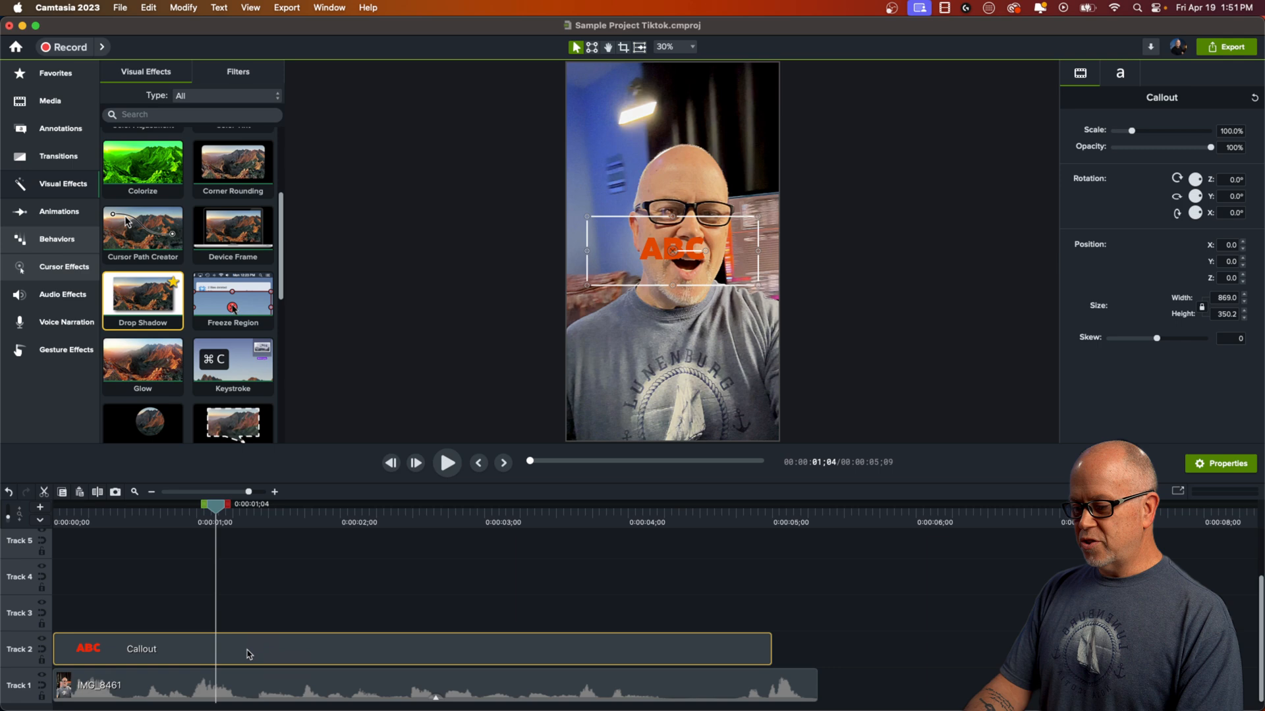
{"action": "mouse_move", "coordinate": [660, 250]}
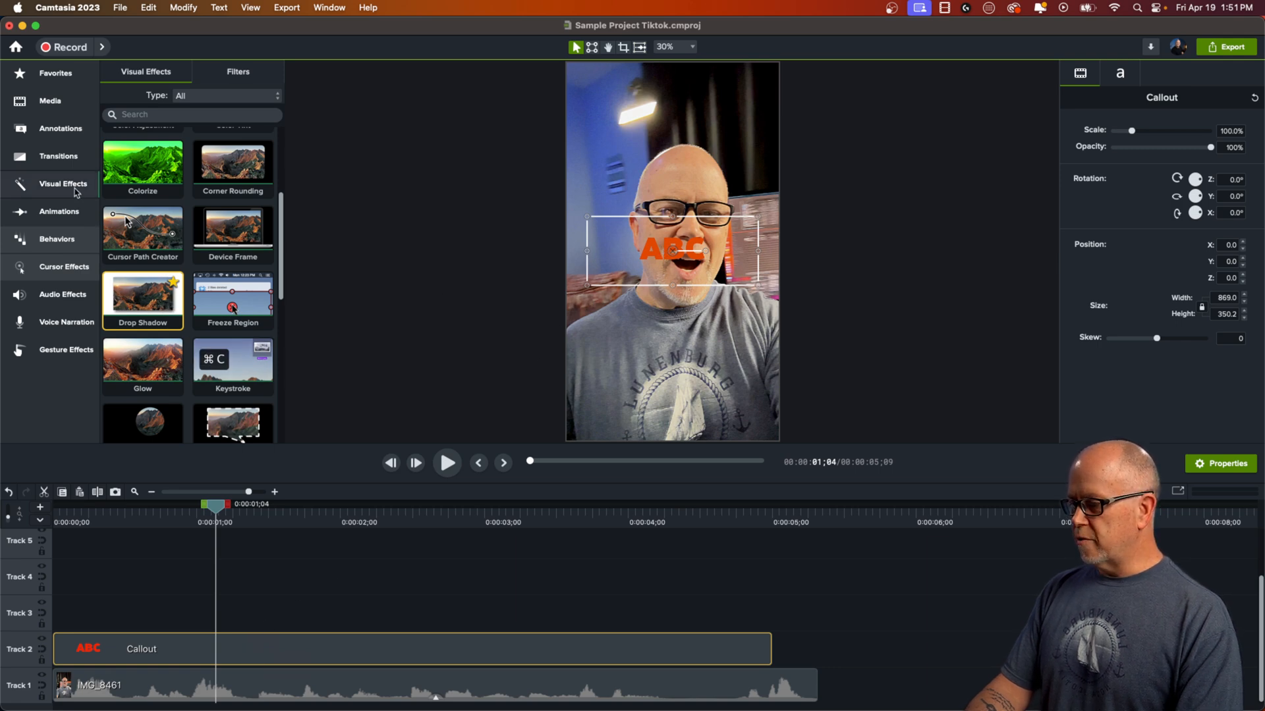
Apply the Border visual effect to the ABC callout as a white frame.
{"action": "scroll", "scroll_direction": "up", "scroll_amount": 3}
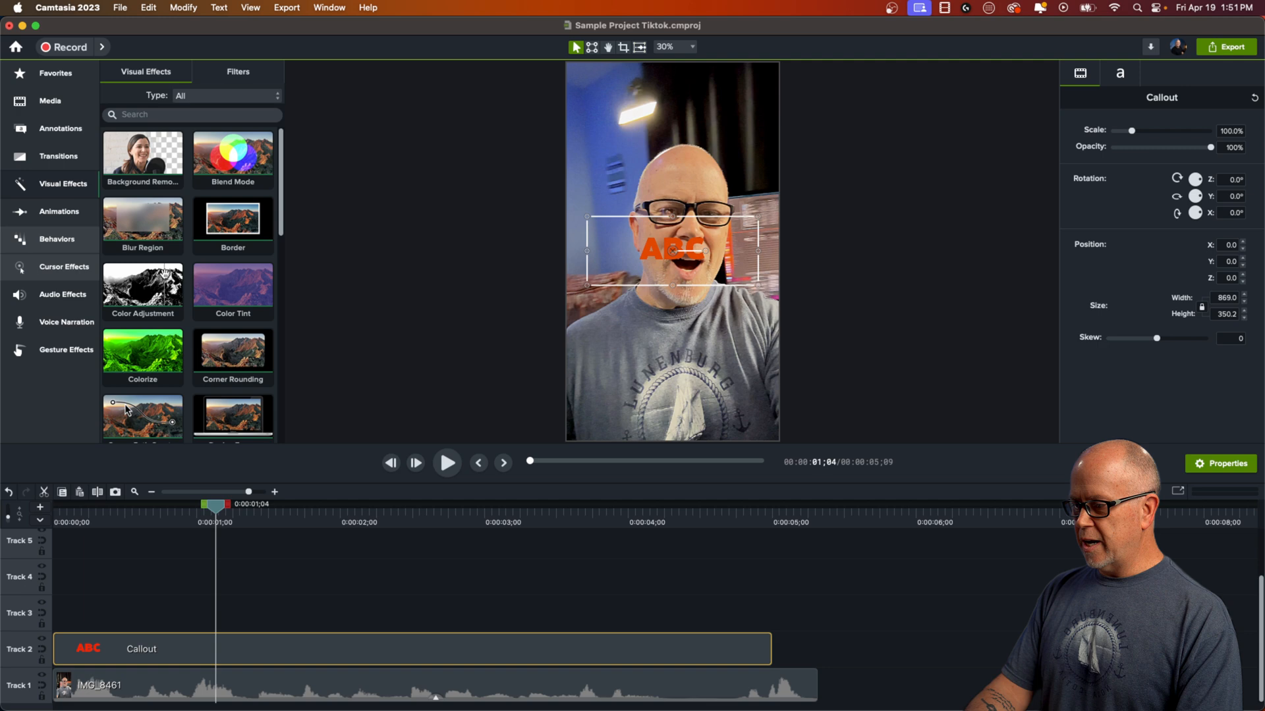
{"action": "left_click", "coordinate": [232, 217]}
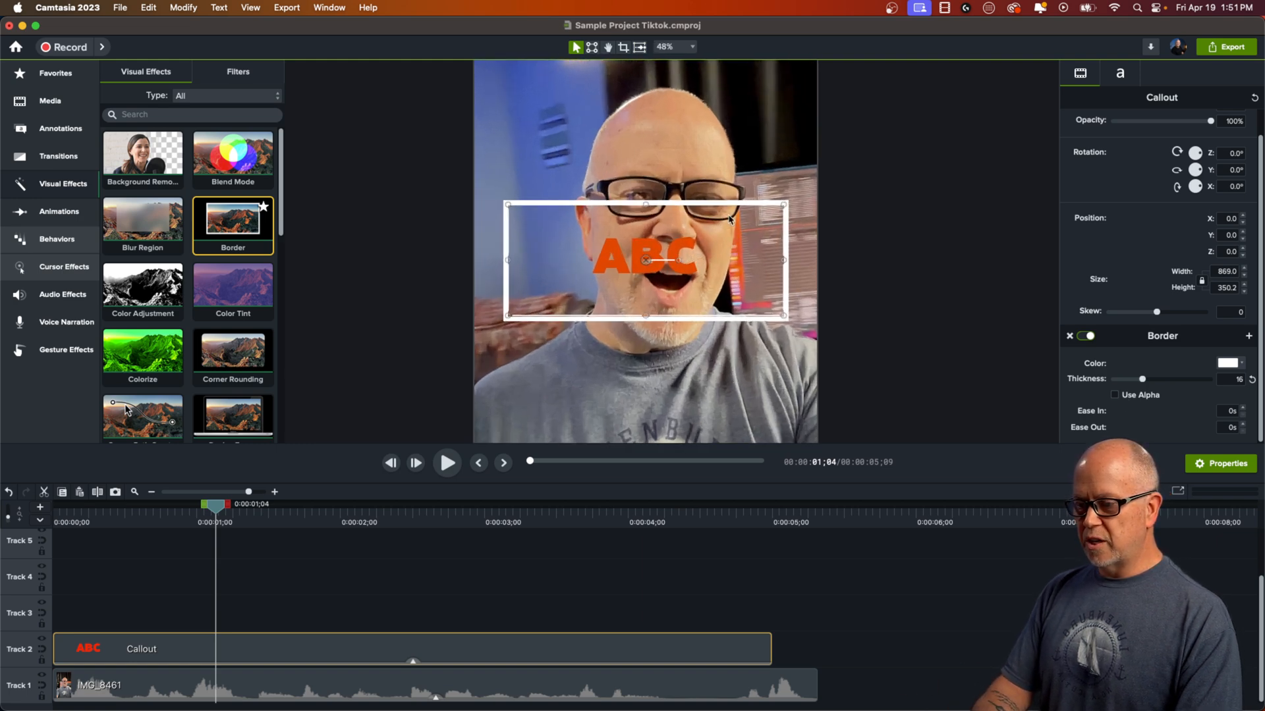
{"action": "mouse_move", "coordinate": [497, 313]}
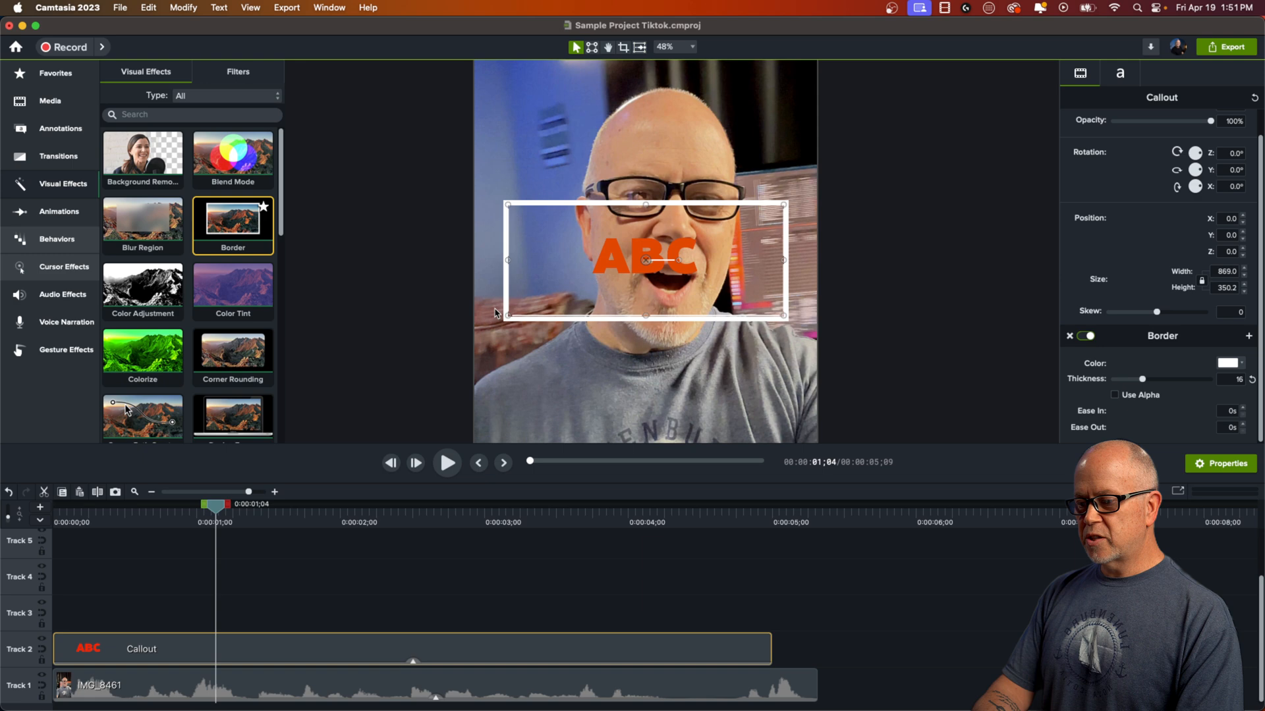
{"action": "mouse_move", "coordinate": [799, 313]}
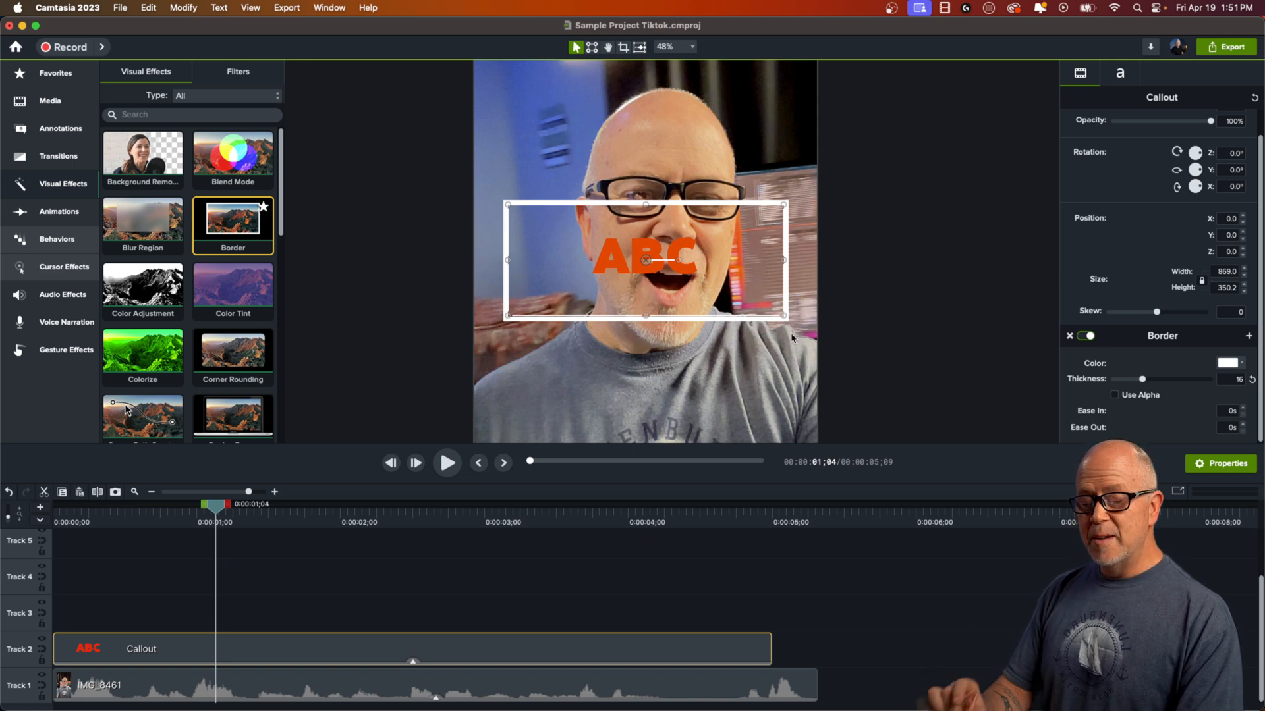
{"action": "mouse_move", "coordinate": [589, 202]}
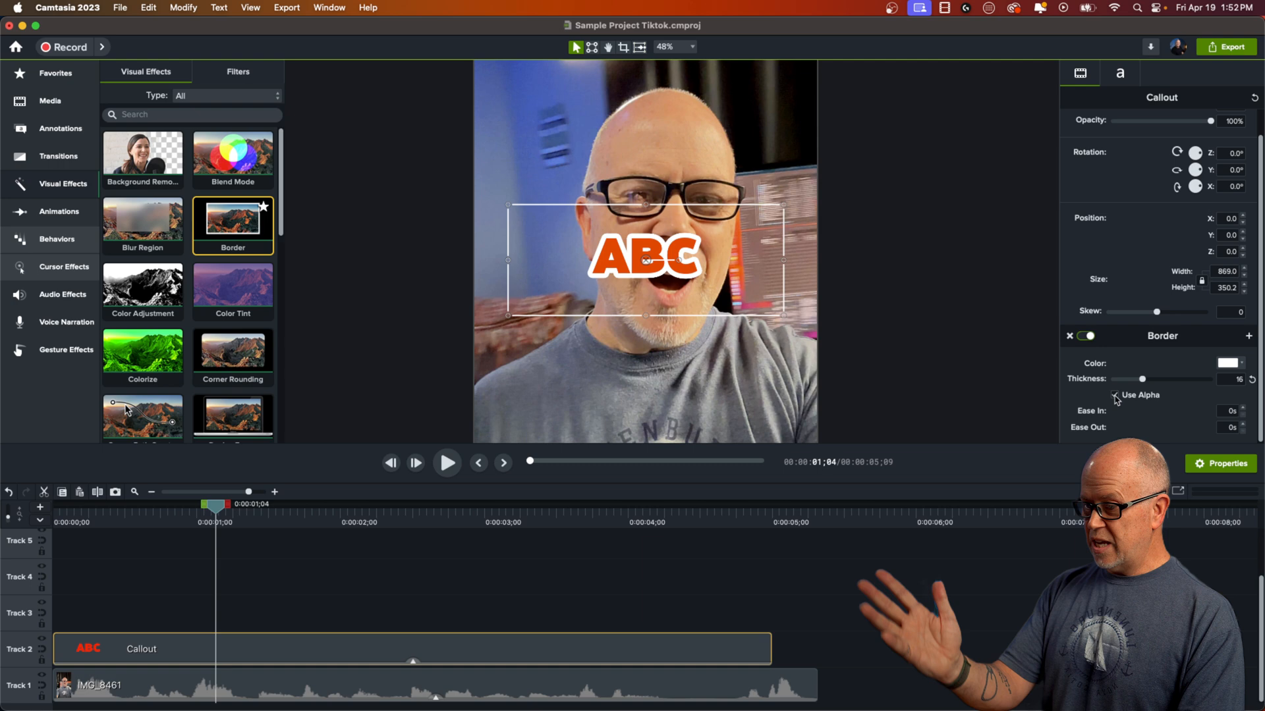
Enable Use Alpha, set border thickness 11, try green and settle on white.
{"action": "left_click", "coordinate": [1116, 394]}
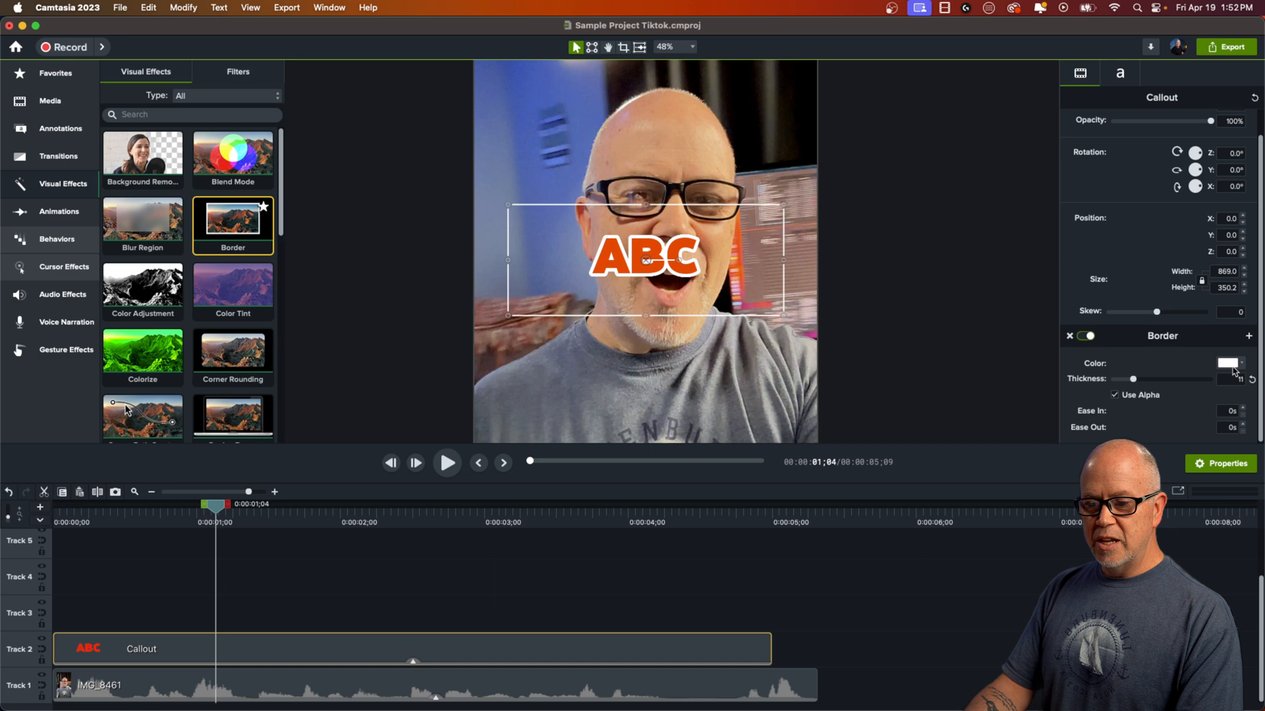
{"action": "left_click", "coordinate": [1227, 364]}
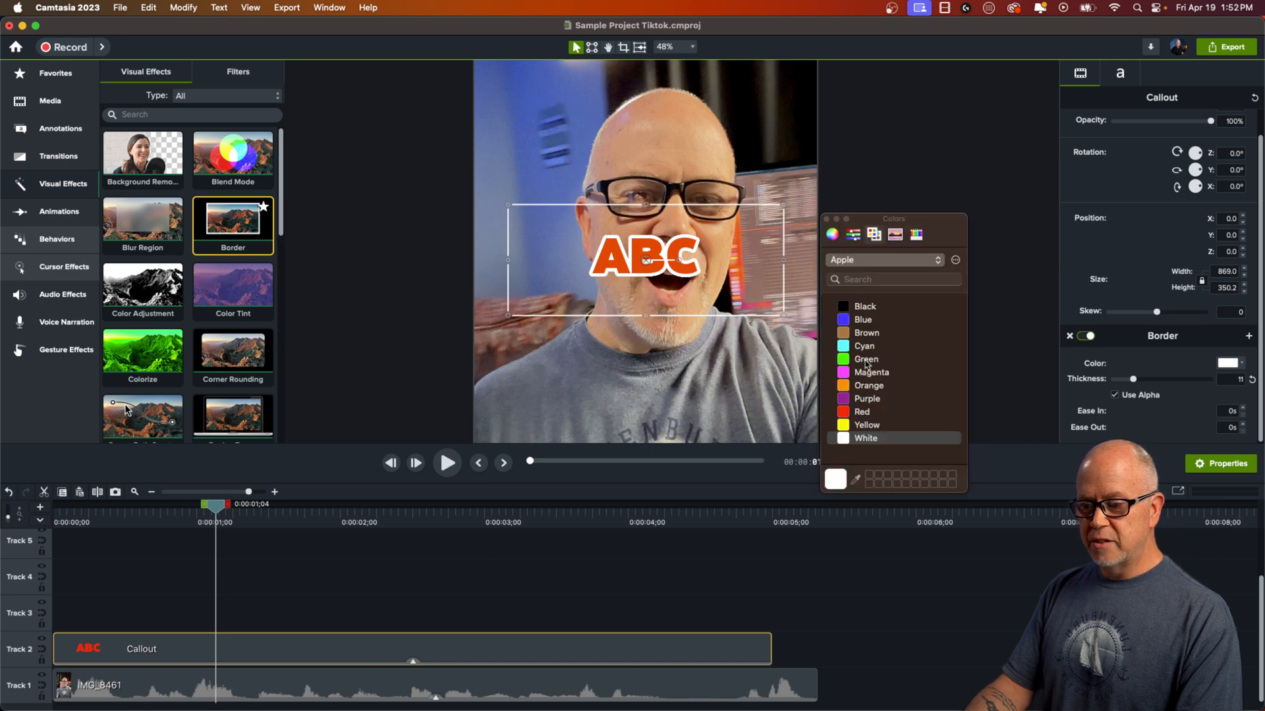
{"action": "left_click", "coordinate": [866, 358]}
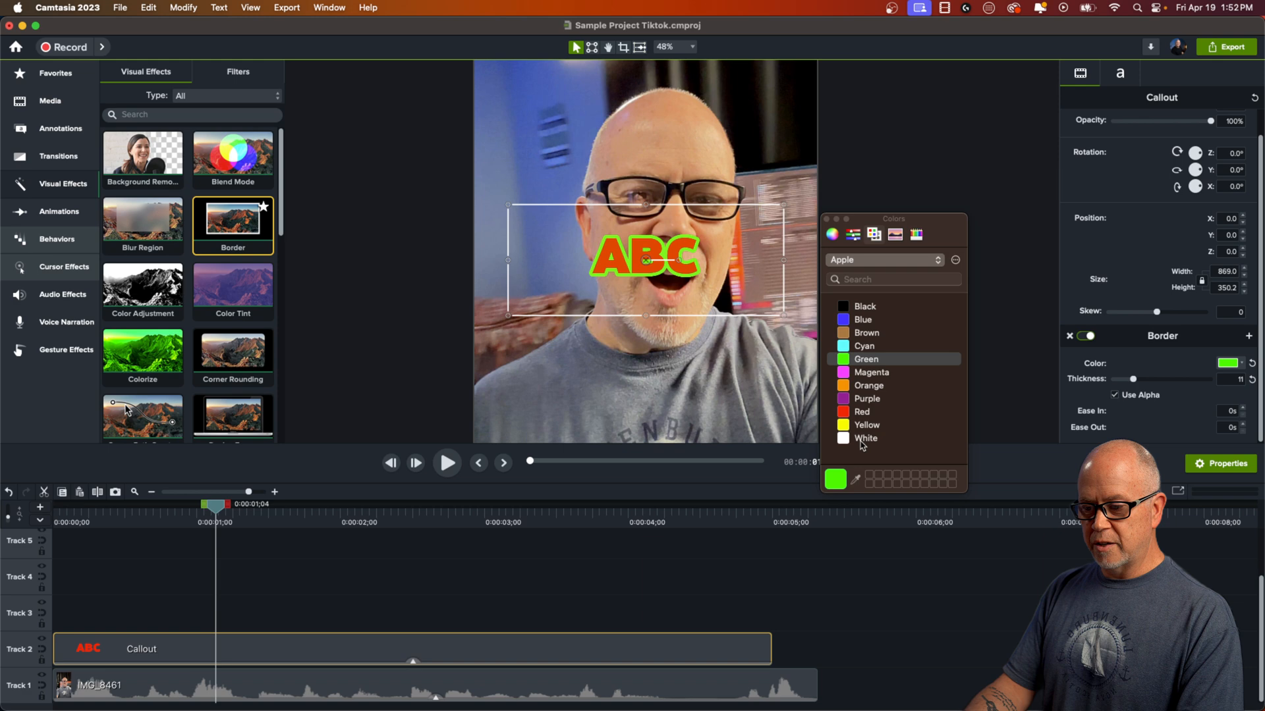
{"action": "left_click", "coordinate": [866, 437]}
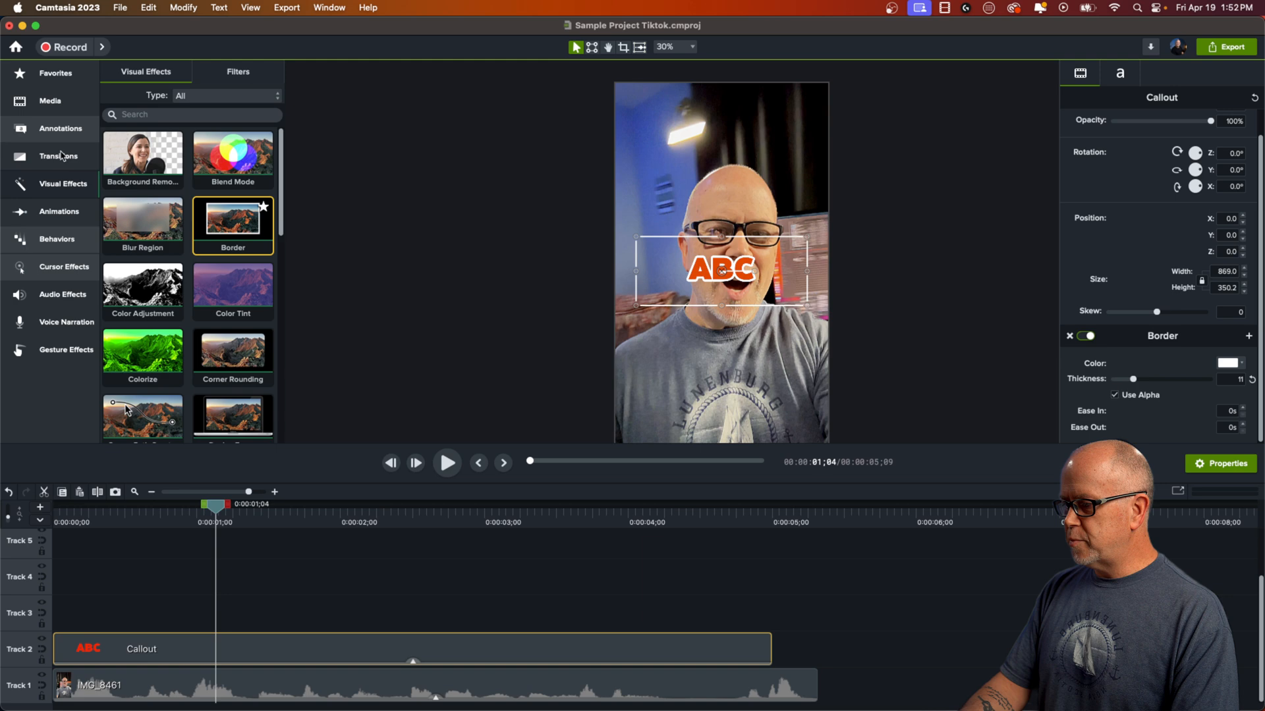
Add the Scale behavior to the ABC callout and set its Out style to None.
{"action": "left_click", "coordinate": [56, 239]}
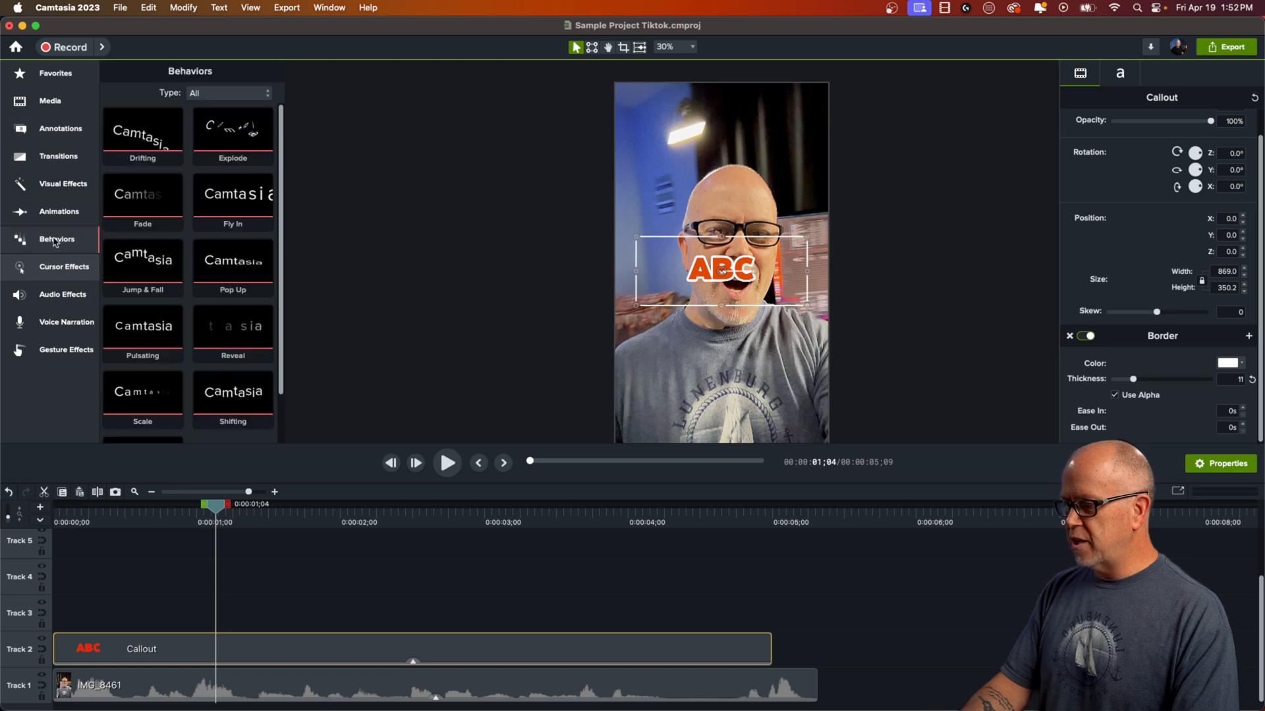
{"action": "scroll", "scroll_direction": "down", "scroll_amount": 3}
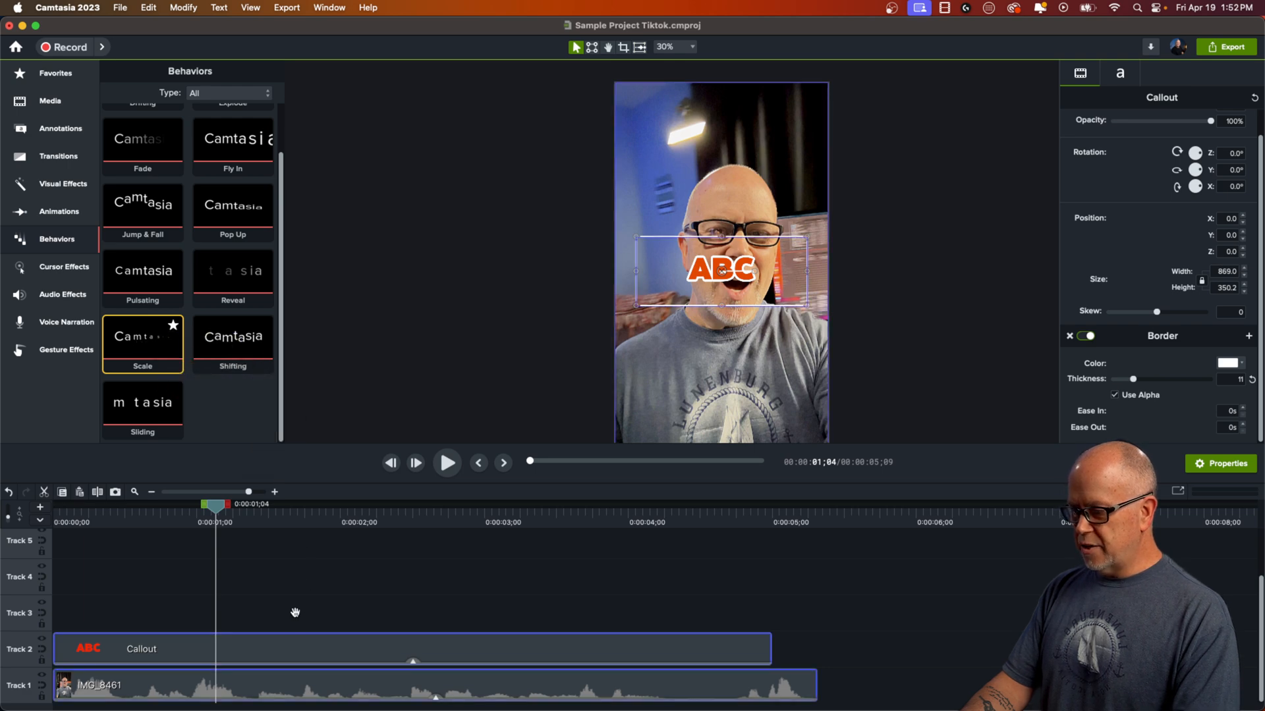
{"action": "double_click", "coordinate": [142, 335]}
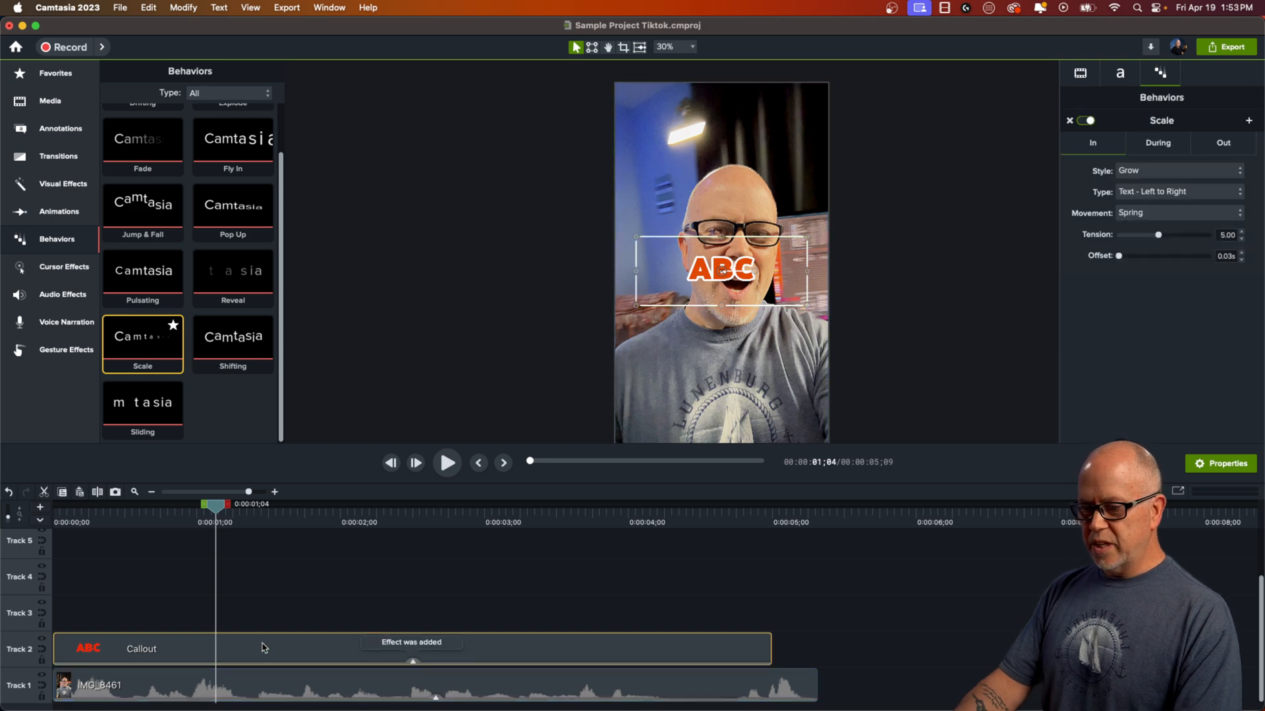
{"action": "mouse_move", "coordinate": [1040, 168]}
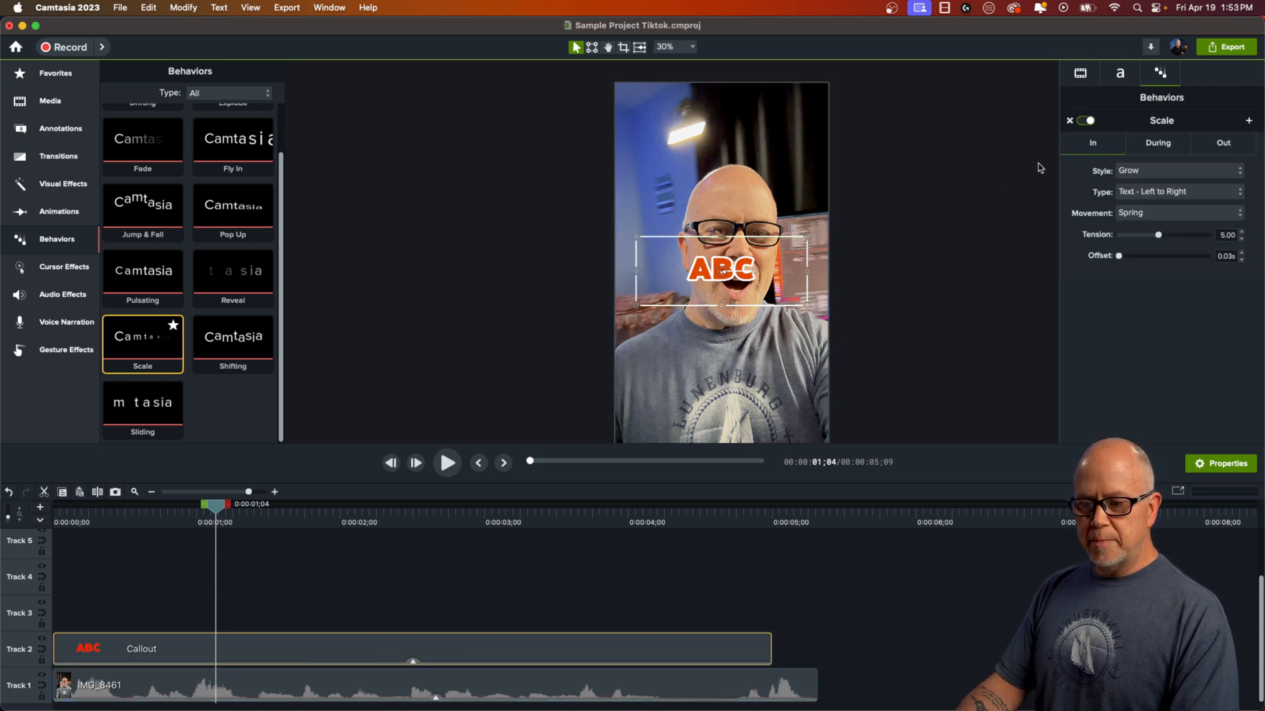
{"action": "left_click", "coordinate": [1093, 142]}
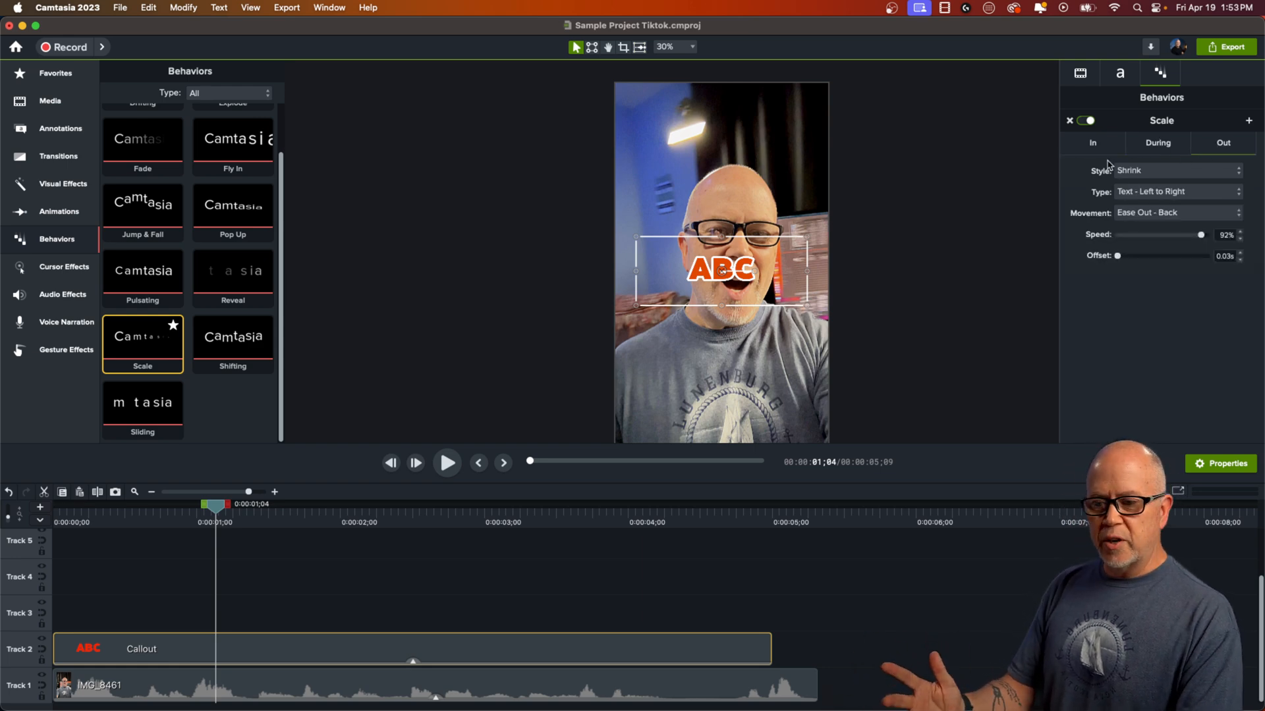
{"action": "mouse_move", "coordinate": [1105, 153]}
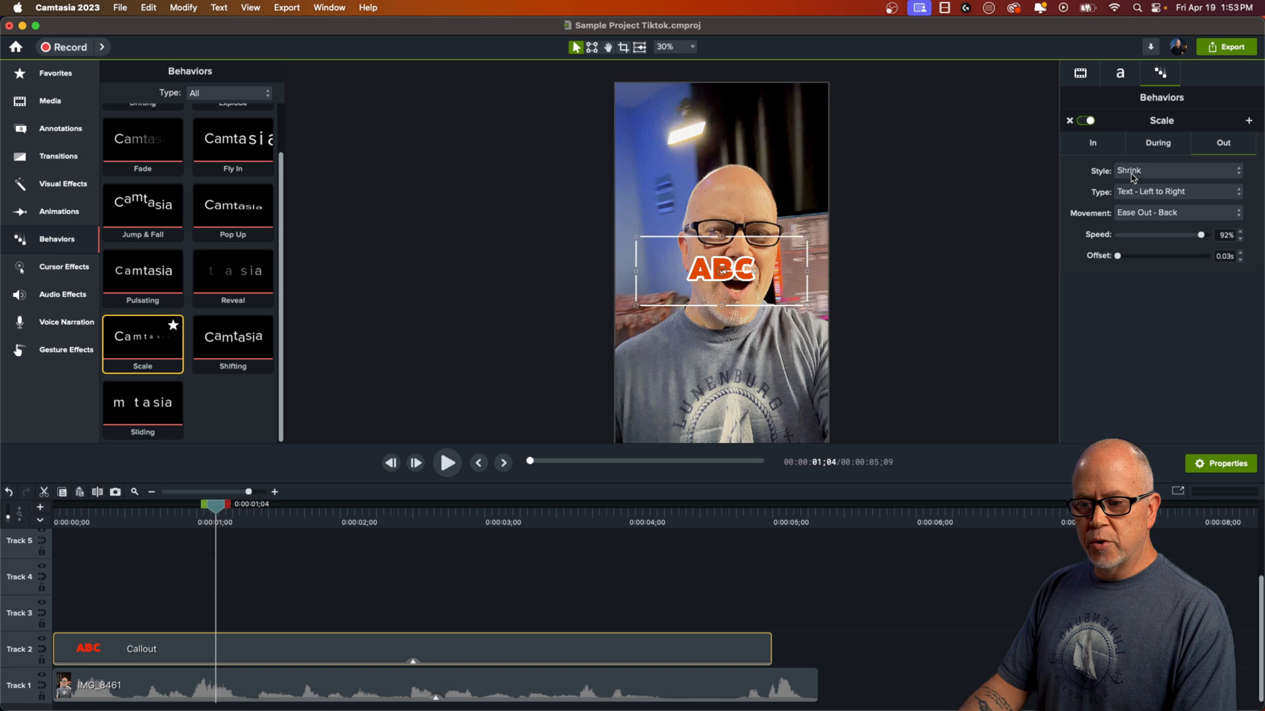
{"action": "left_click", "coordinate": [1174, 170]}
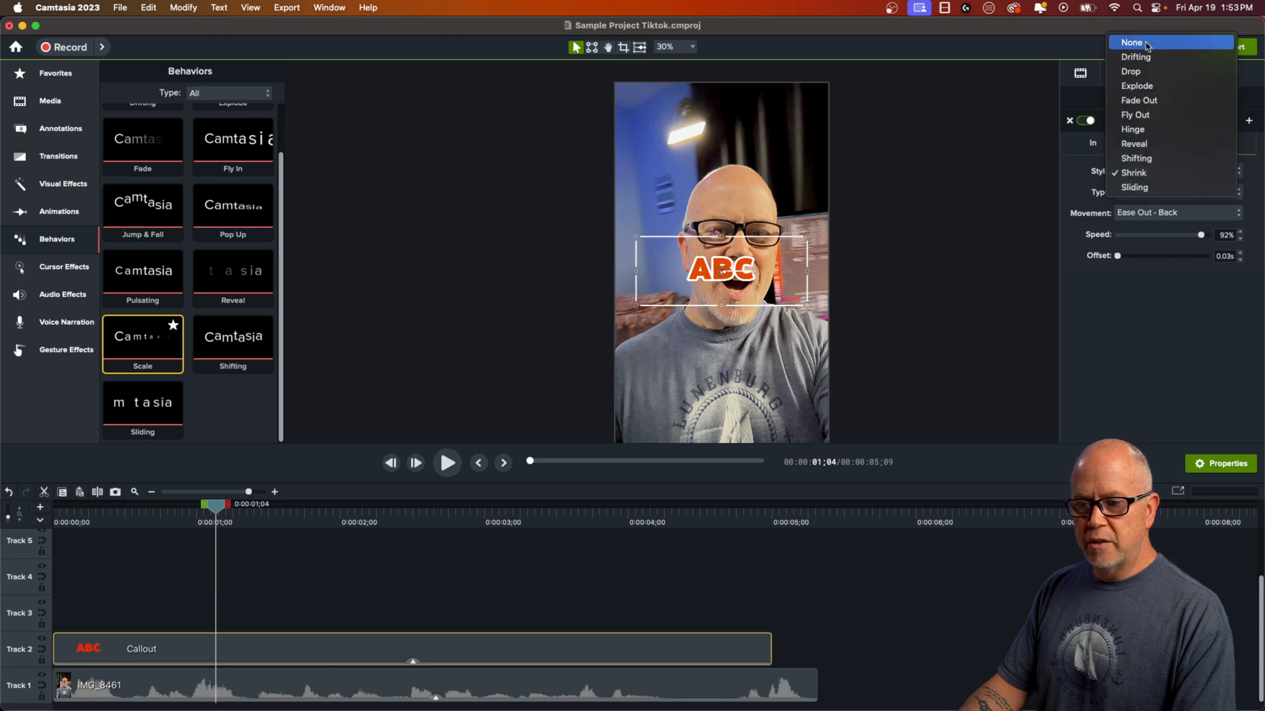
{"action": "left_click", "coordinate": [1132, 43]}
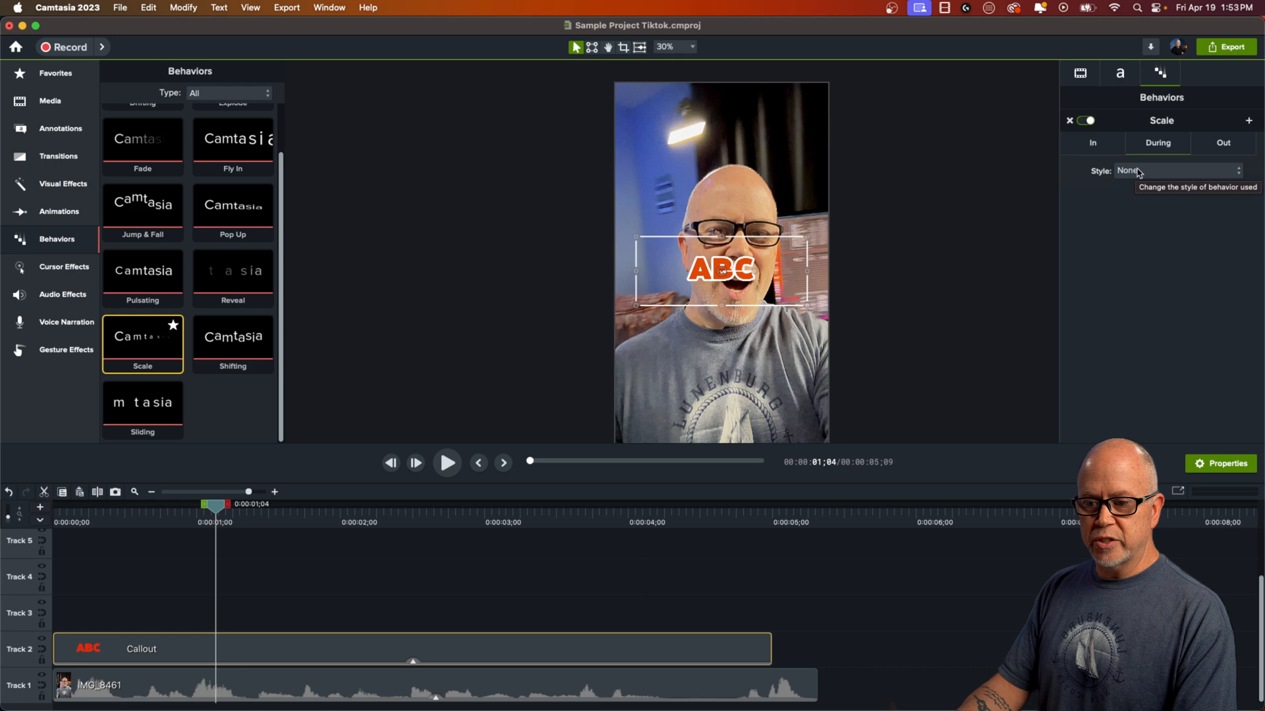
Set the In animation to Grow, scaling the whole Object with Smooth movement.
{"action": "left_click", "coordinate": [1176, 170]}
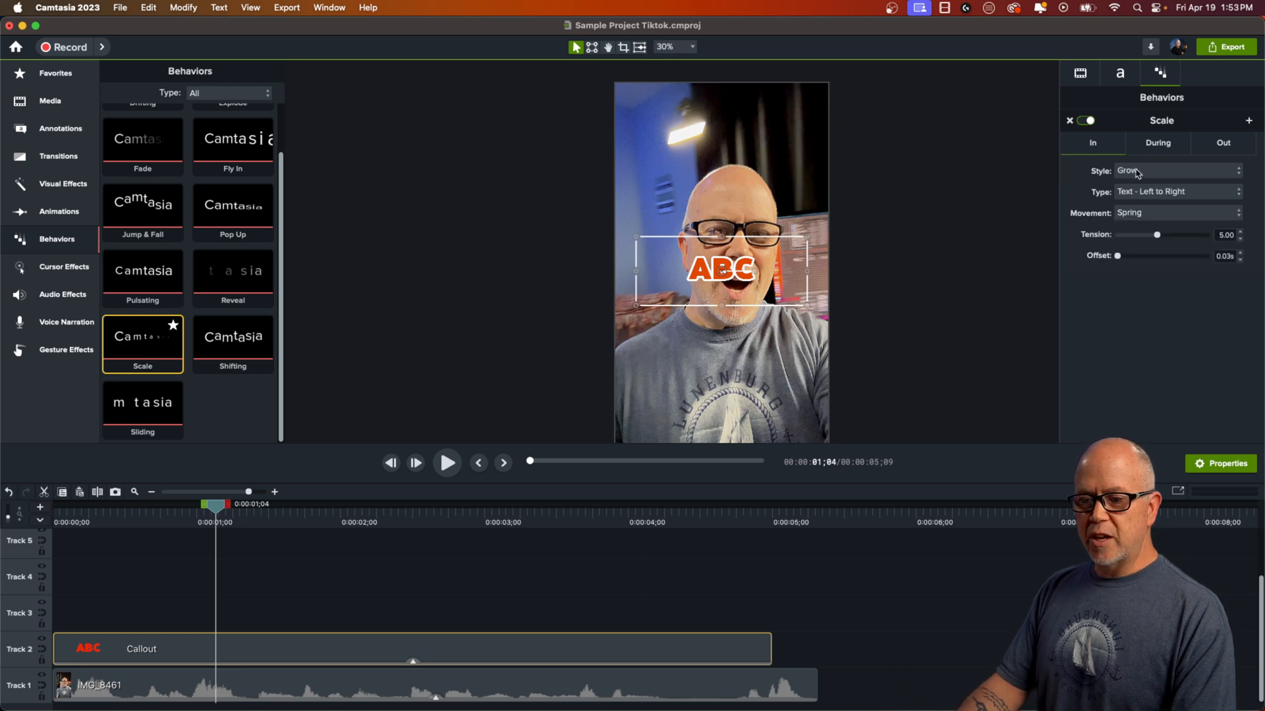
{"action": "left_click", "coordinate": [1176, 169]}
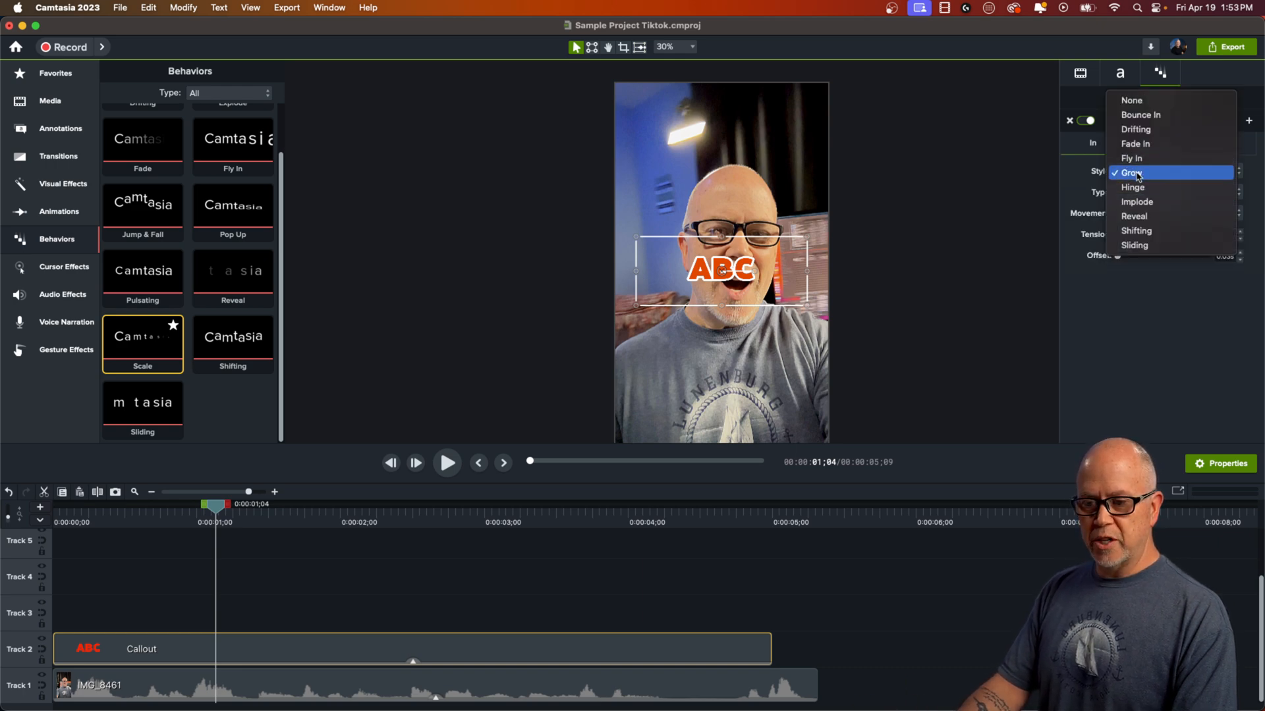
{"action": "left_click", "coordinate": [1133, 171]}
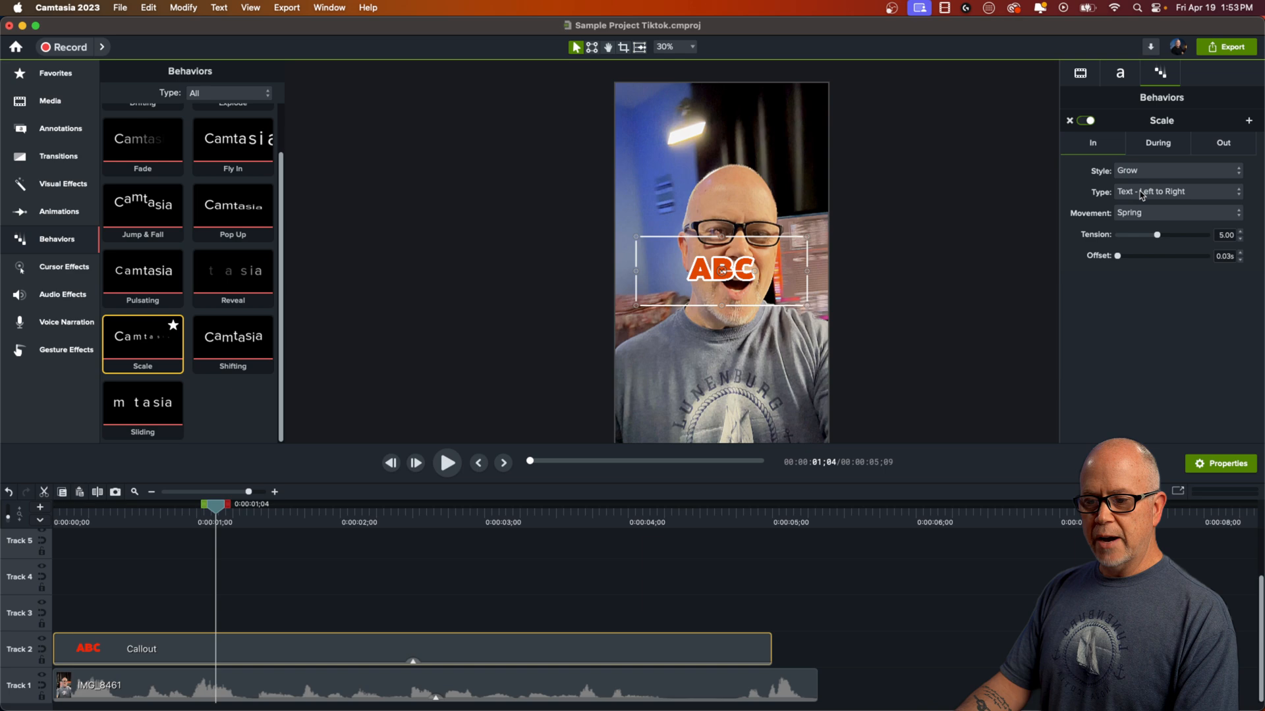
{"action": "left_click", "coordinate": [1174, 169]}
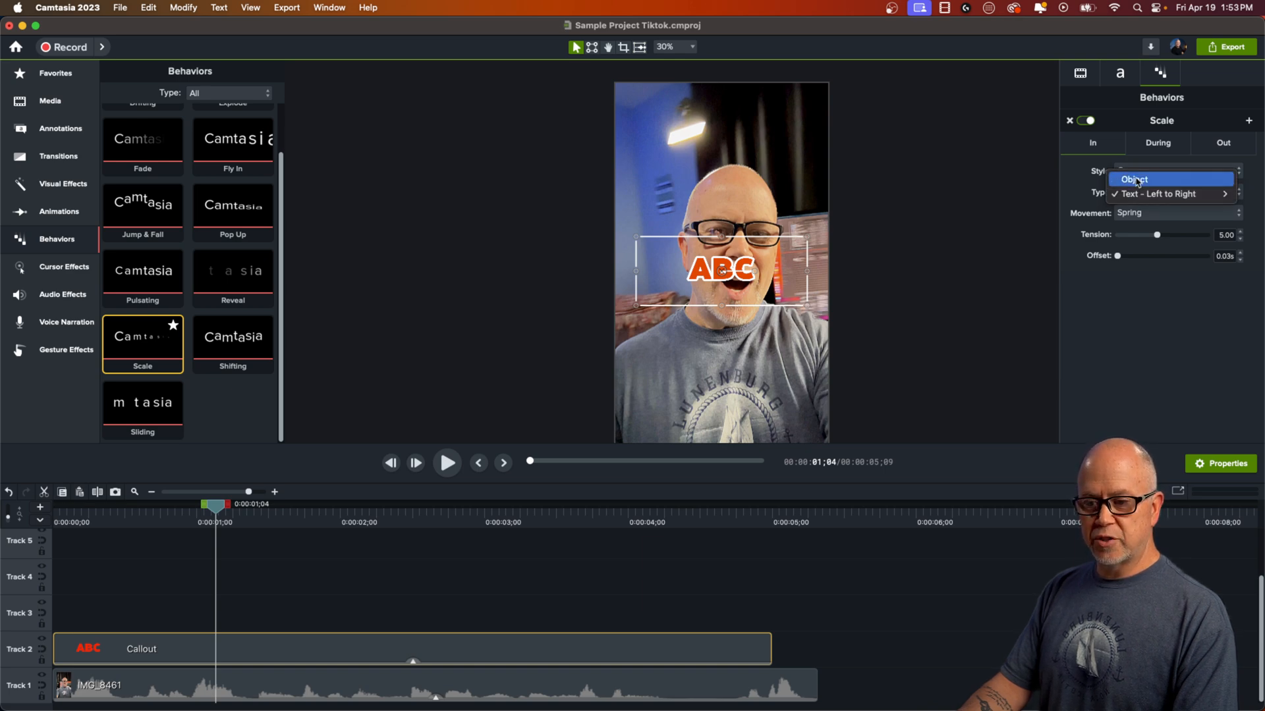
{"action": "left_click", "coordinate": [1127, 178]}
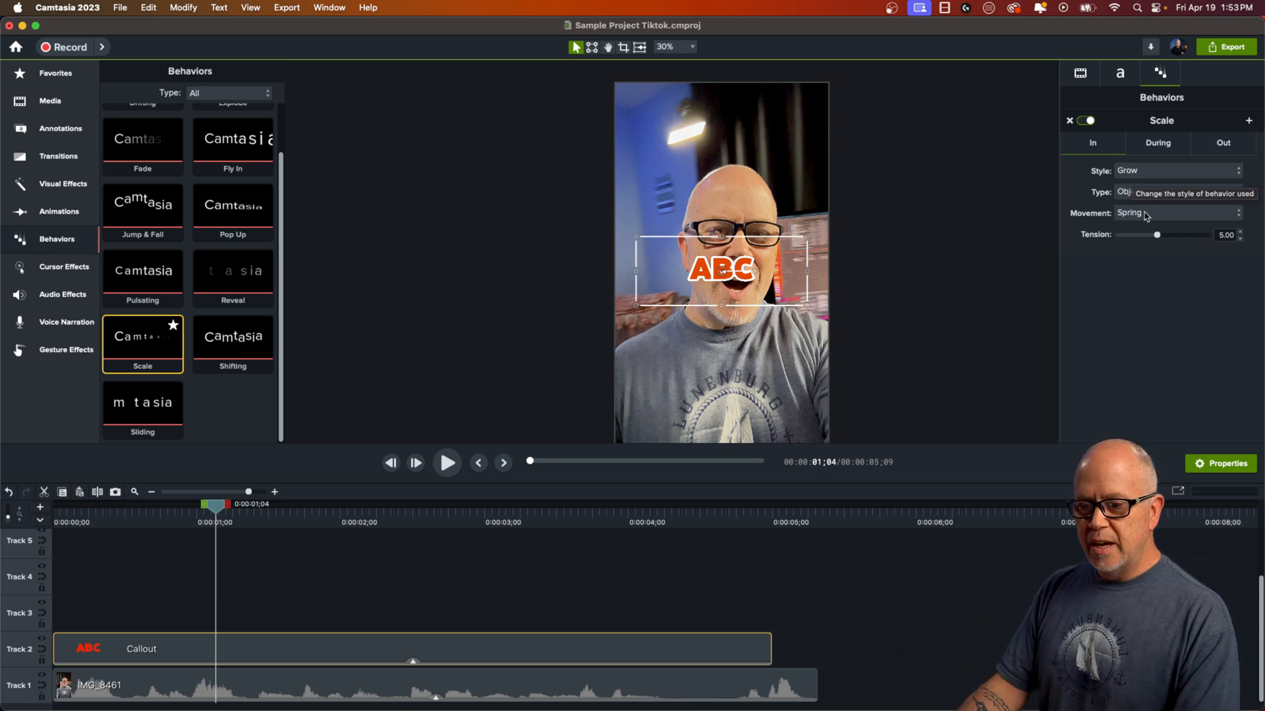
{"action": "left_click", "coordinate": [1178, 213]}
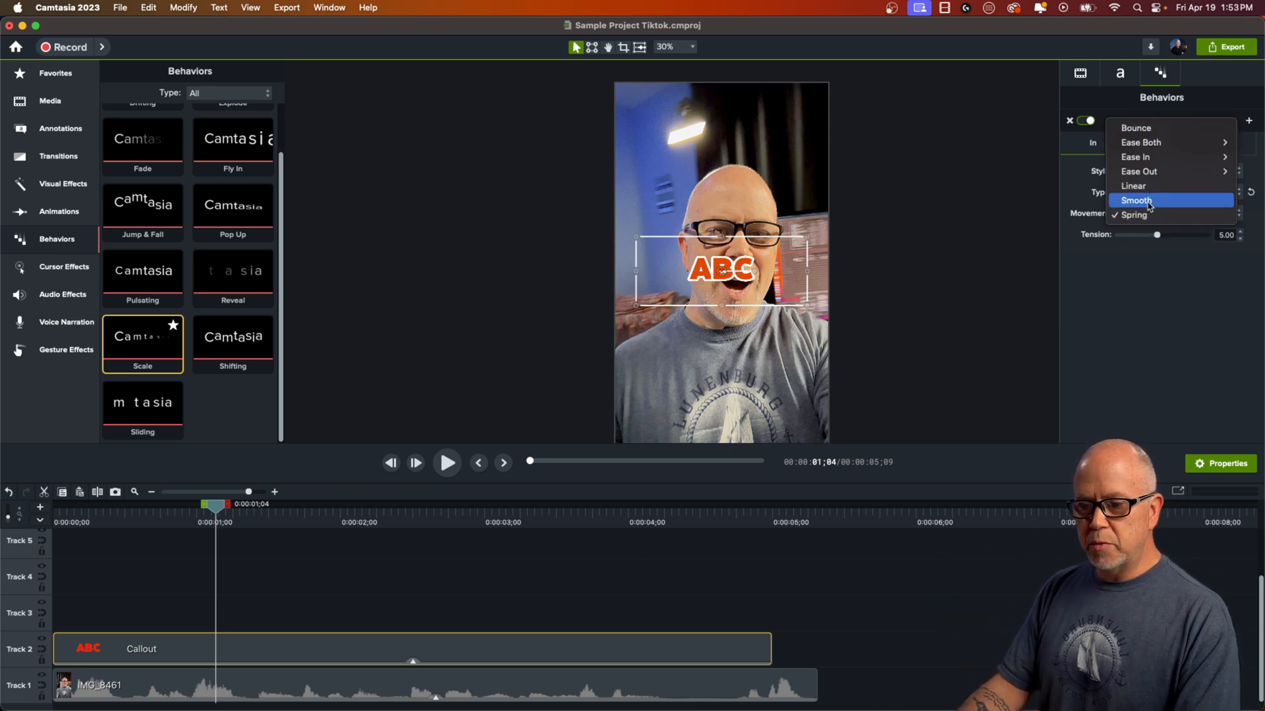
{"action": "left_click", "coordinate": [1136, 200]}
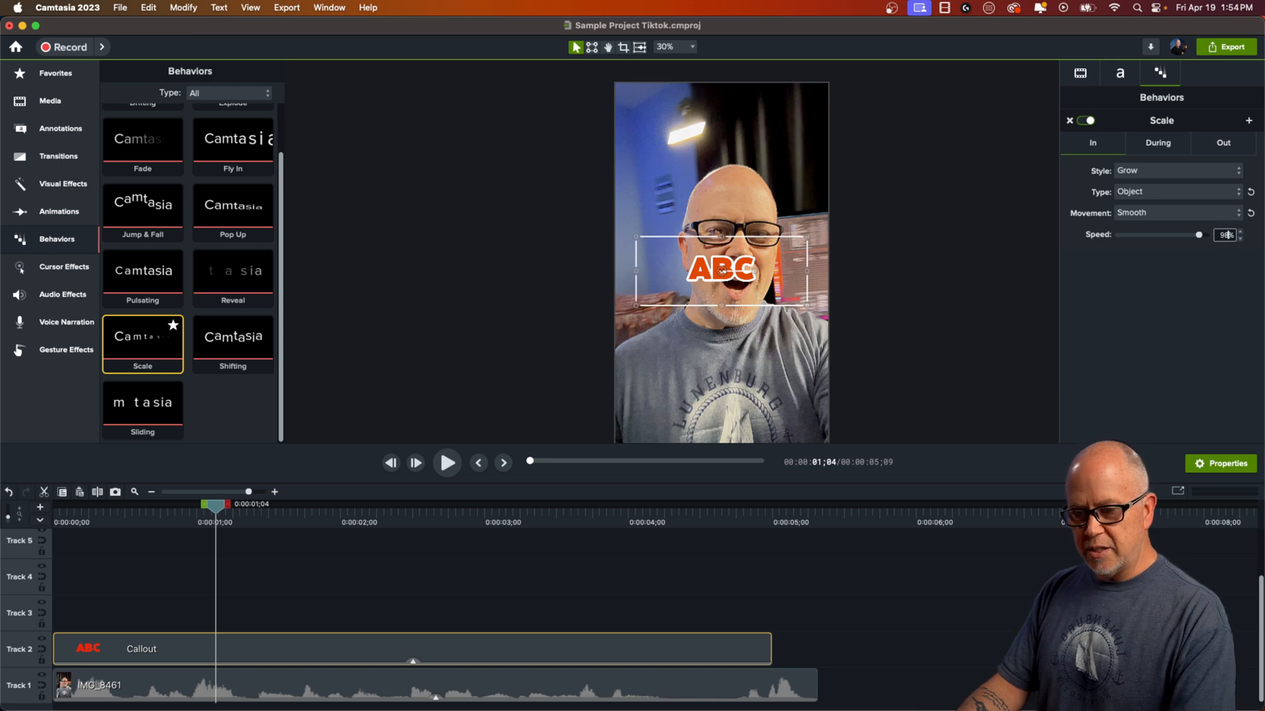
{"action": "mouse_move", "coordinate": [653, 304]}
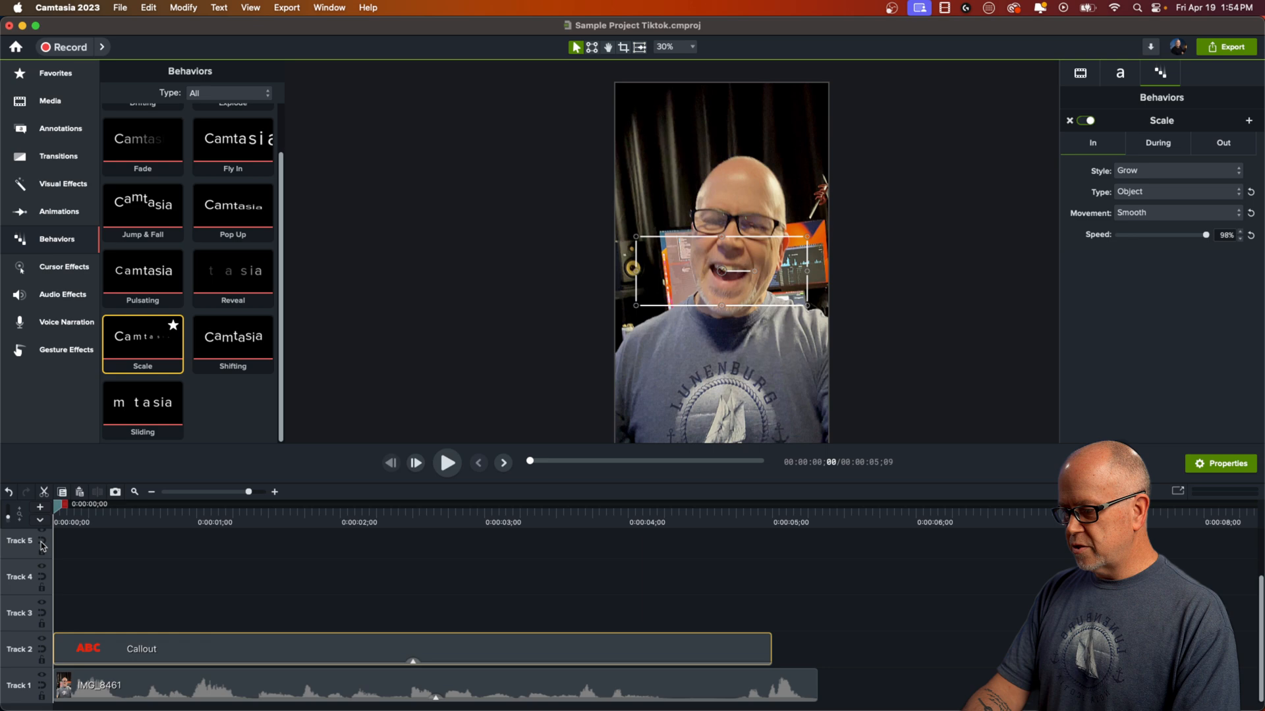
{"action": "left_click", "coordinate": [446, 463]}
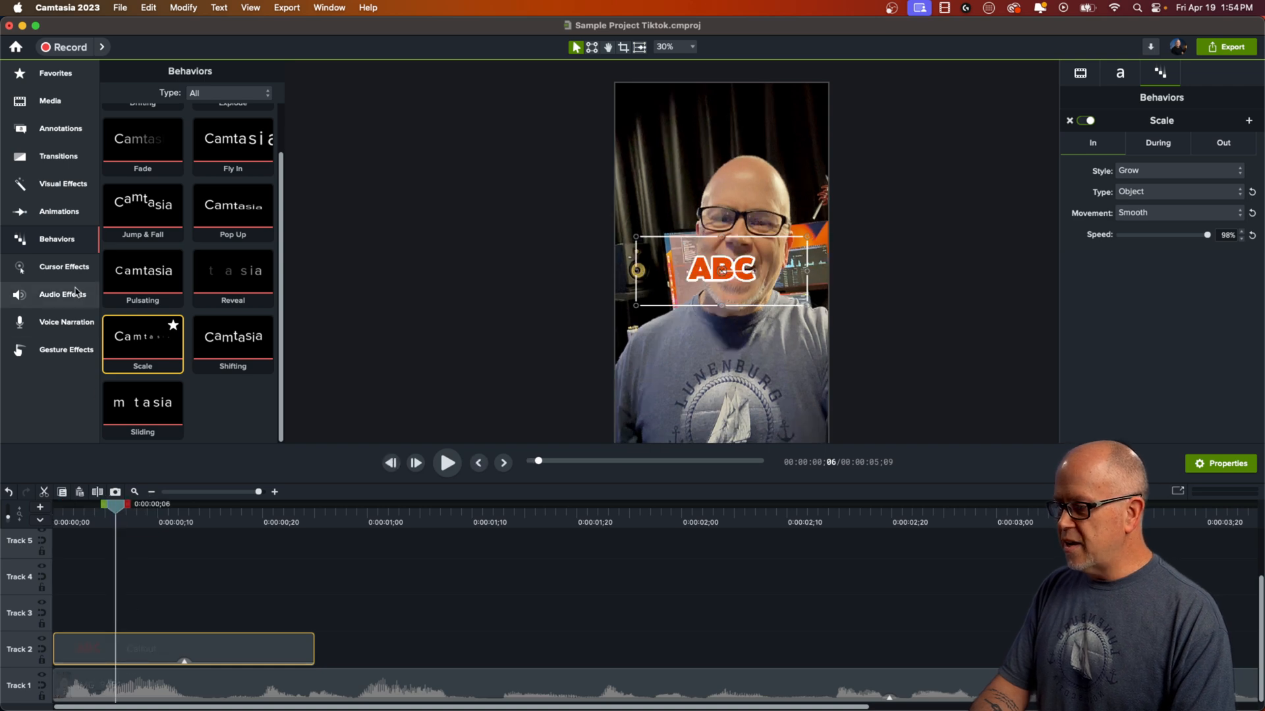
{"action": "left_click", "coordinate": [60, 211]}
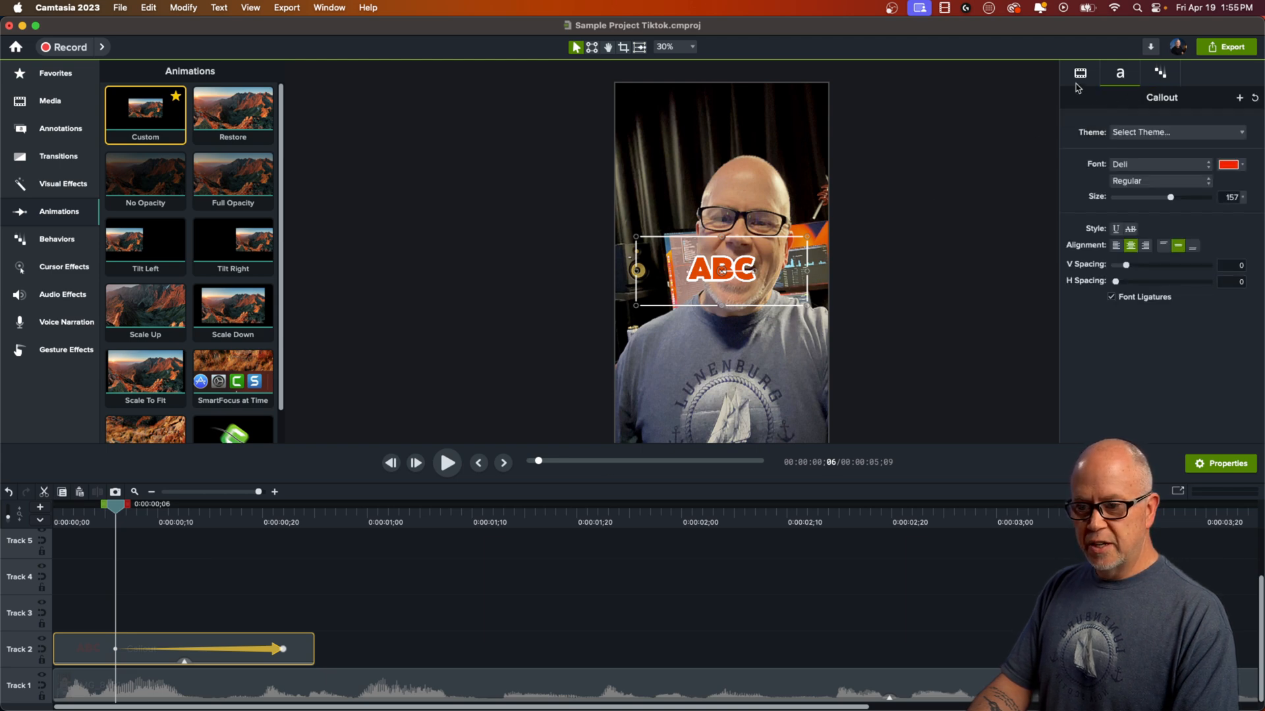
Show the callout's rotation properties to tilt it about -31° on Z at the animation start.
{"action": "left_click", "coordinate": [1079, 73]}
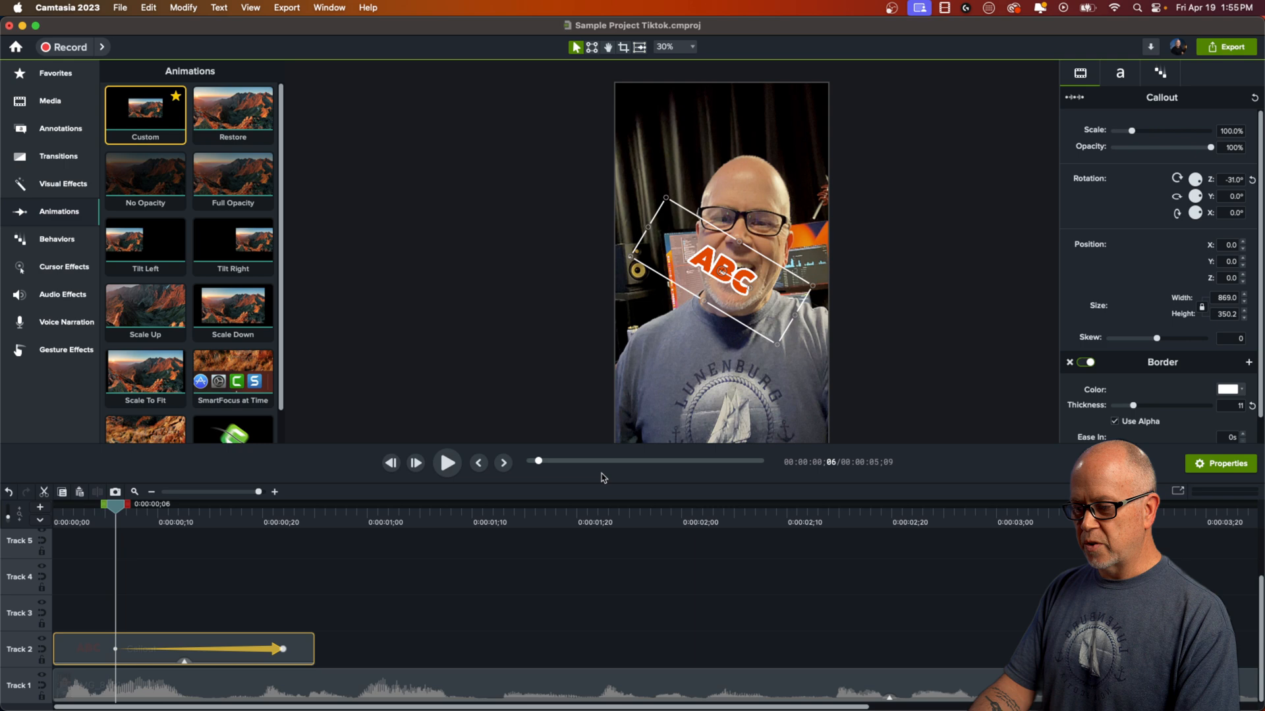
{"action": "mouse_move", "coordinate": [267, 652]}
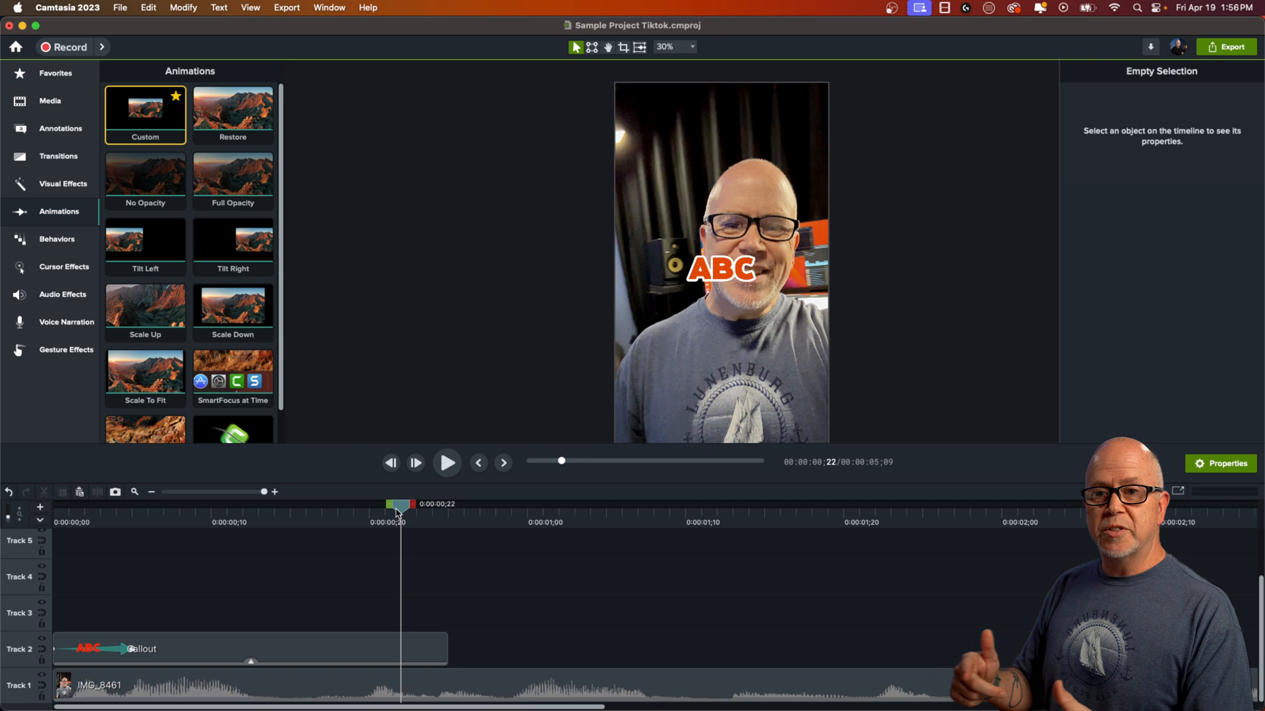
{"action": "mouse_move", "coordinate": [419, 604]}
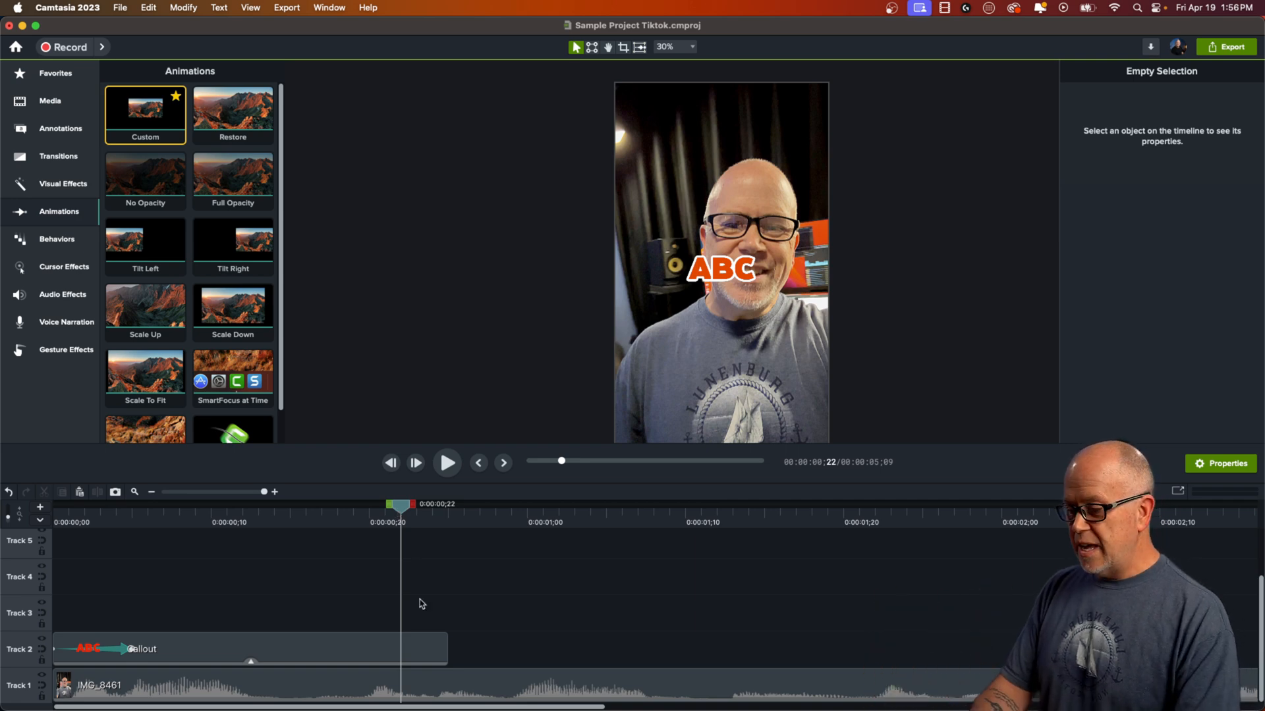
Trim the end of the callout clip on Track 2 and start adding it to the library.
{"action": "left_click", "coordinate": [242, 650]}
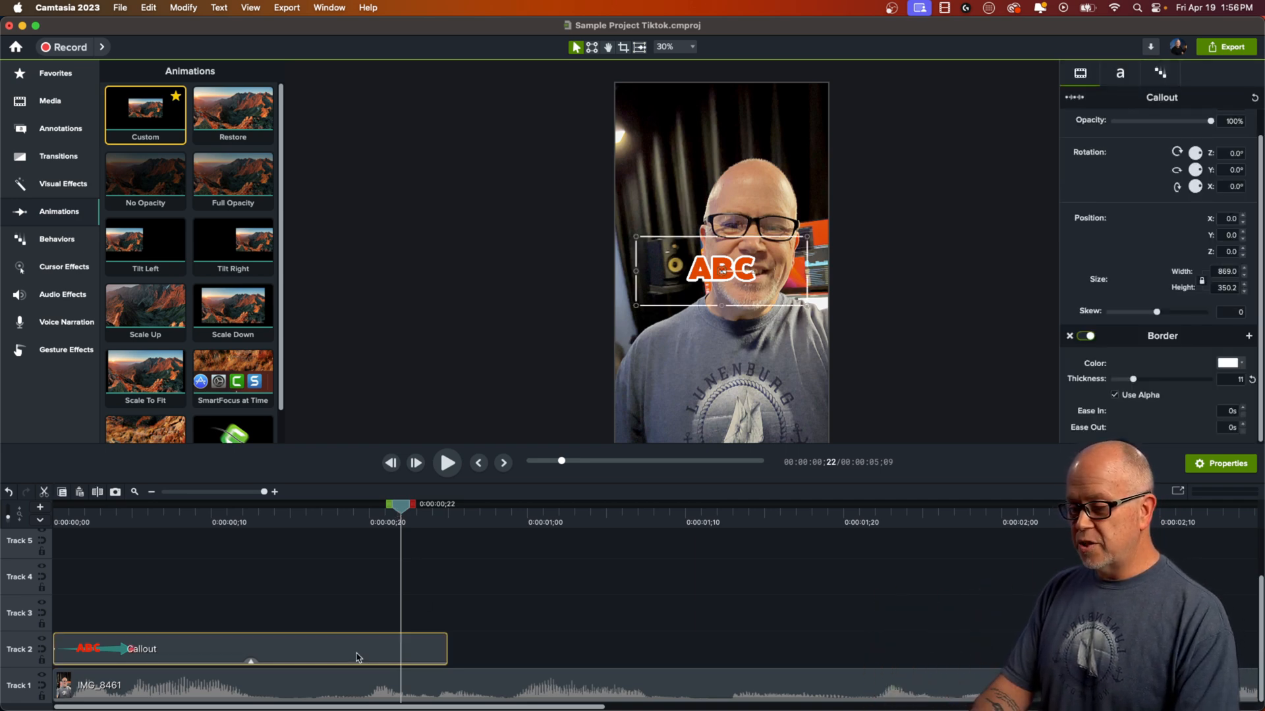
{"action": "mouse_move", "coordinate": [133, 645]}
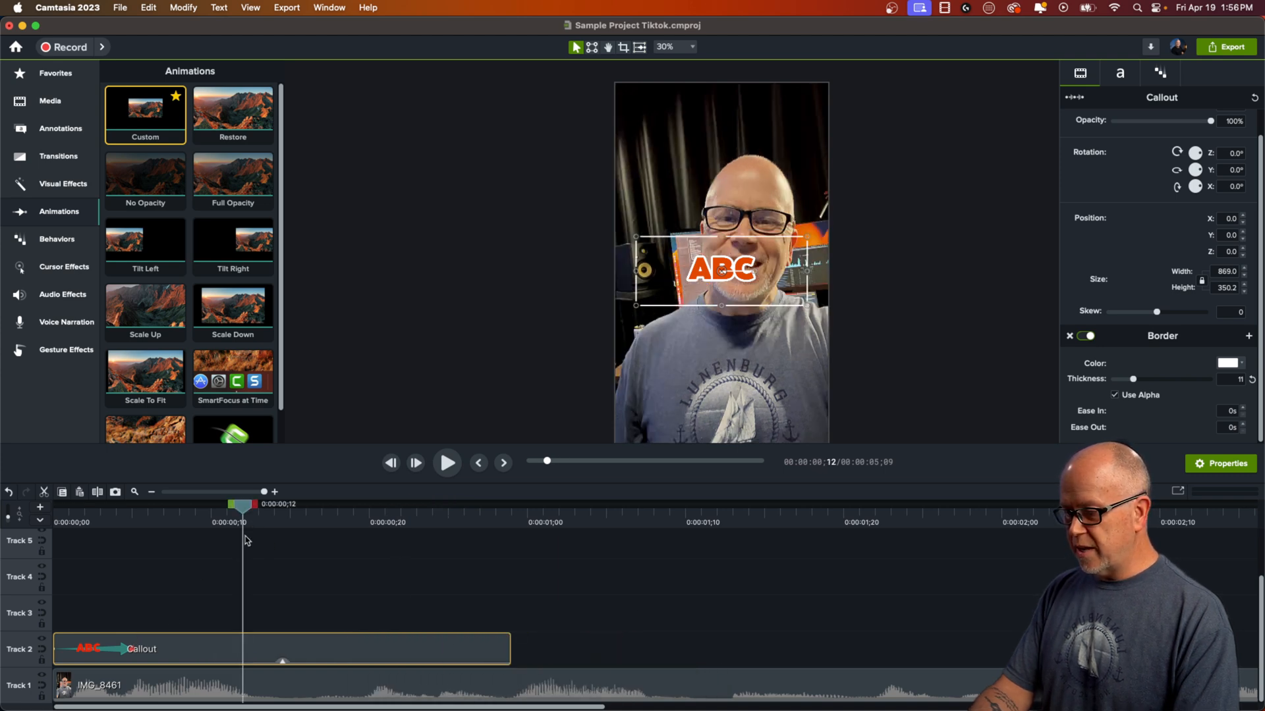
{"action": "left_click", "coordinate": [447, 462]}
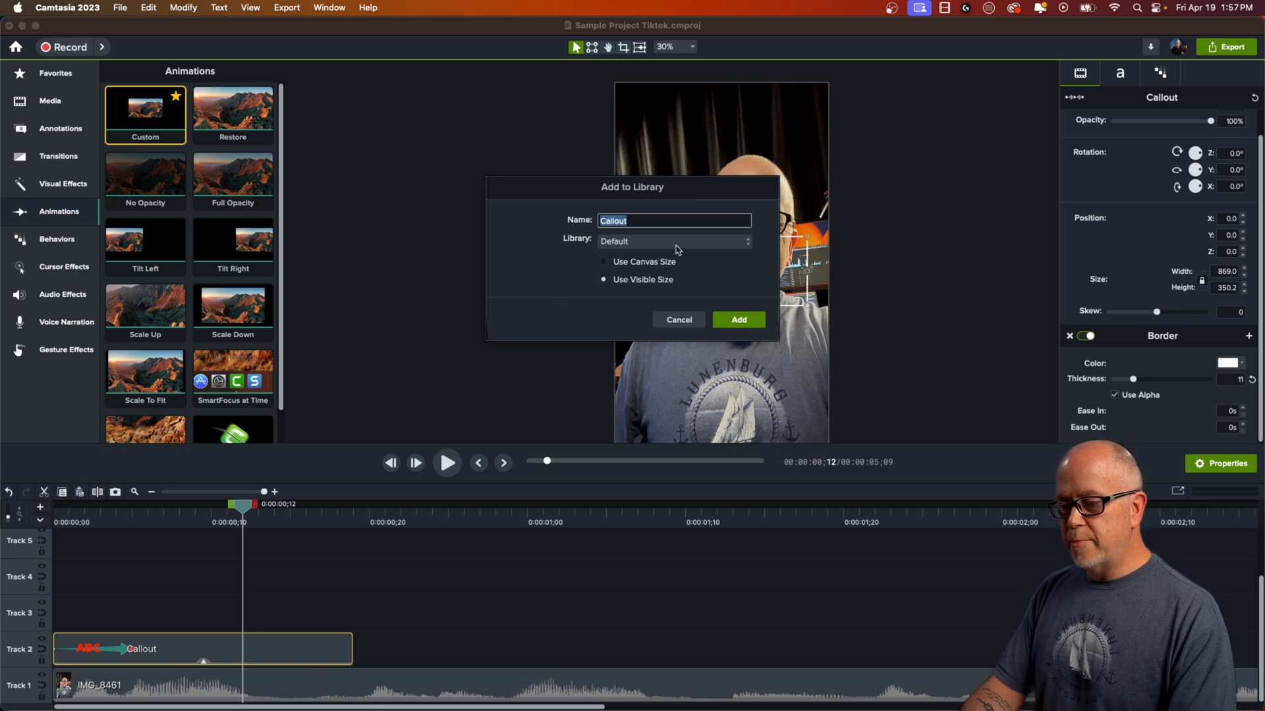
Review the Library choices in Add to Library, cancel, and deselect the callout clip.
{"action": "left_click", "coordinate": [672, 241]}
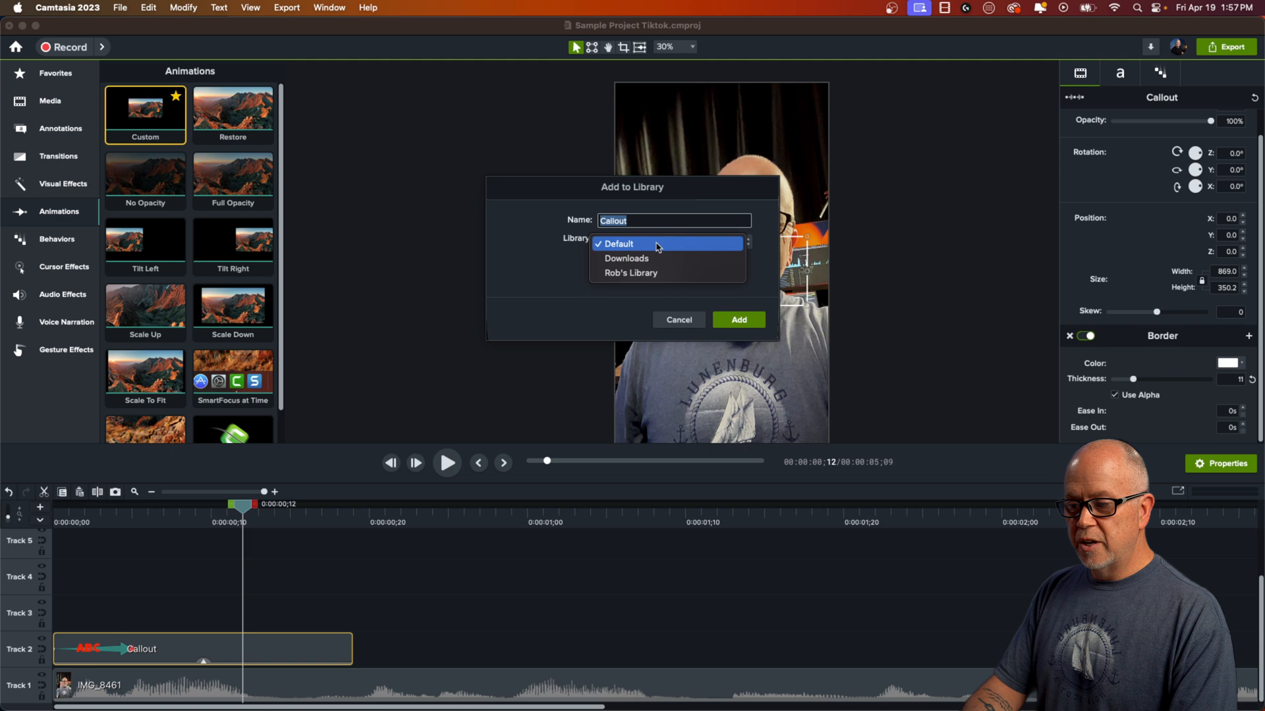
{"action": "mouse_move", "coordinate": [640, 274]}
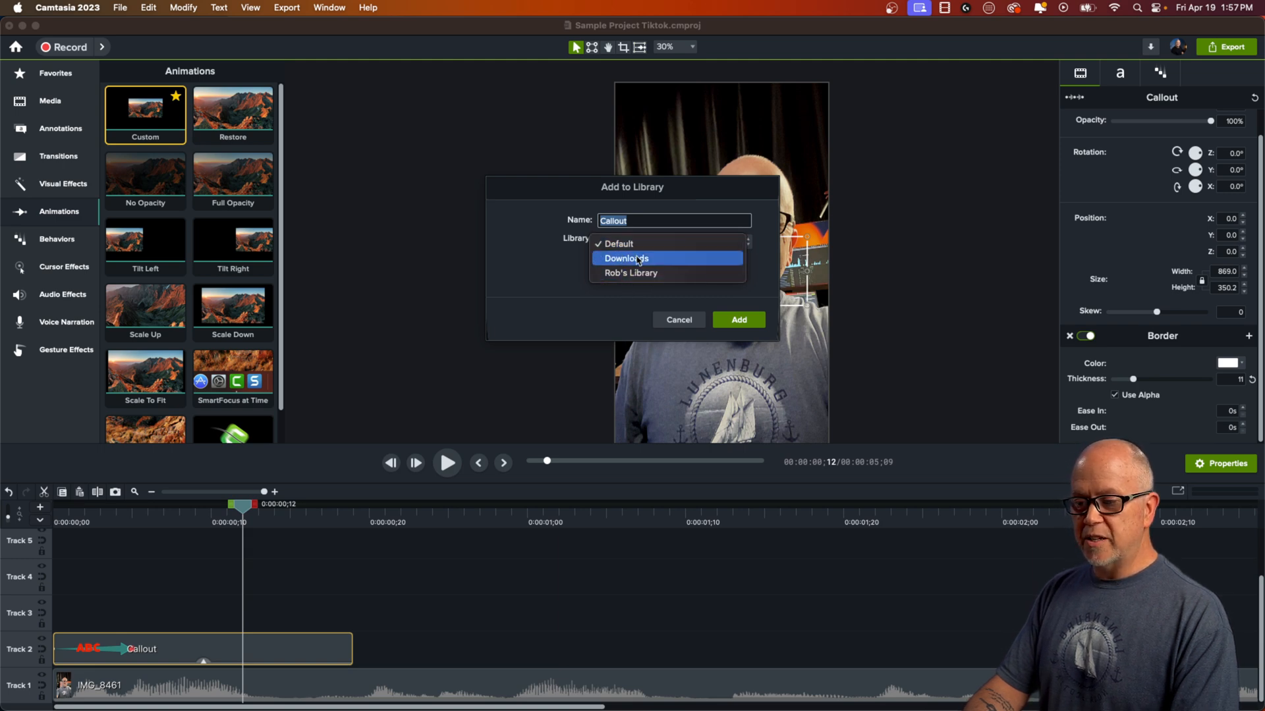
{"action": "mouse_move", "coordinate": [684, 320]}
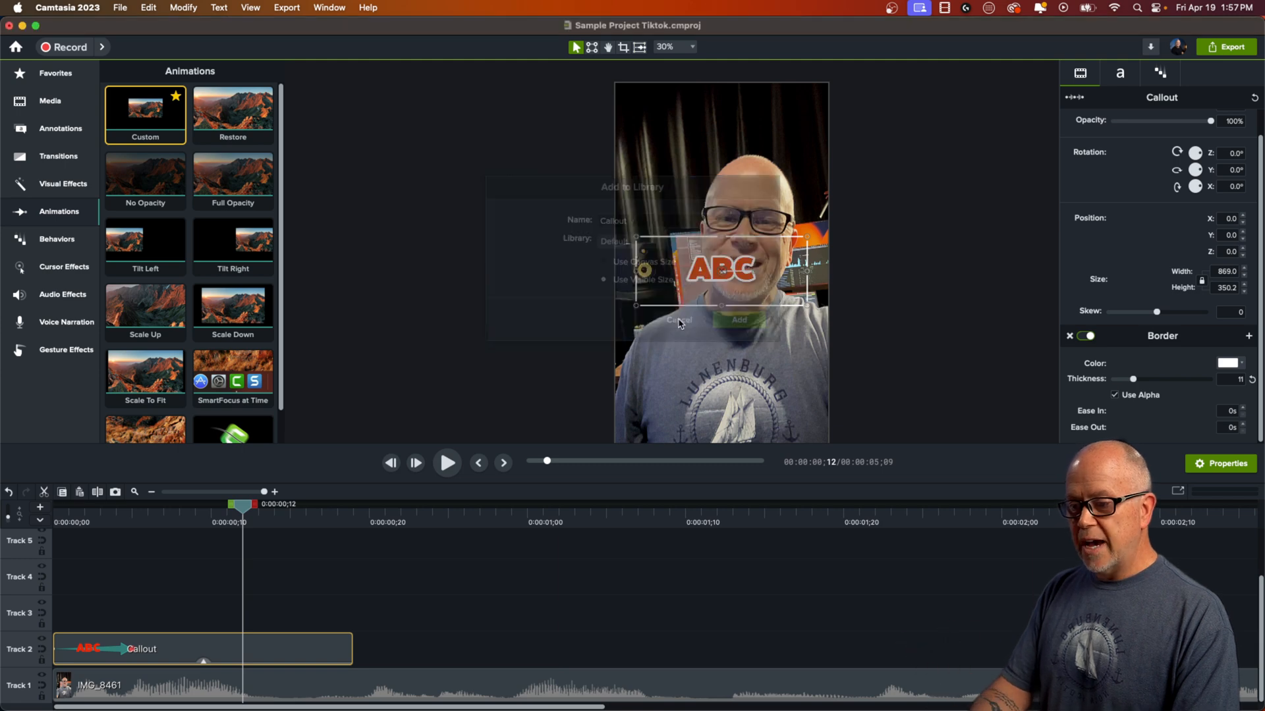
{"action": "left_click", "coordinate": [678, 322]}
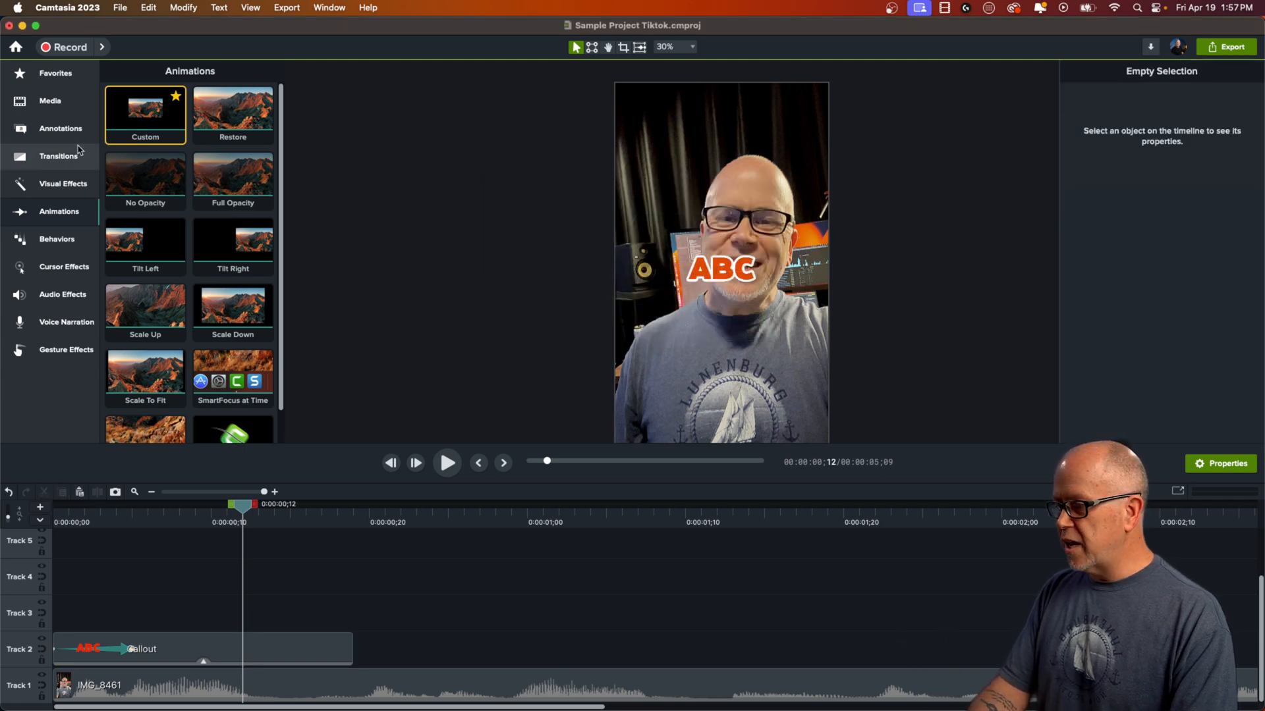
Go to the Media Library and choose Create New Library from the library list.
{"action": "left_click", "coordinate": [49, 100]}
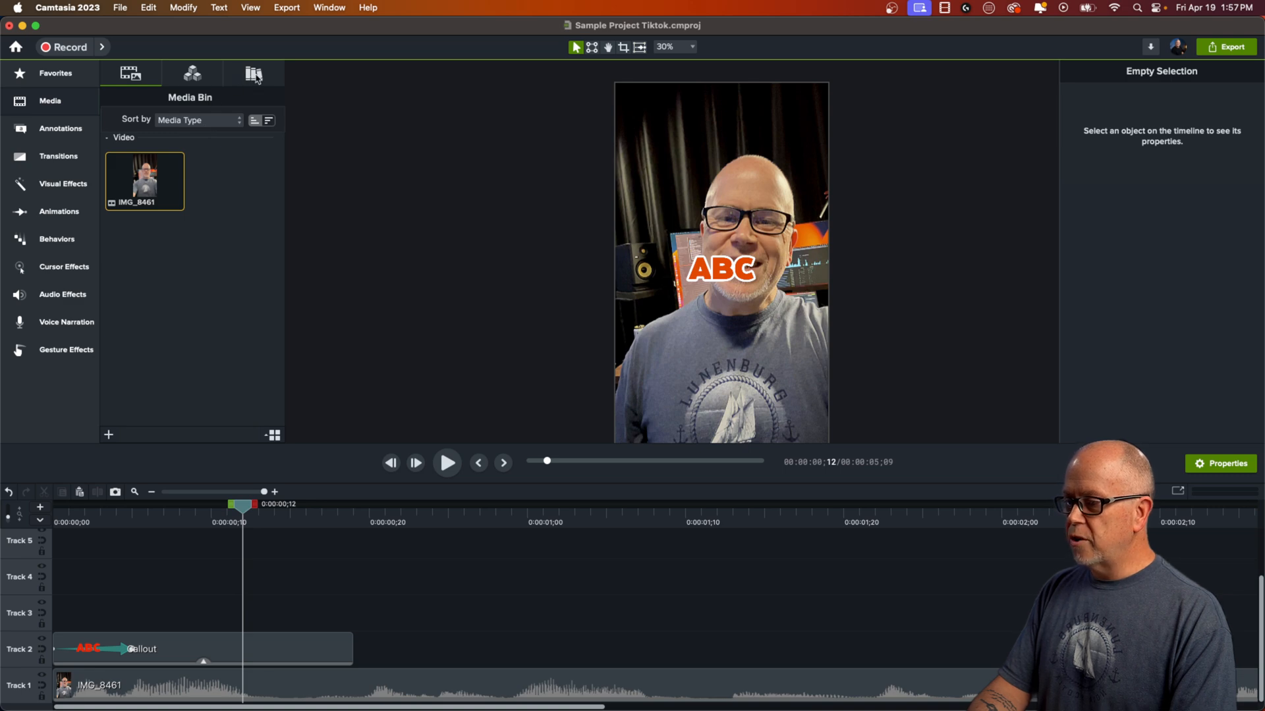
{"action": "left_click", "coordinate": [253, 74]}
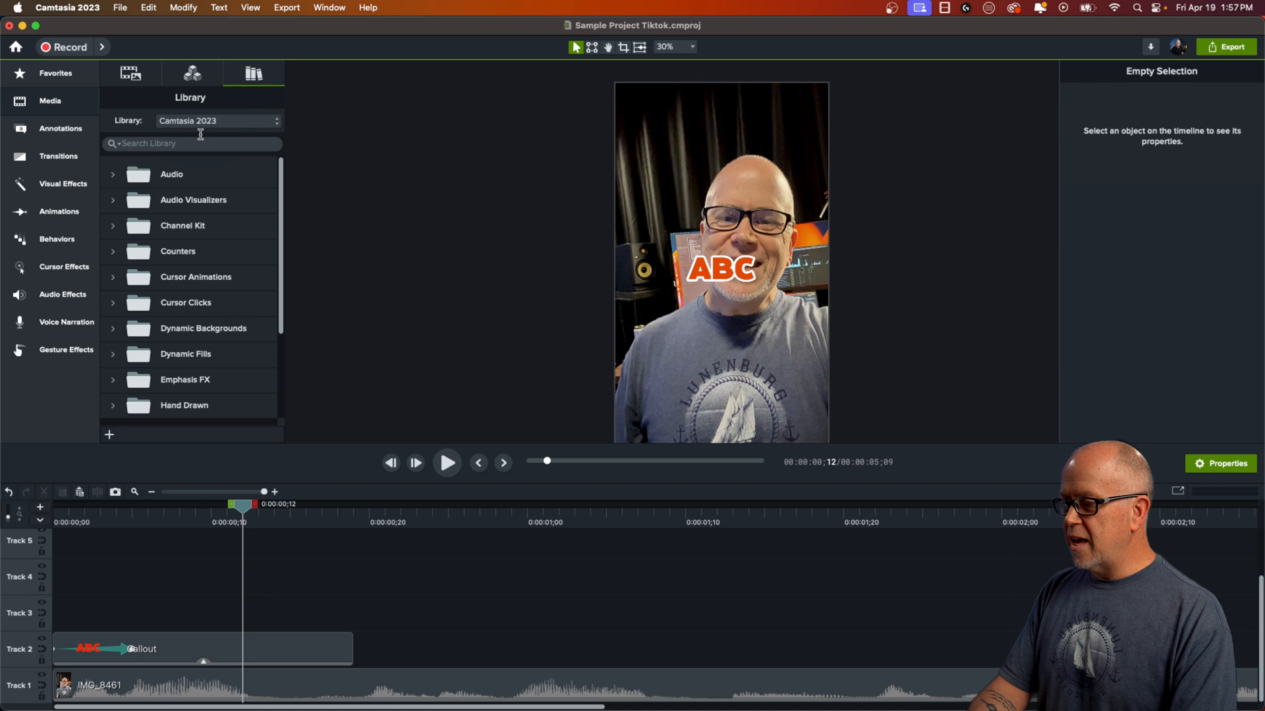
{"action": "left_click", "coordinate": [217, 120]}
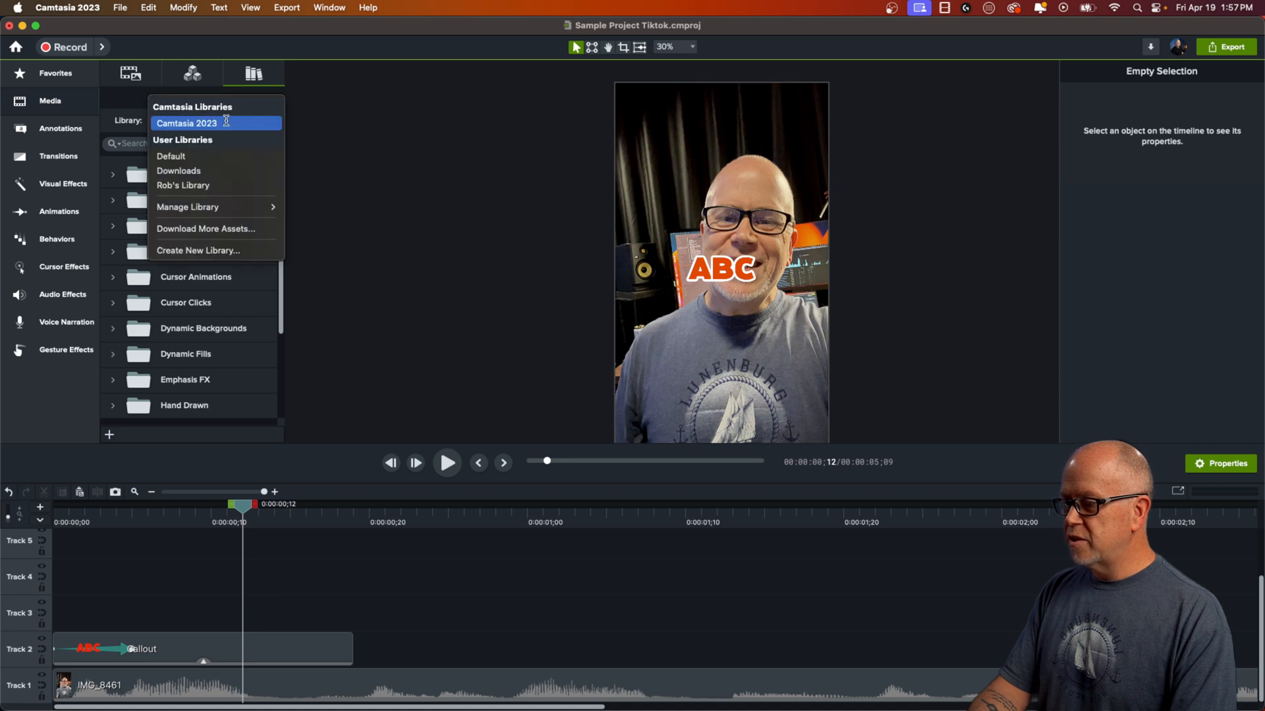
{"action": "left_click", "coordinate": [185, 123]}
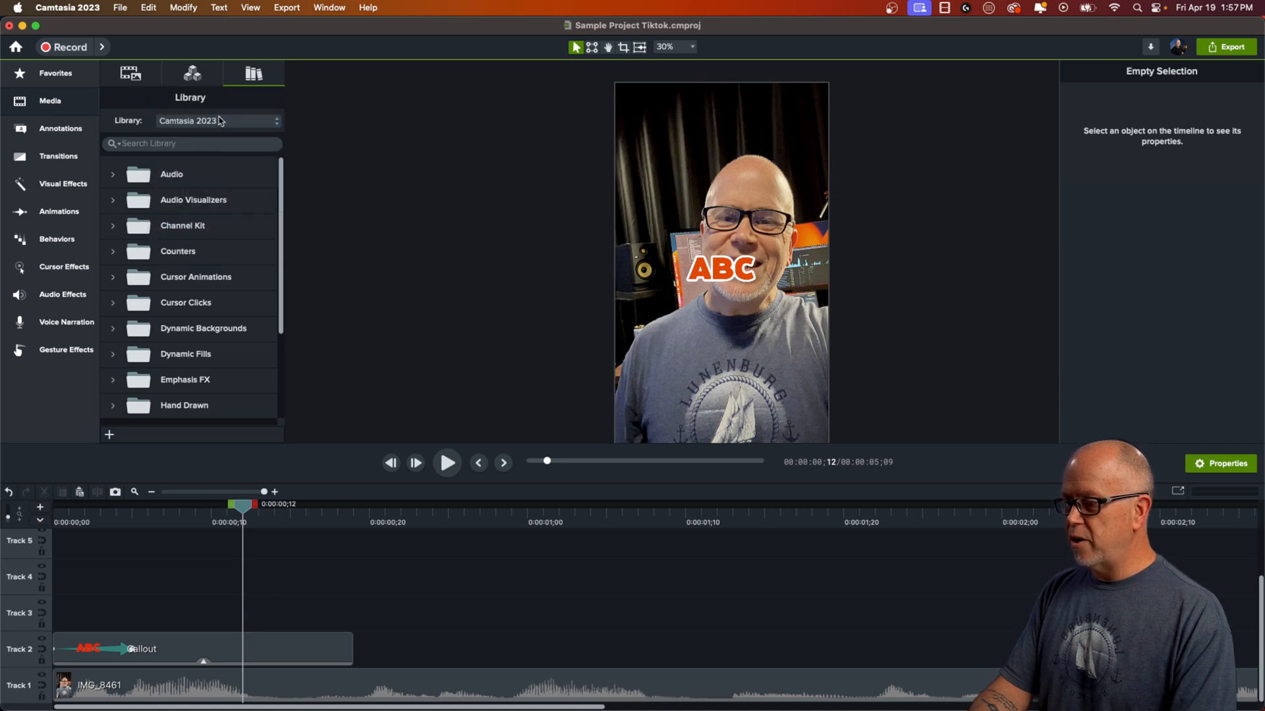
{"action": "left_click", "coordinate": [215, 121]}
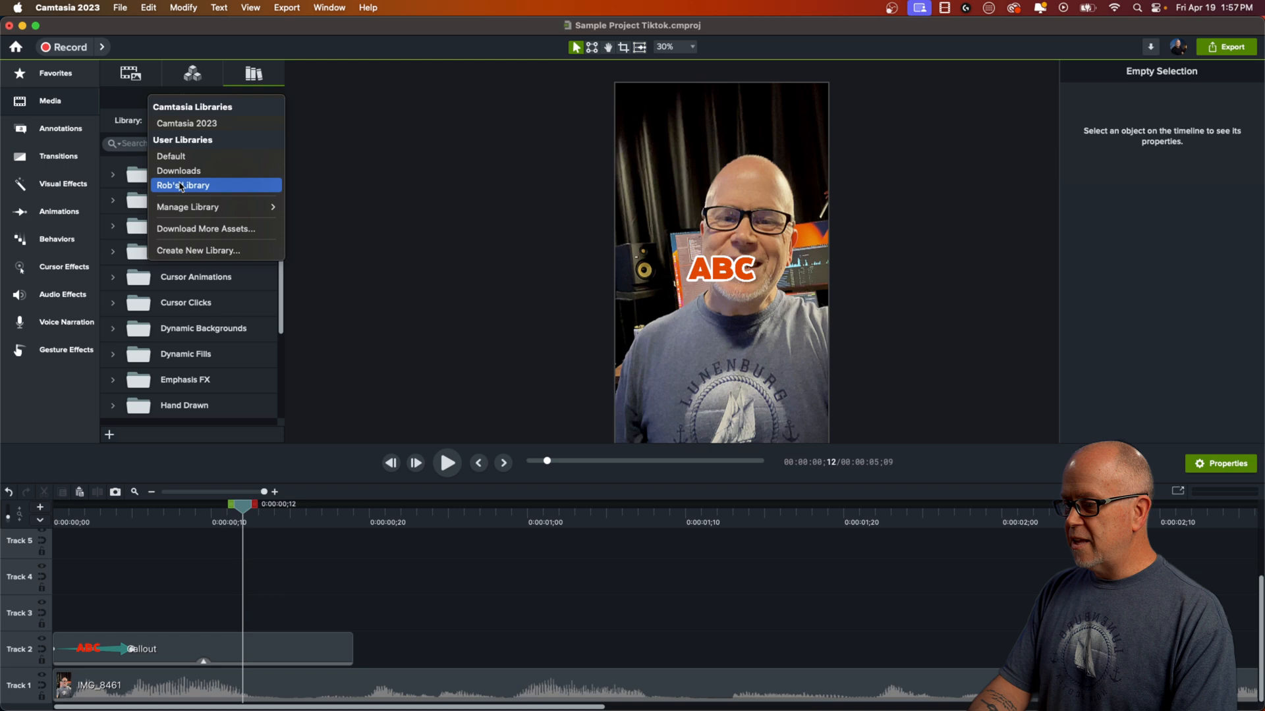
{"action": "mouse_move", "coordinate": [198, 209]}
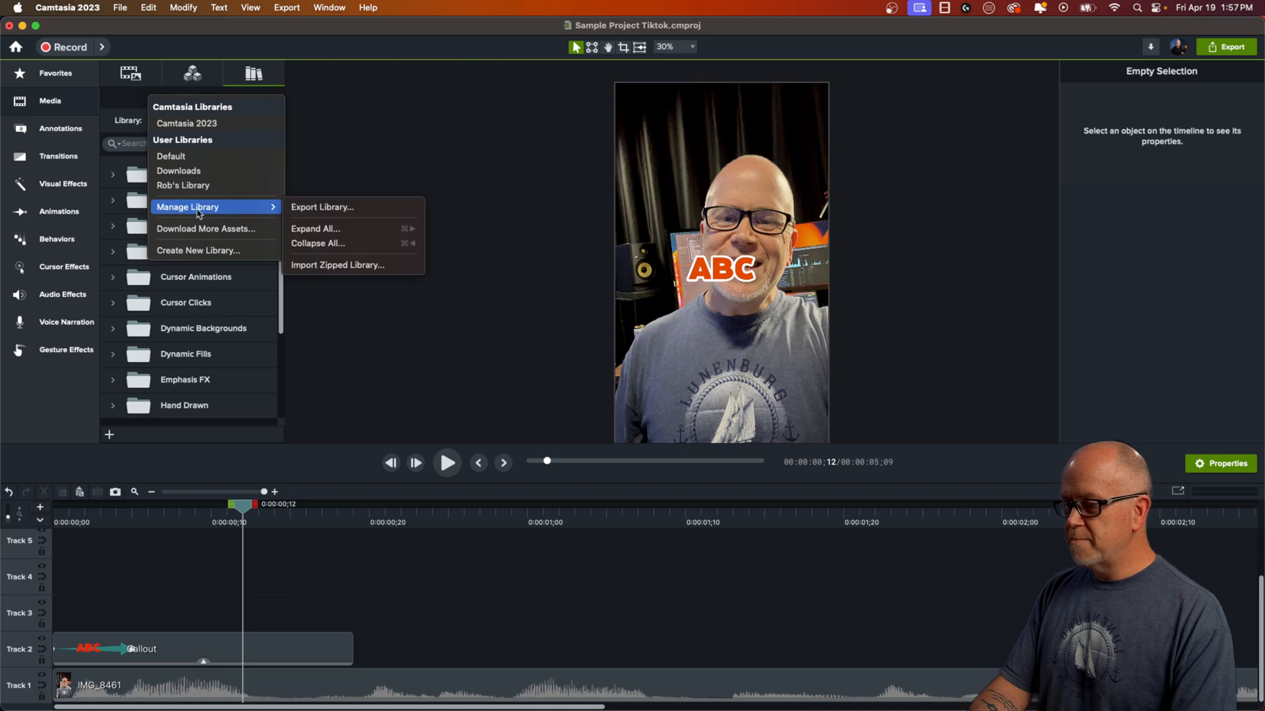
{"action": "mouse_move", "coordinate": [187, 251]}
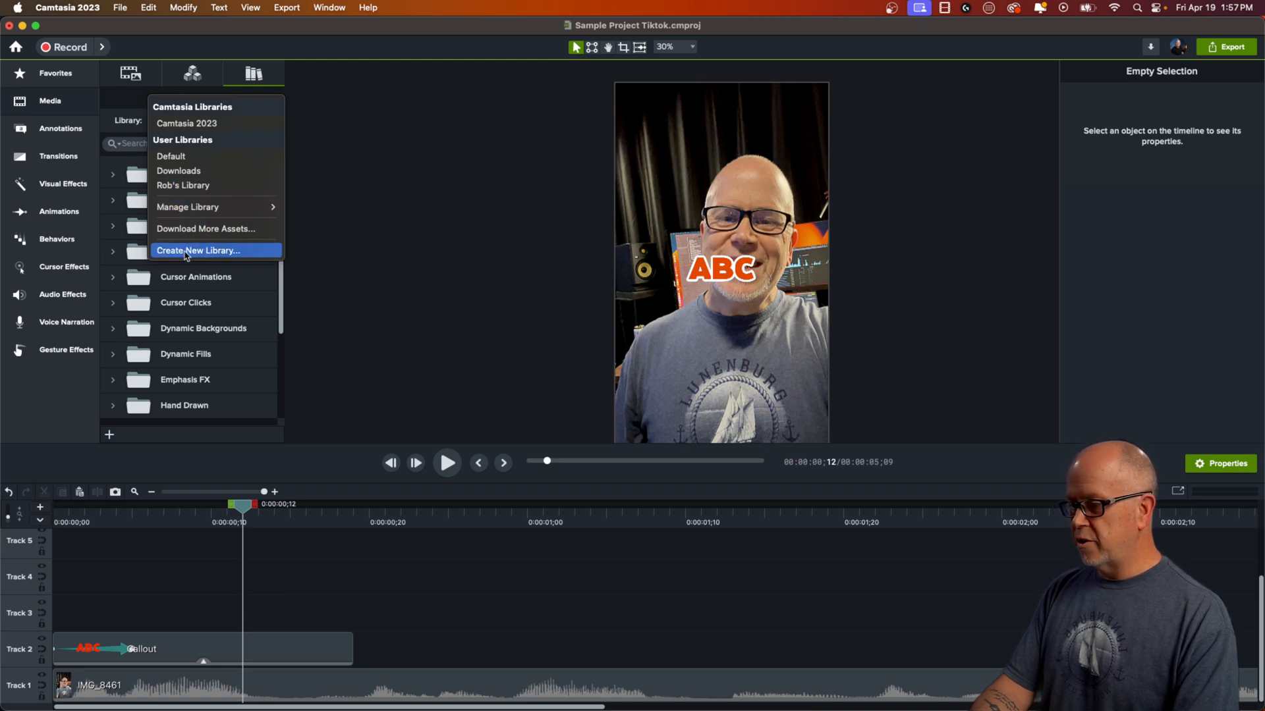
{"action": "left_click", "coordinate": [198, 250]}
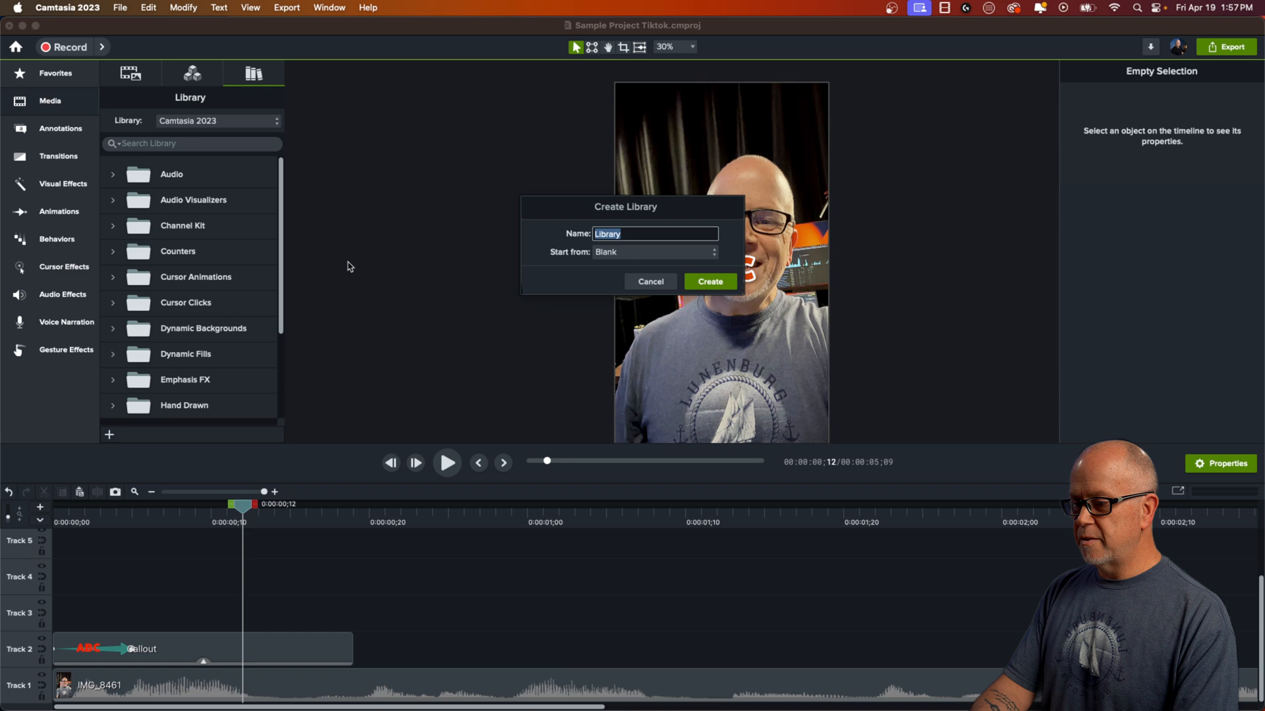
Create an empty library named TEST LIBRARY and confirm it appears in the list.
{"action": "type", "text": "TEST"}
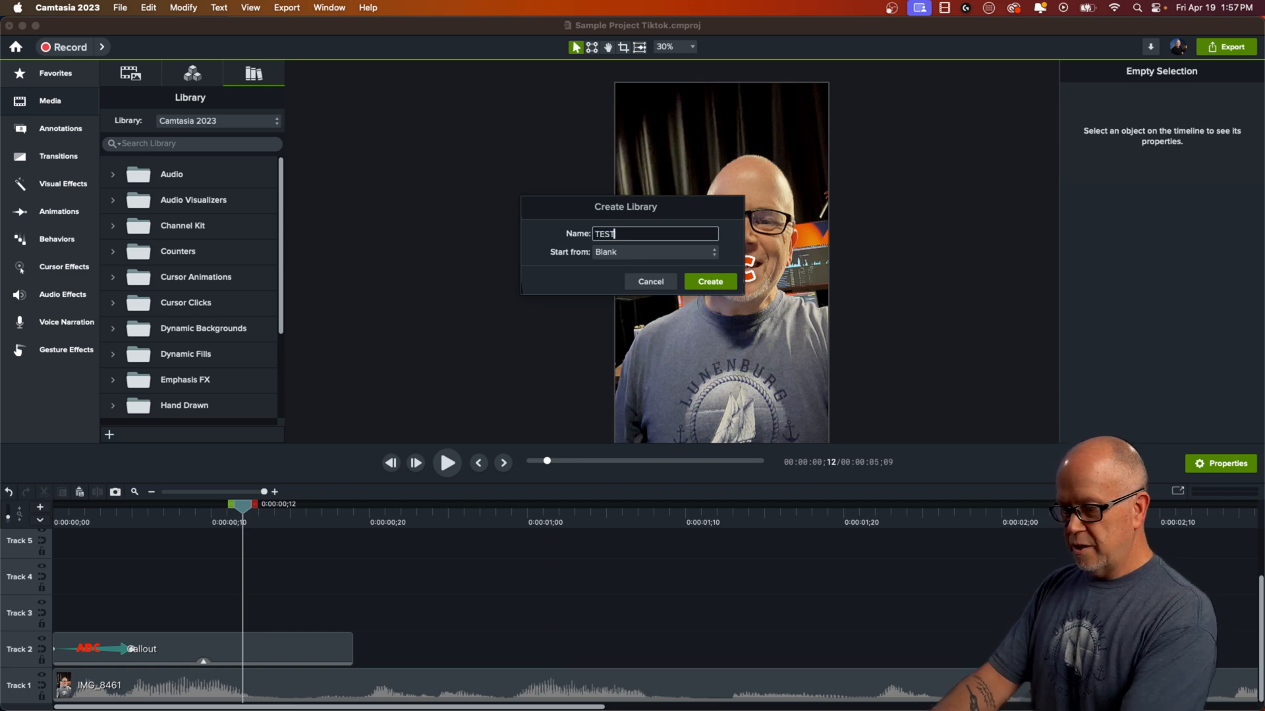
{"action": "type", "text": "LIBRARYT"}
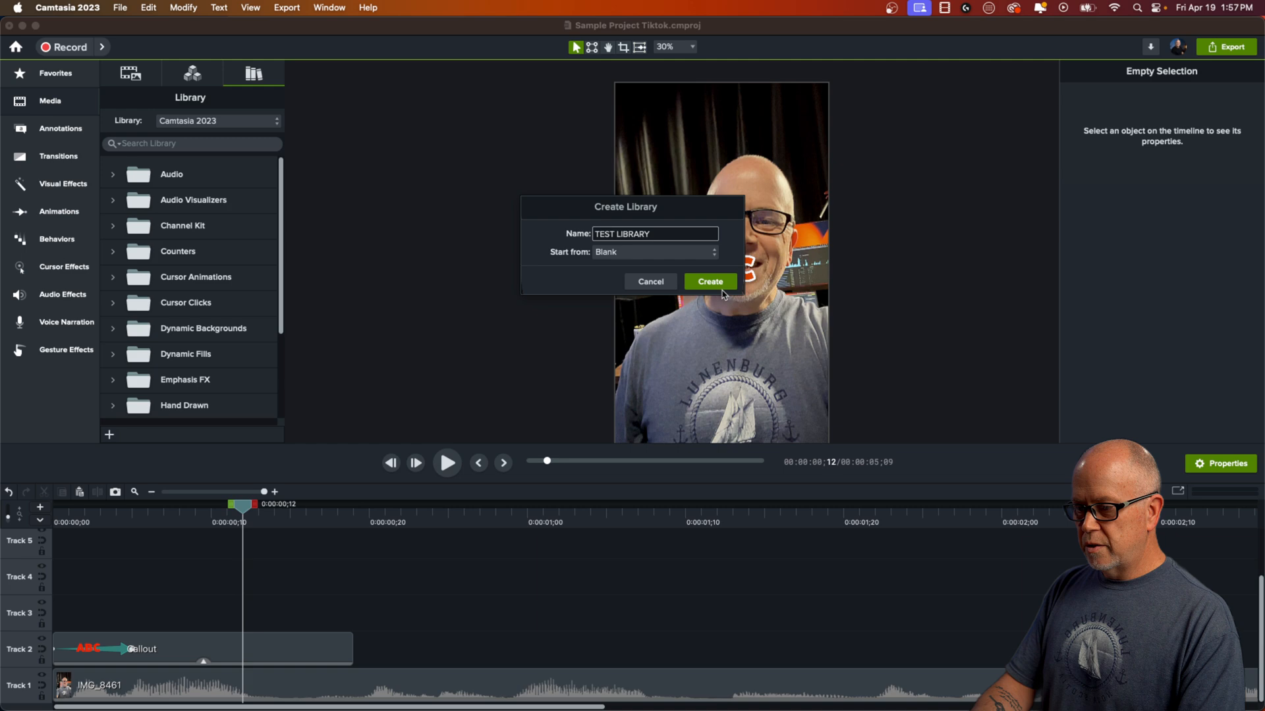
{"action": "left_click", "coordinate": [708, 282]}
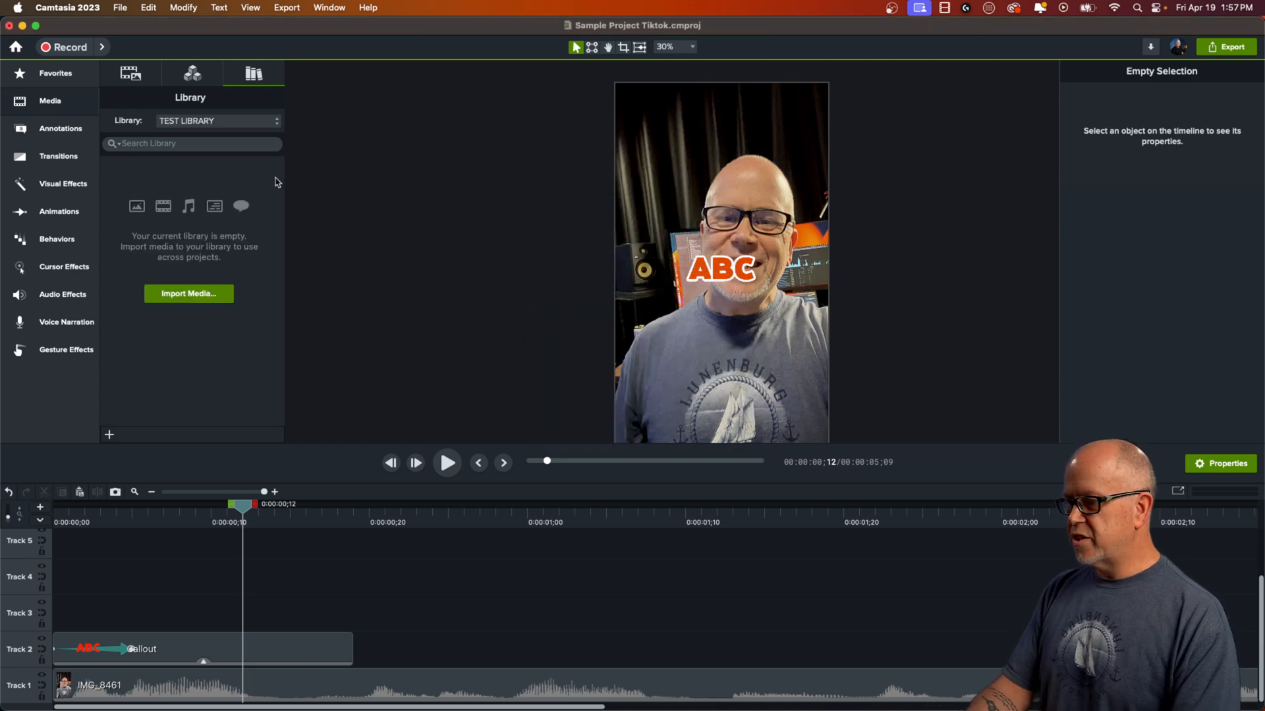
{"action": "left_click", "coordinate": [275, 120]}
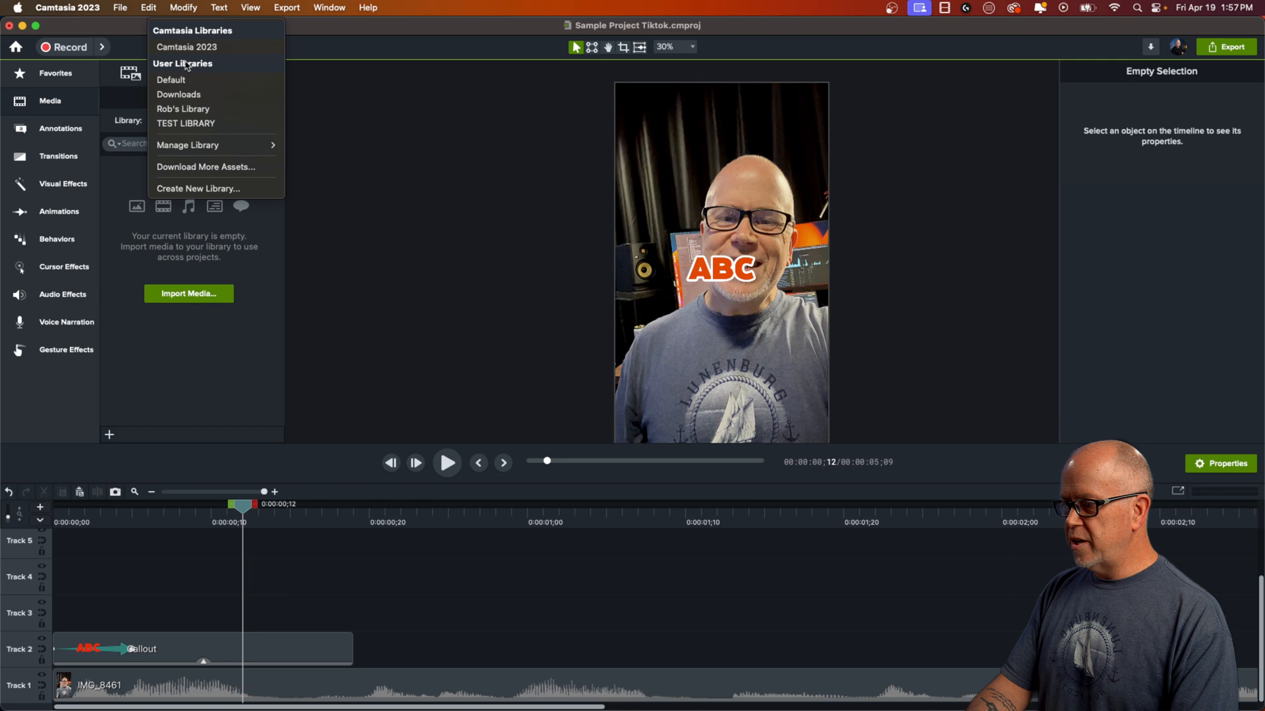
{"action": "left_click", "coordinate": [186, 123]}
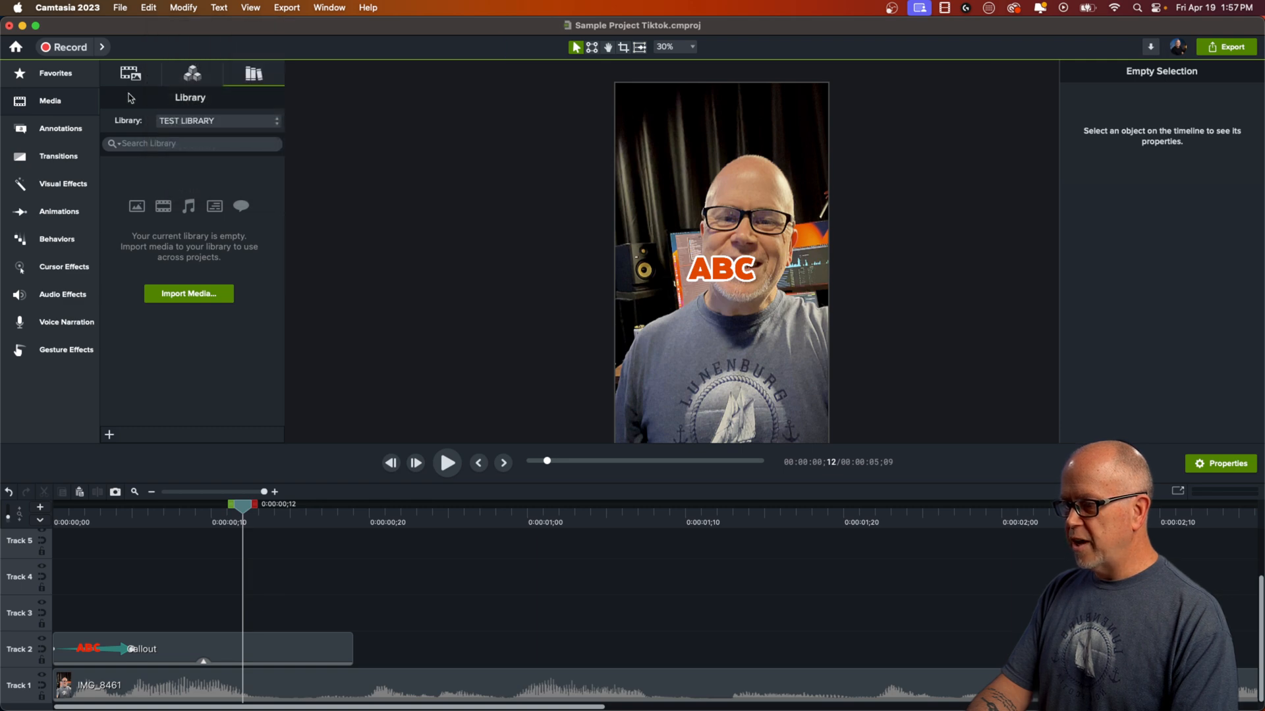
Select the ABC callout clip on Track 2 and bring up its actions.
{"action": "left_click", "coordinate": [202, 650]}
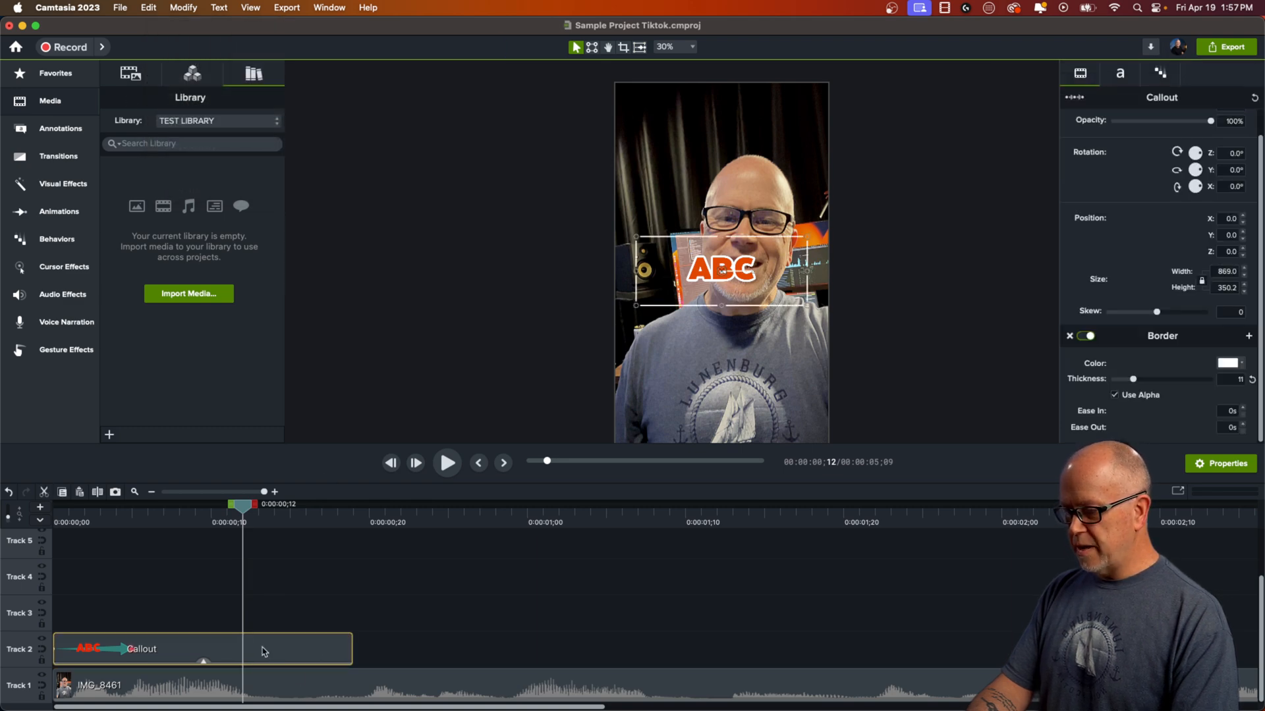
{"action": "right_click", "coordinate": [262, 651]}
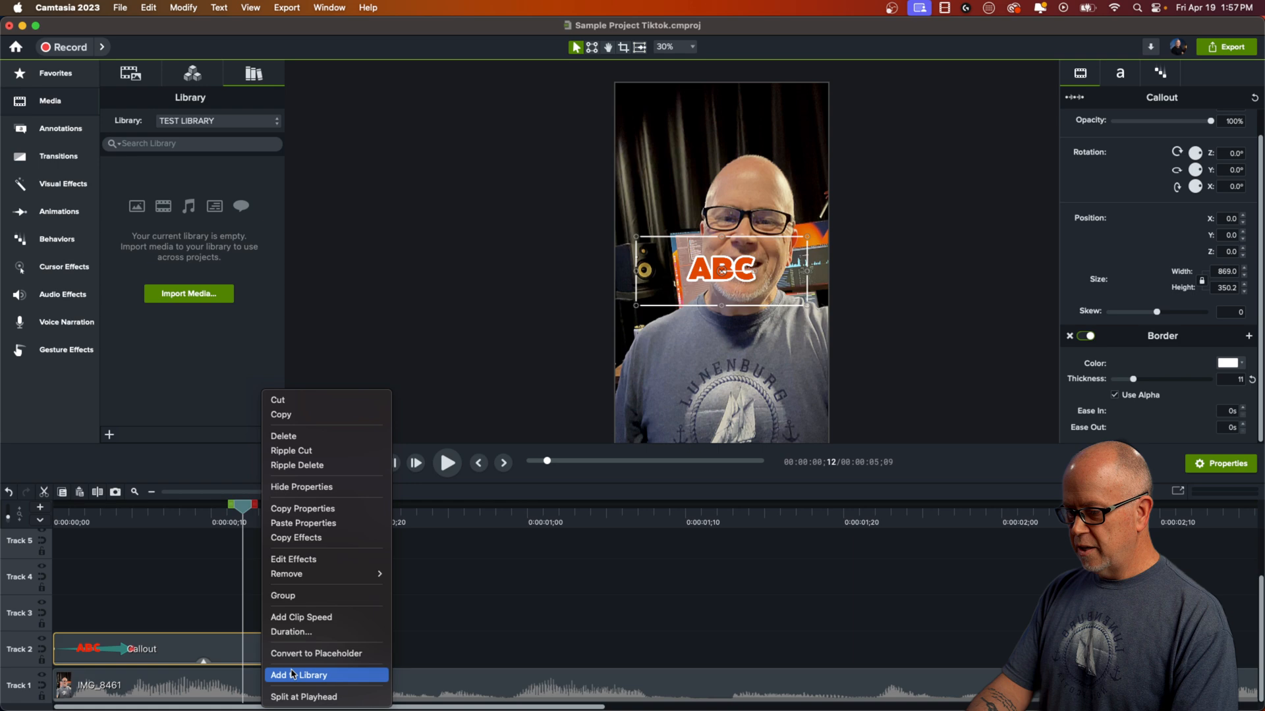
Add the callout to TEST LIBRARY as an asset named TikTok Text at visible size.
{"action": "left_click", "coordinate": [299, 675]}
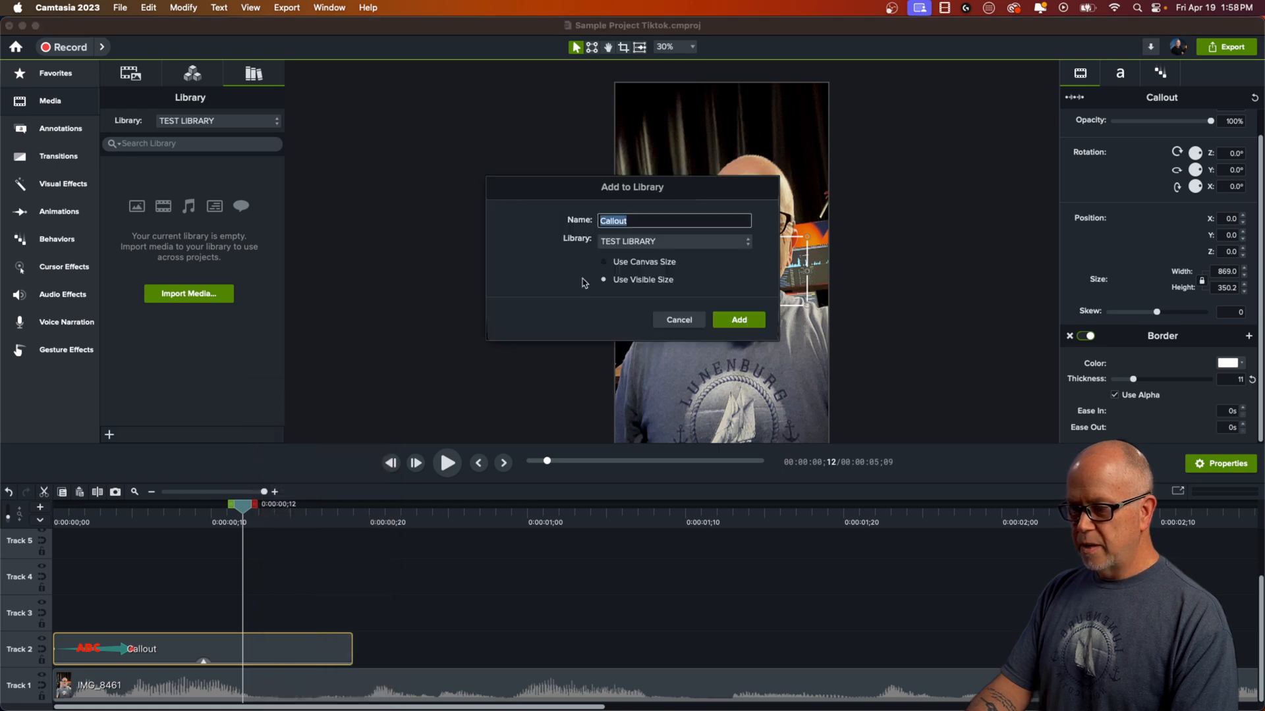
{"action": "left_click", "coordinate": [673, 241]}
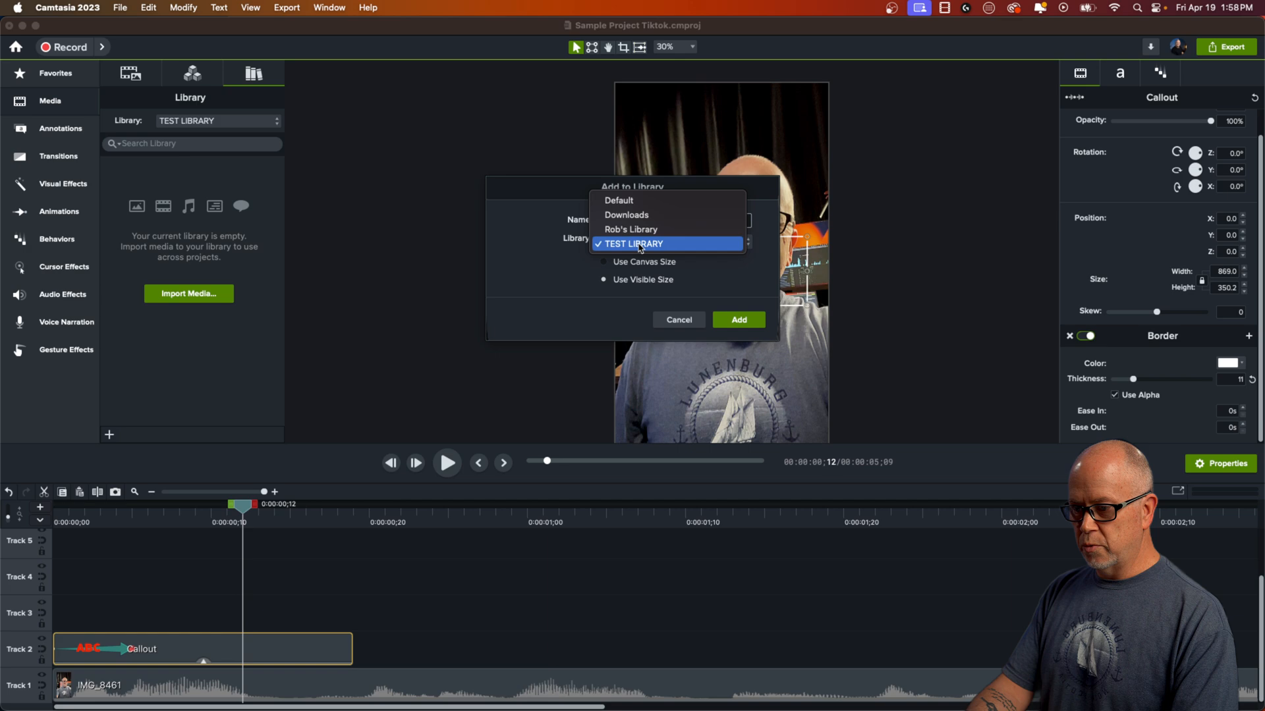
{"action": "left_click", "coordinate": [634, 244]}
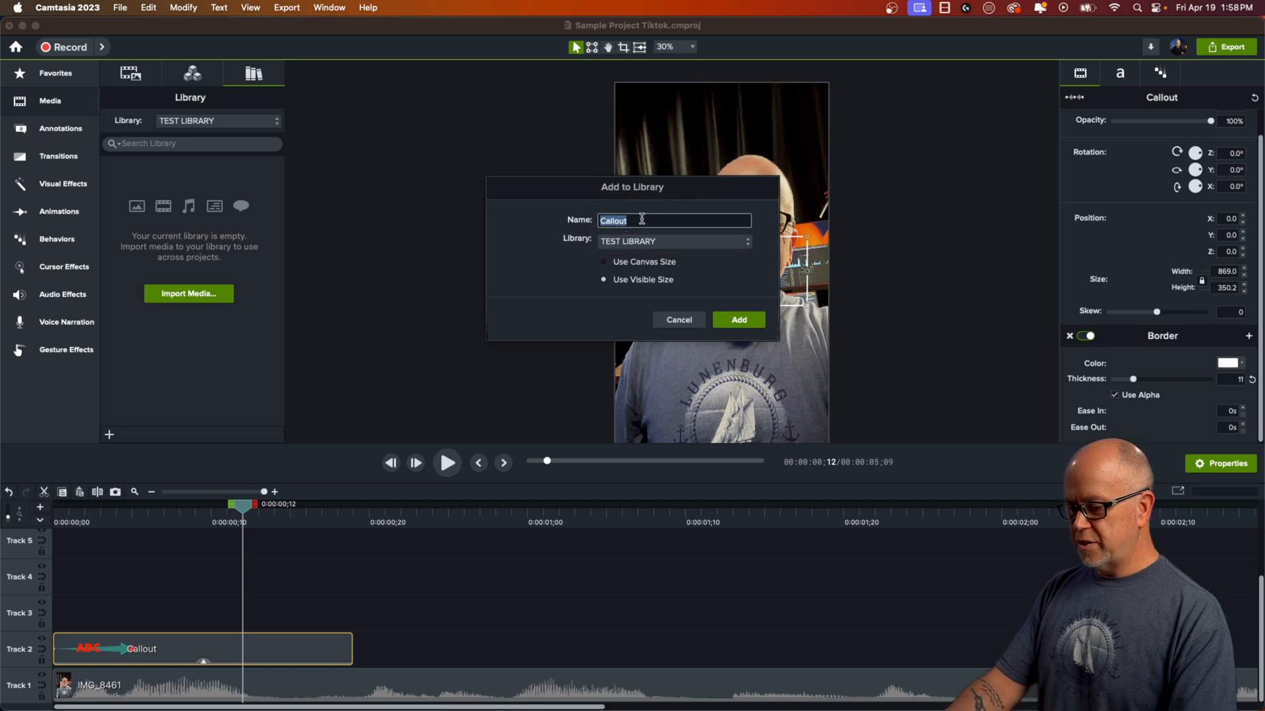
{"action": "type", "text": "TikTok Text"}
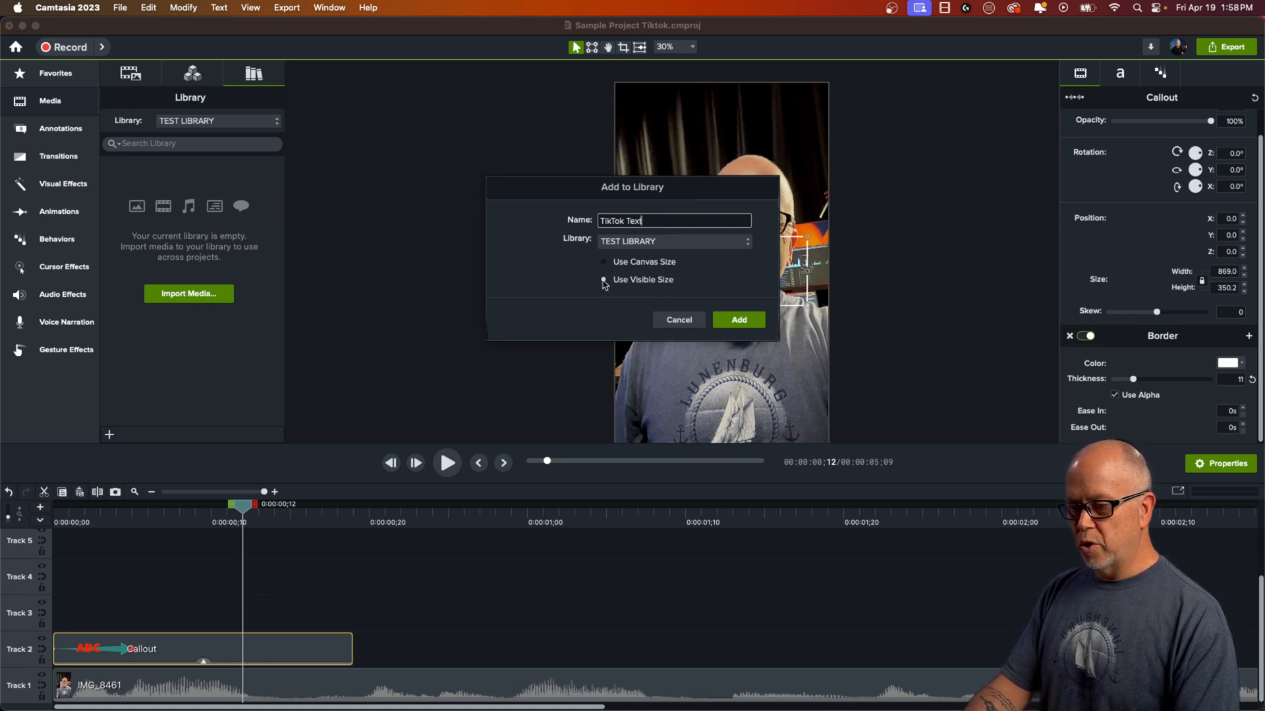
{"action": "left_click", "coordinate": [604, 280]}
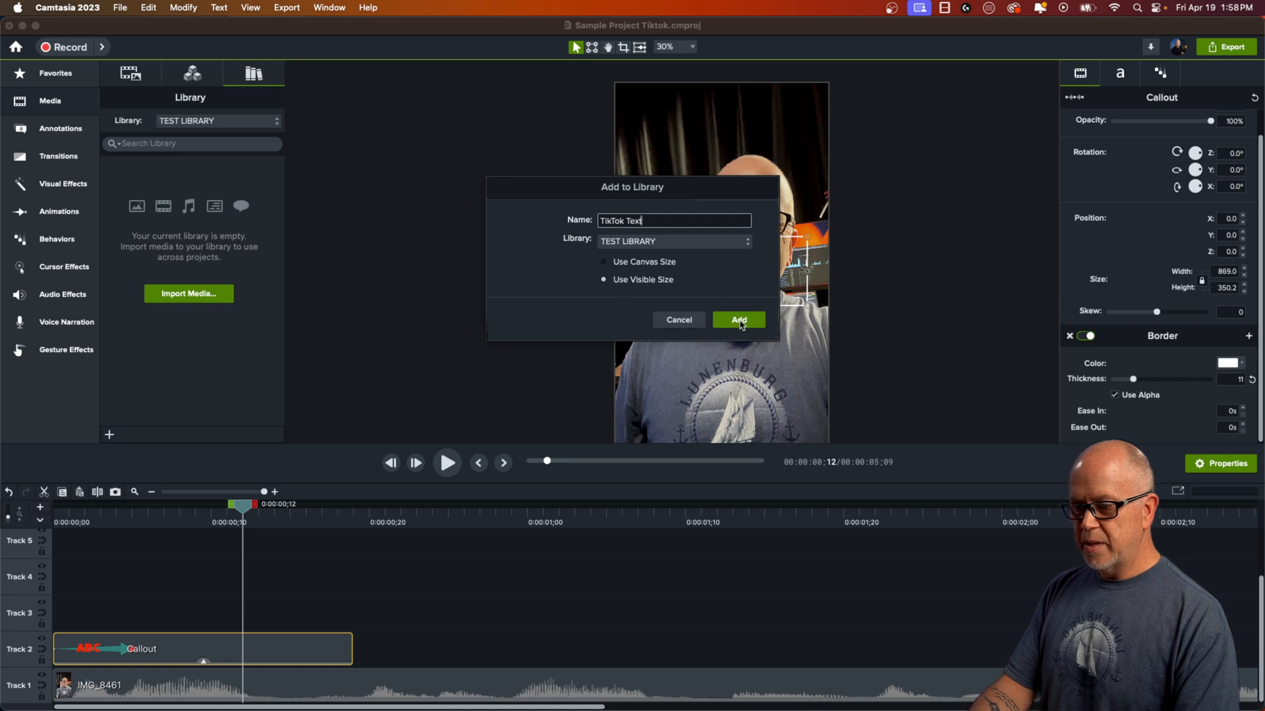
{"action": "left_click", "coordinate": [738, 319]}
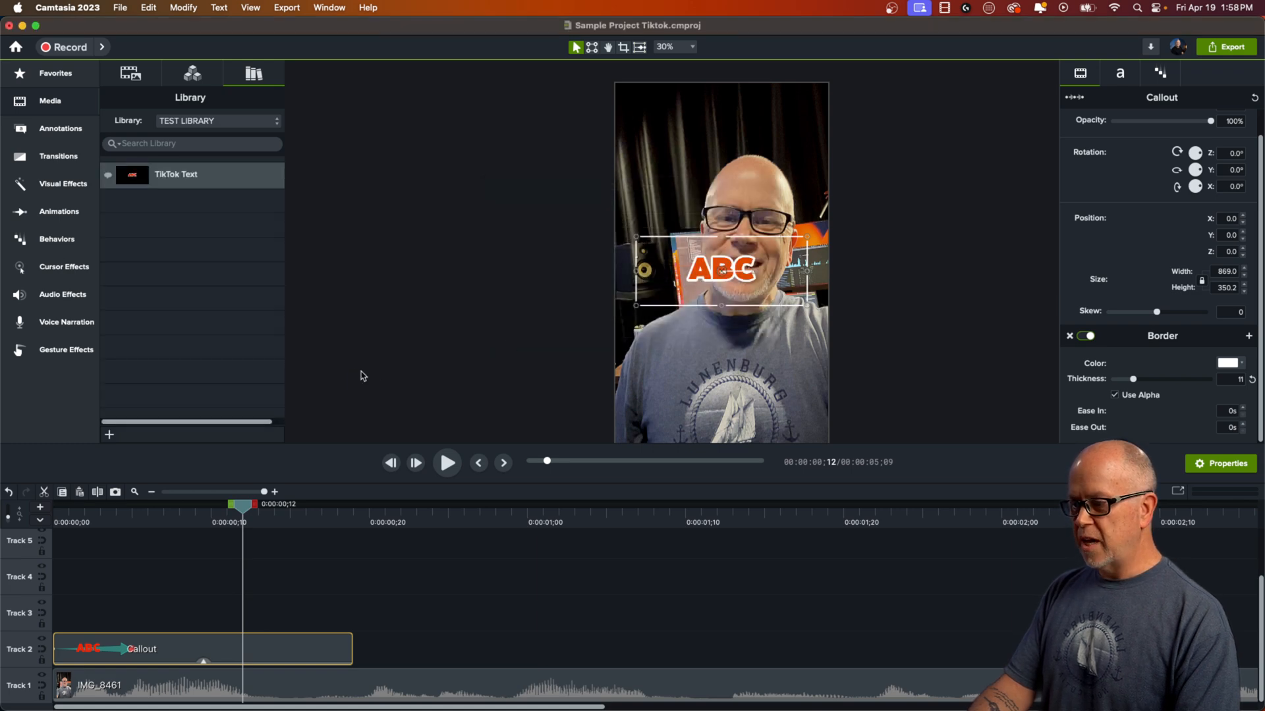
Switch the Media library to TEST LIBRARY to access the TikTok Text asset.
{"action": "left_click", "coordinate": [54, 74]}
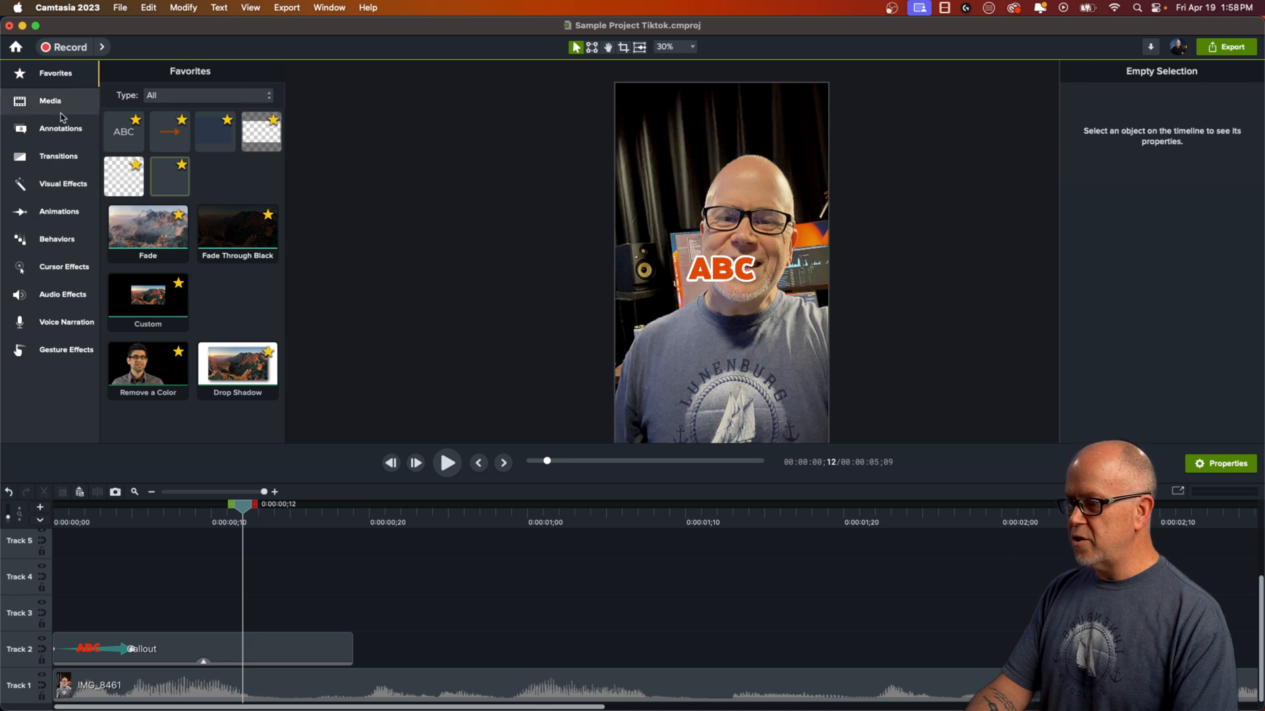
{"action": "mouse_move", "coordinate": [195, 516]}
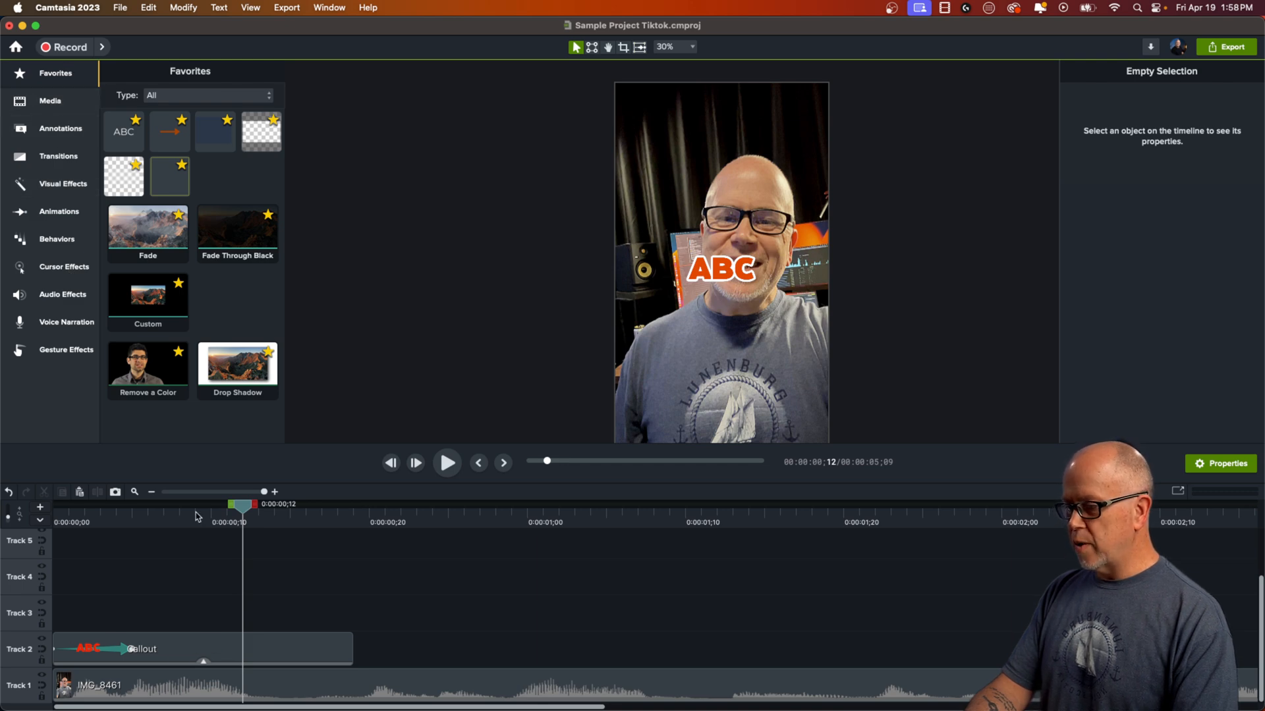
{"action": "mouse_move", "coordinate": [54, 128]}
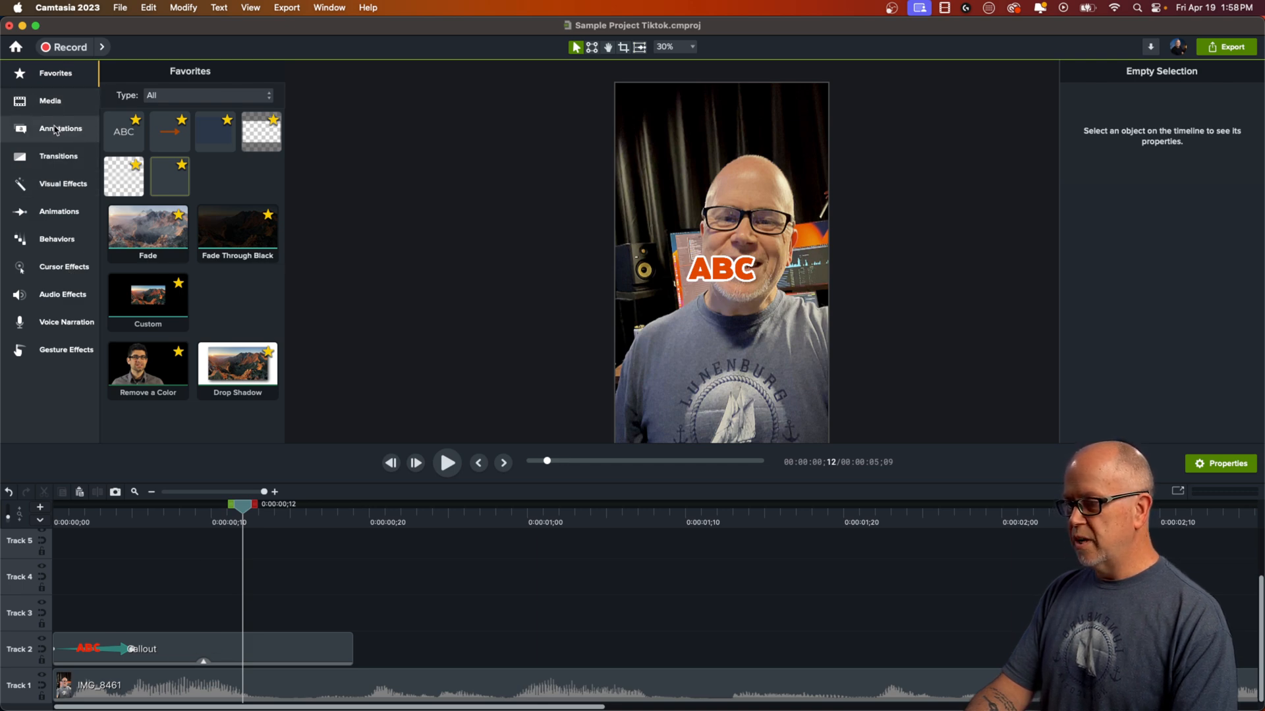
{"action": "left_click", "coordinate": [253, 73]}
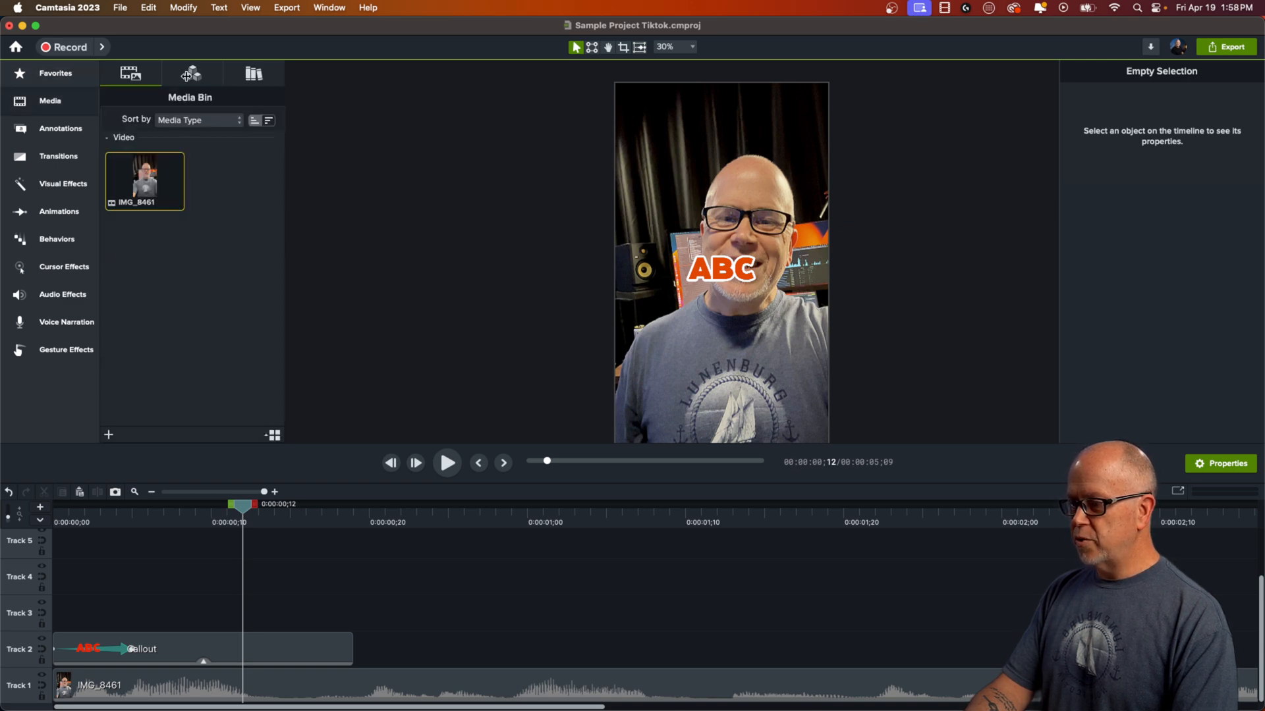
{"action": "left_click", "coordinate": [253, 74]}
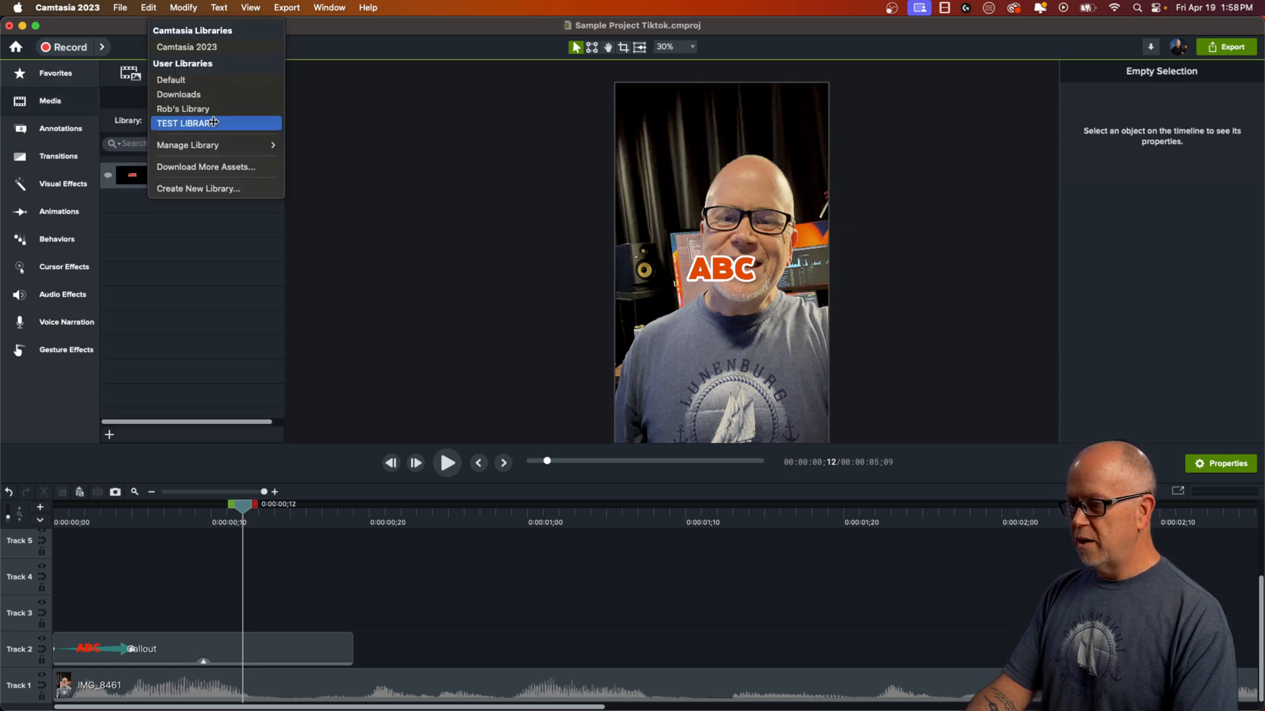
{"action": "left_click", "coordinate": [185, 123]}
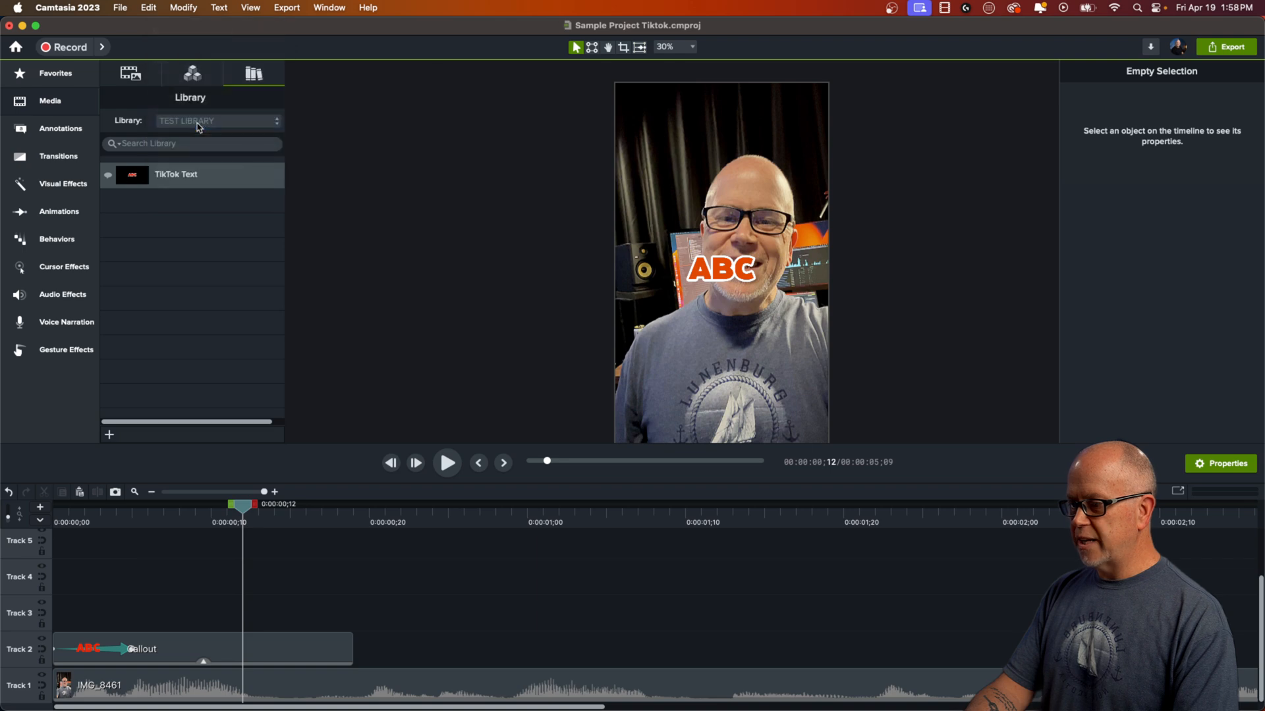
{"action": "mouse_move", "coordinate": [168, 174]}
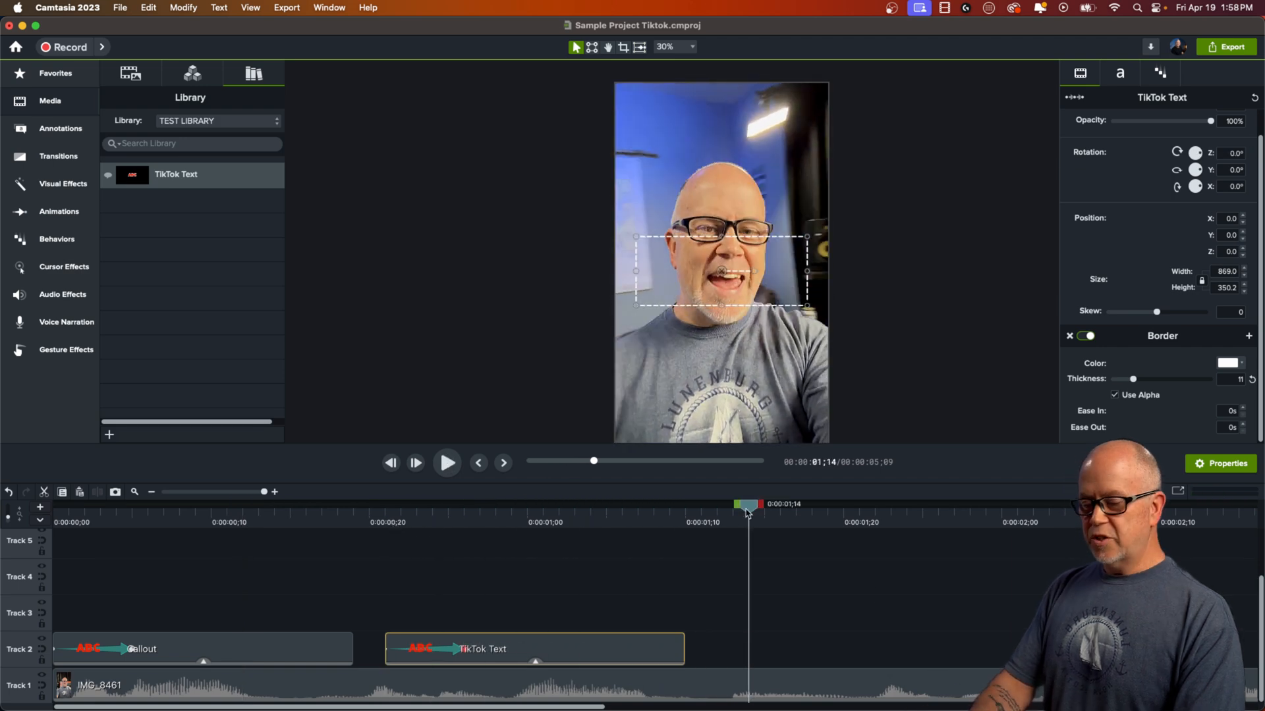
{"action": "mouse_move", "coordinate": [182, 502]}
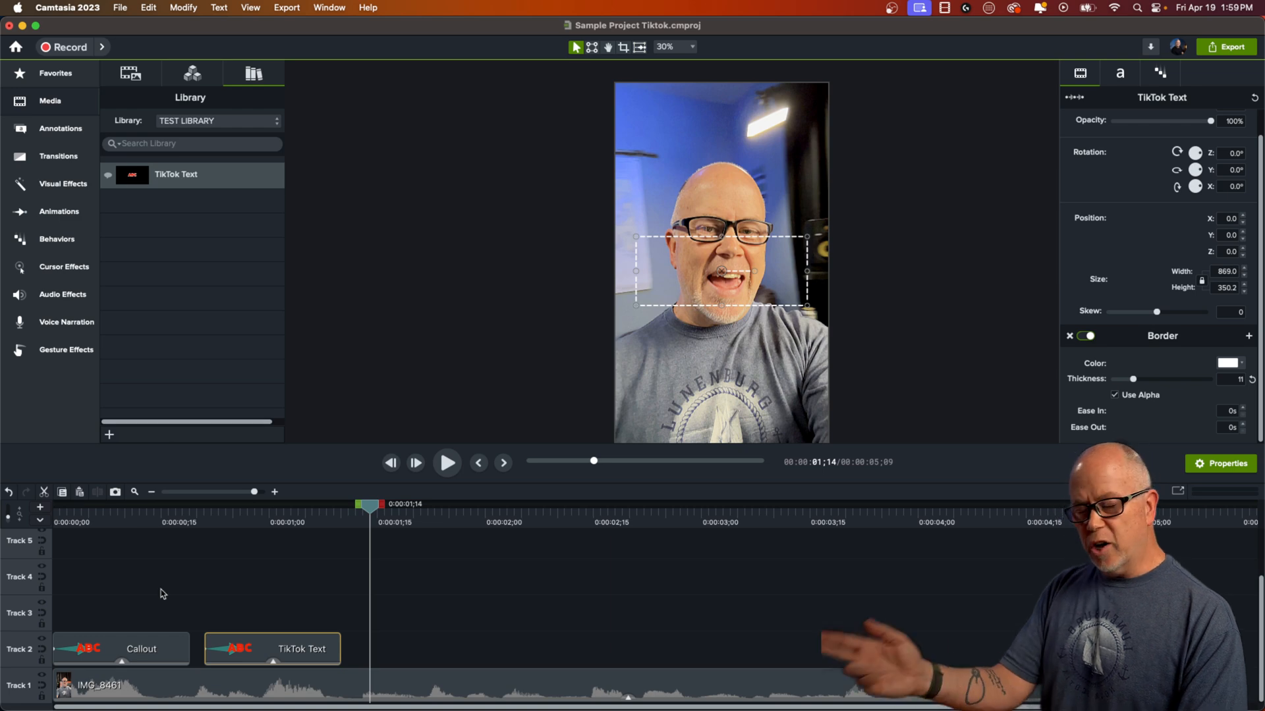
{"action": "mouse_move", "coordinate": [304, 653]}
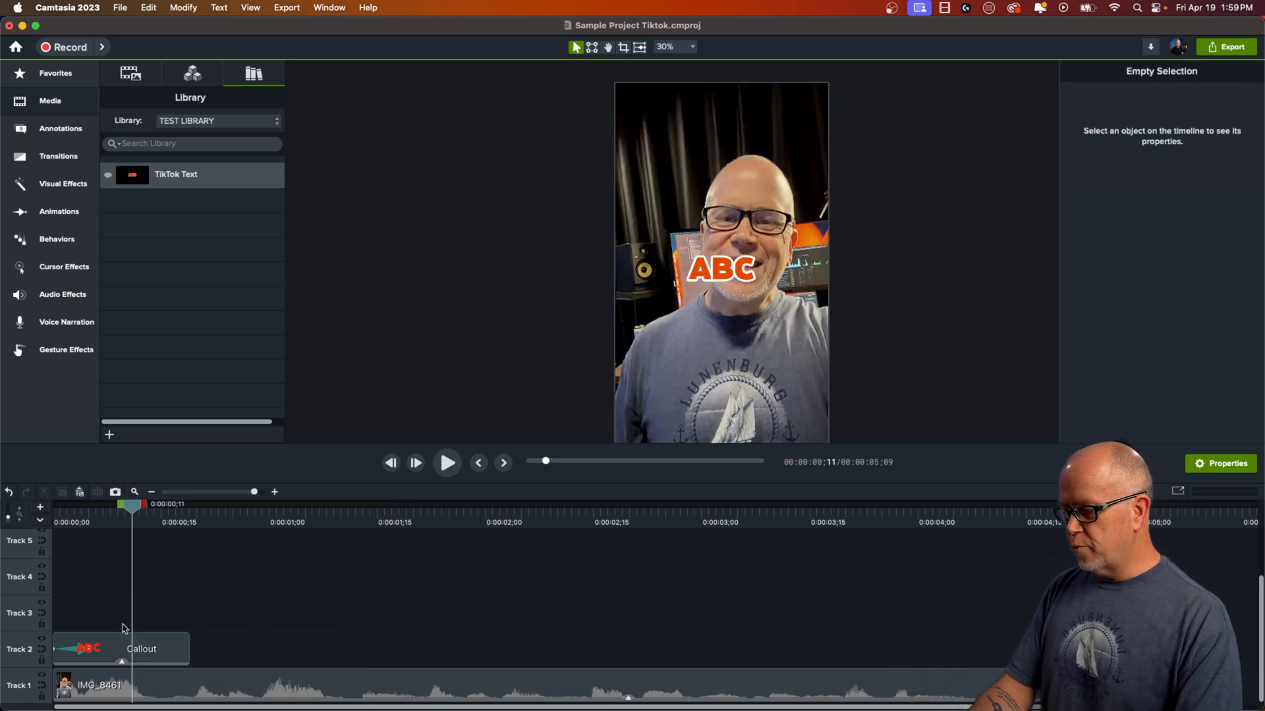
Select the remaining callout caption clip after removing the TikTok Text clip.
{"action": "left_click", "coordinate": [120, 649]}
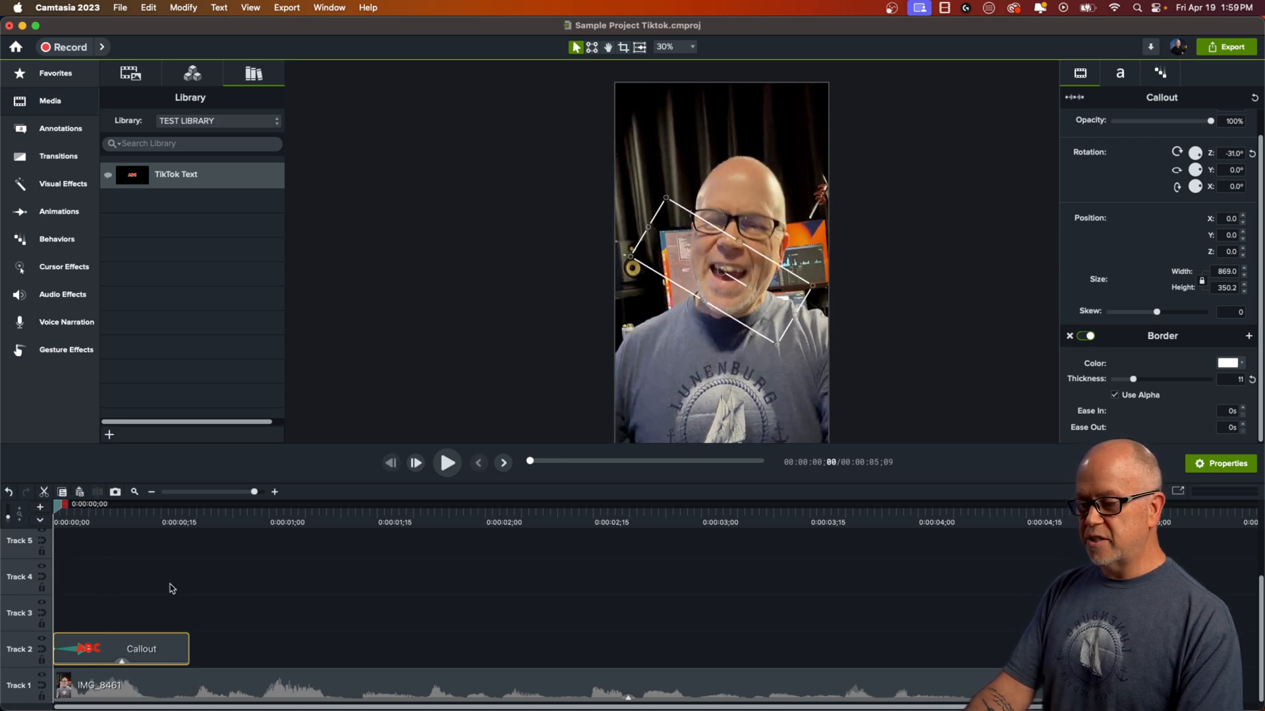
{"action": "mouse_move", "coordinate": [106, 533]}
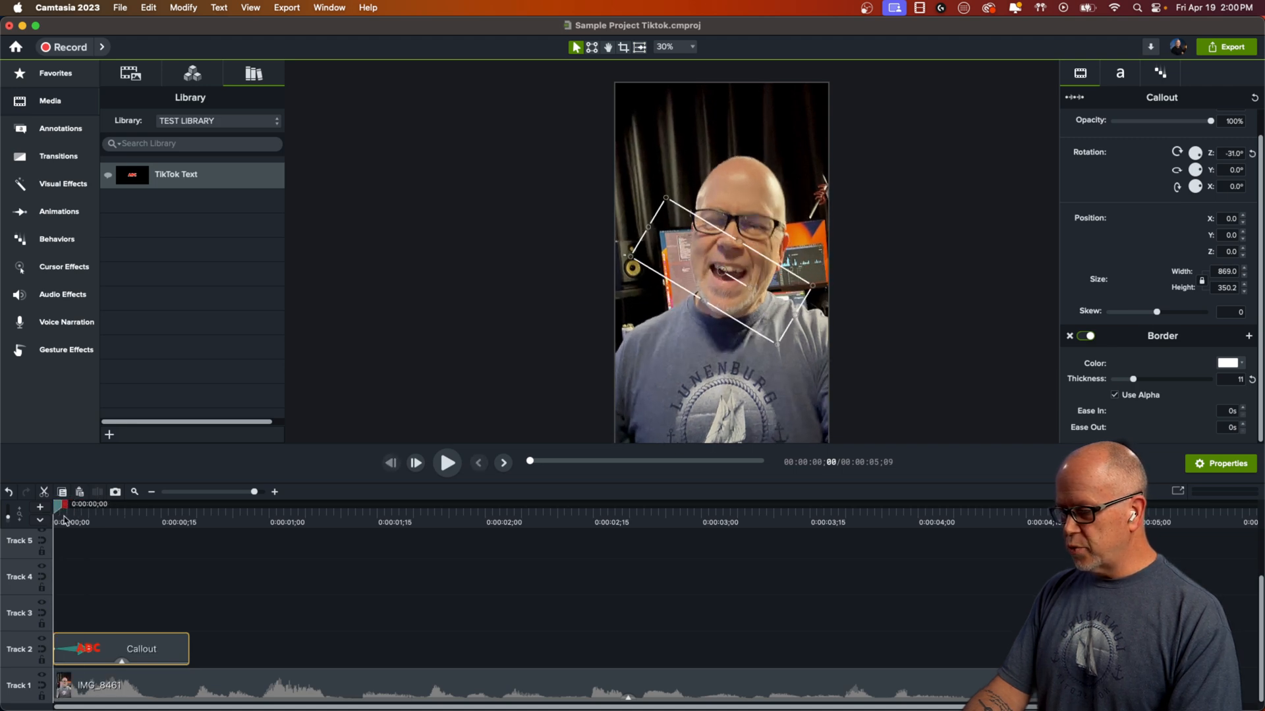
Preview the HEY GUYS caption and trim it to end at 0:00:00;20.
{"action": "left_click", "coordinate": [446, 462]}
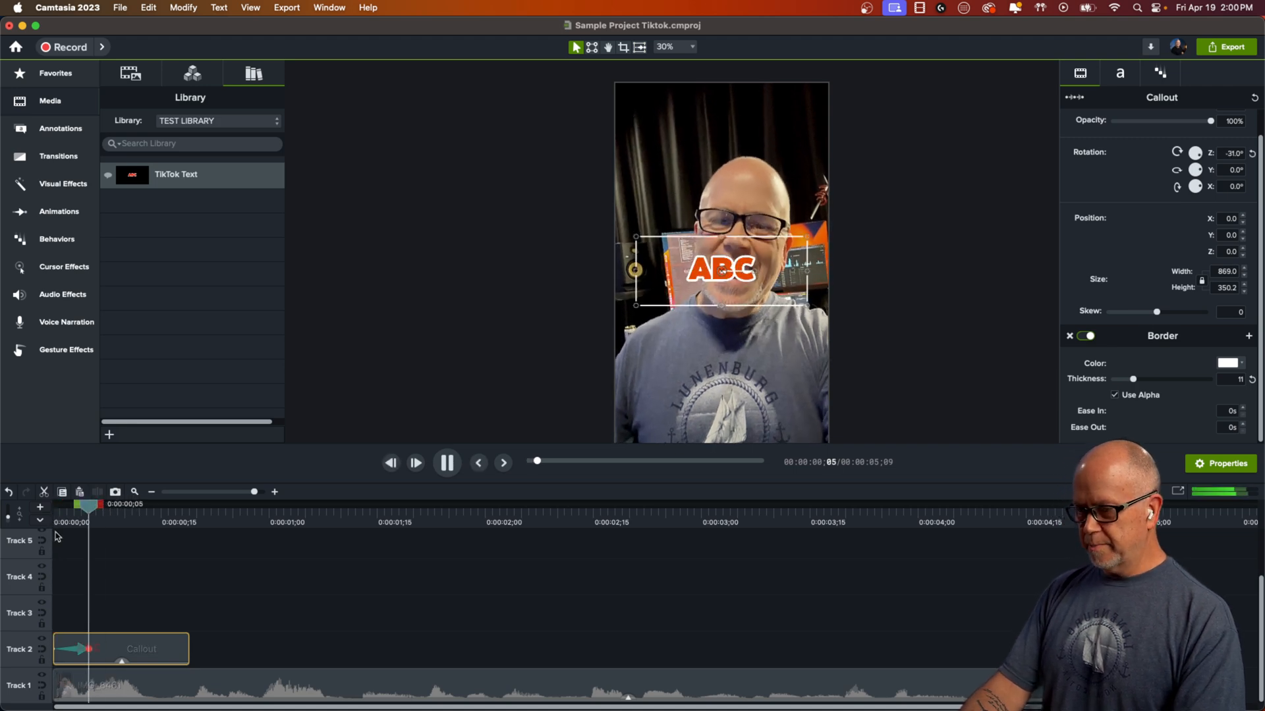
{"action": "left_click", "coordinate": [446, 462]}
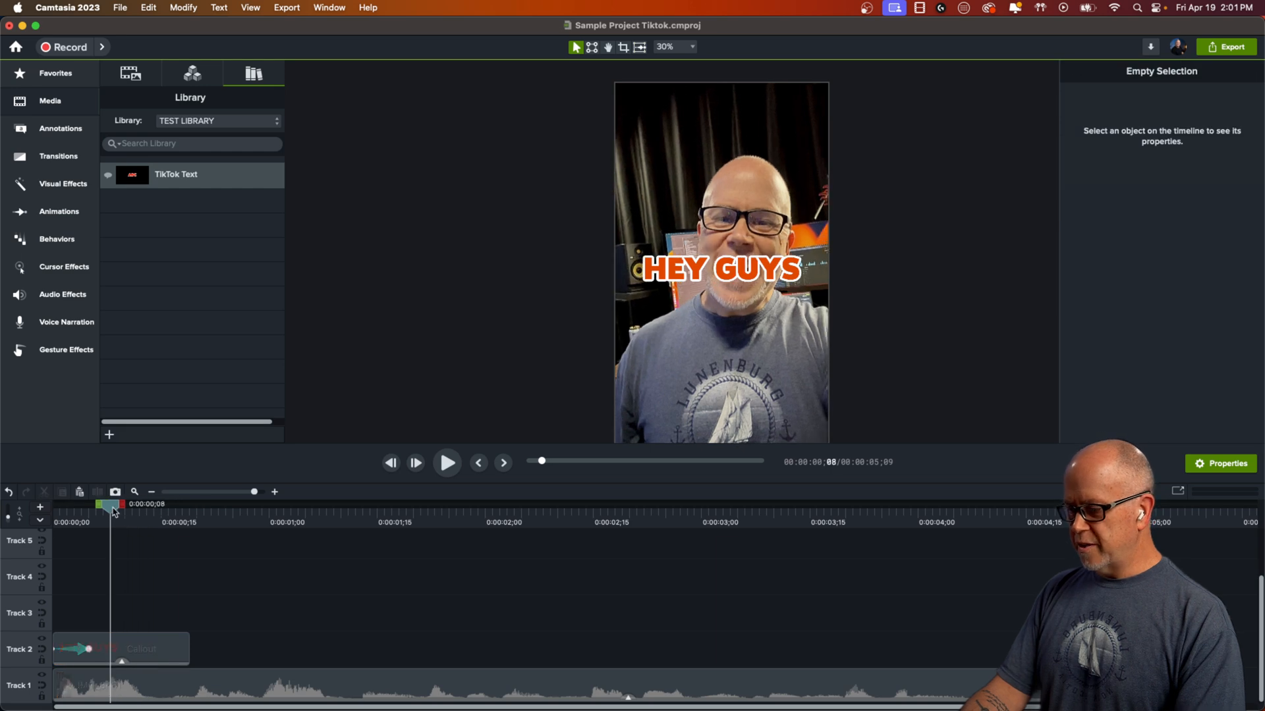
{"action": "left_click", "coordinate": [447, 463]}
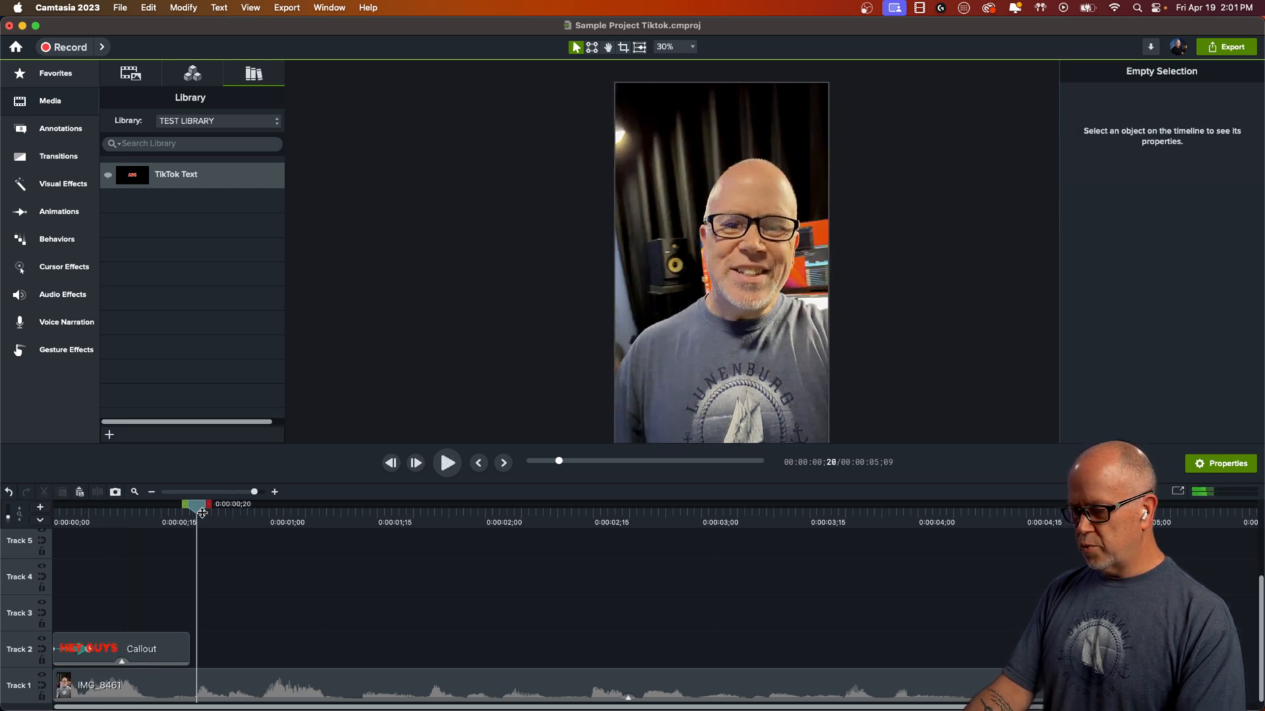
{"action": "left_click", "coordinate": [121, 648]}
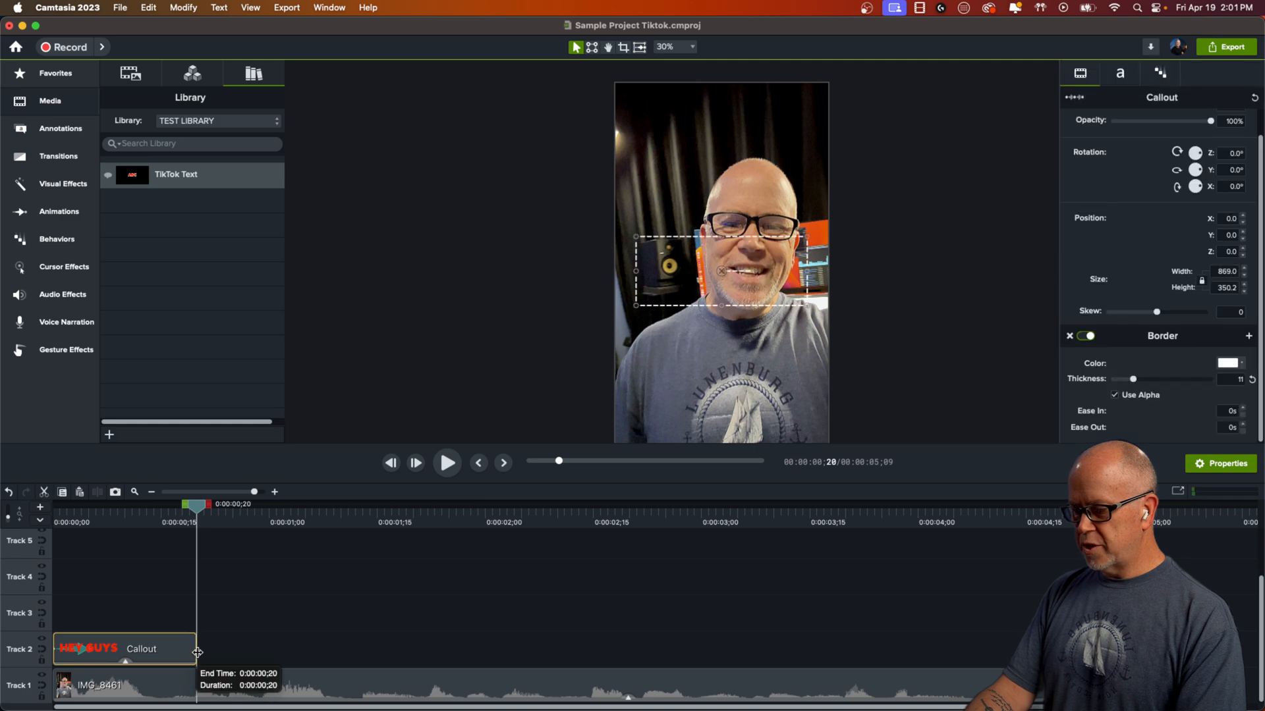
{"action": "mouse_move", "coordinate": [170, 649]}
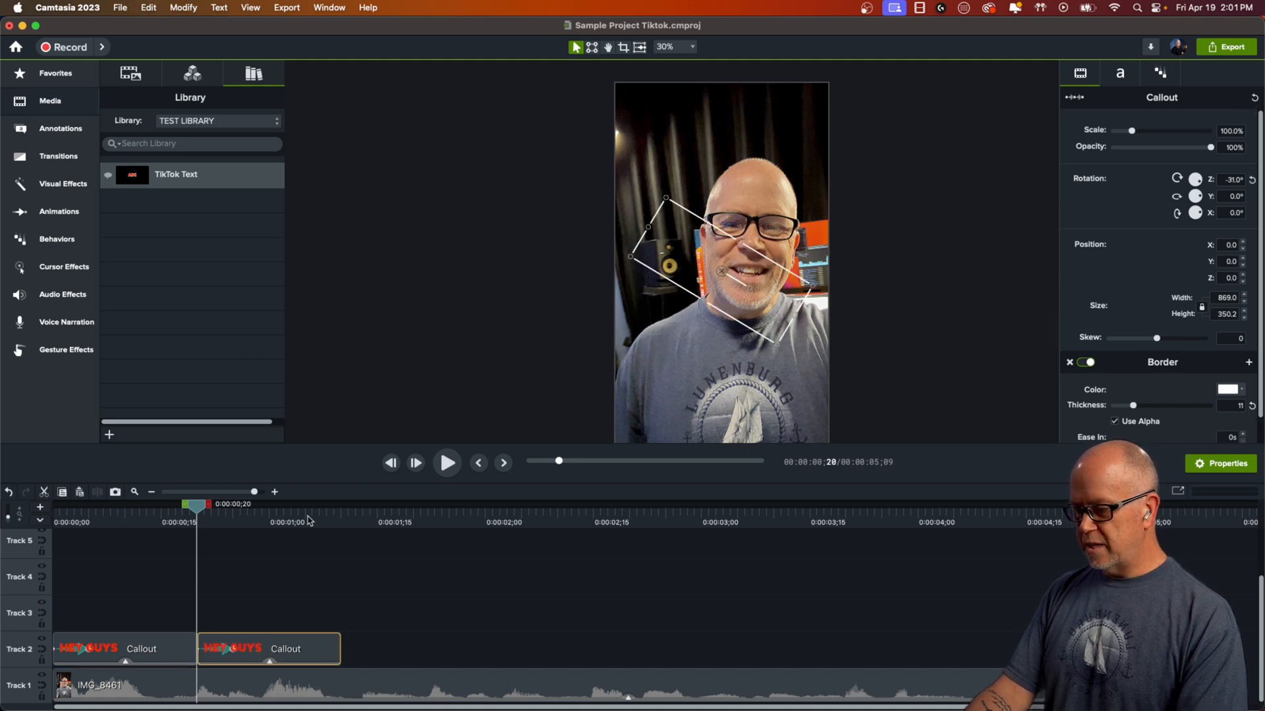
Add the next caption clip after it and select the THIS IS ROB caption.
{"action": "left_click", "coordinate": [296, 503]}
{"action": "type", "text": "AND THIS"}
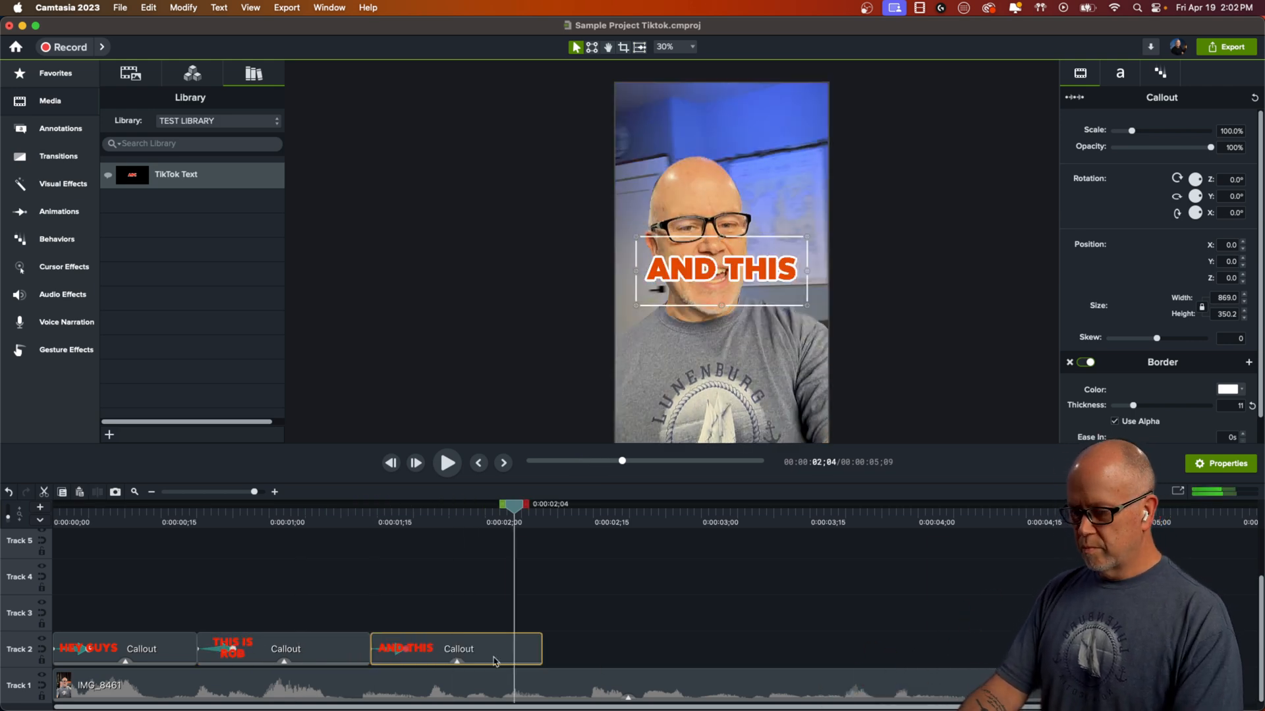
{"action": "left_click", "coordinate": [122, 505]}
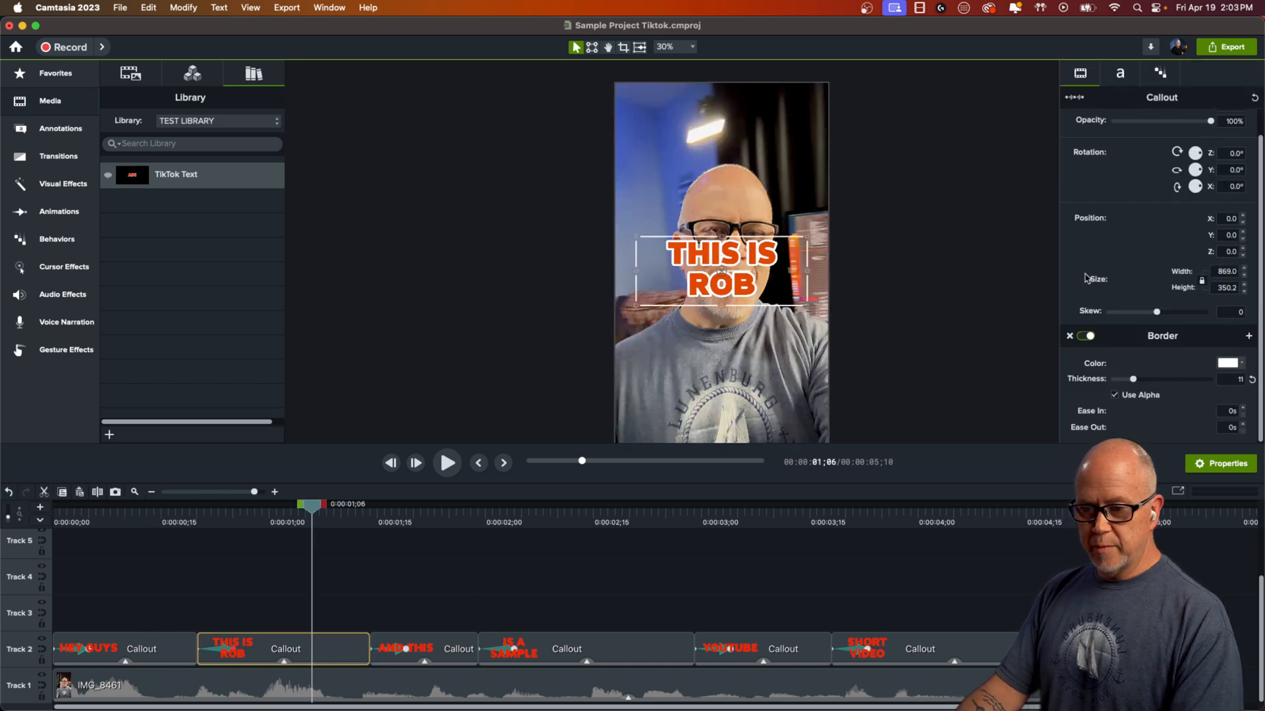
Recolour the THIS IS ROB caption and the next selected captions to blue text.
{"action": "left_click", "coordinate": [1120, 74]}
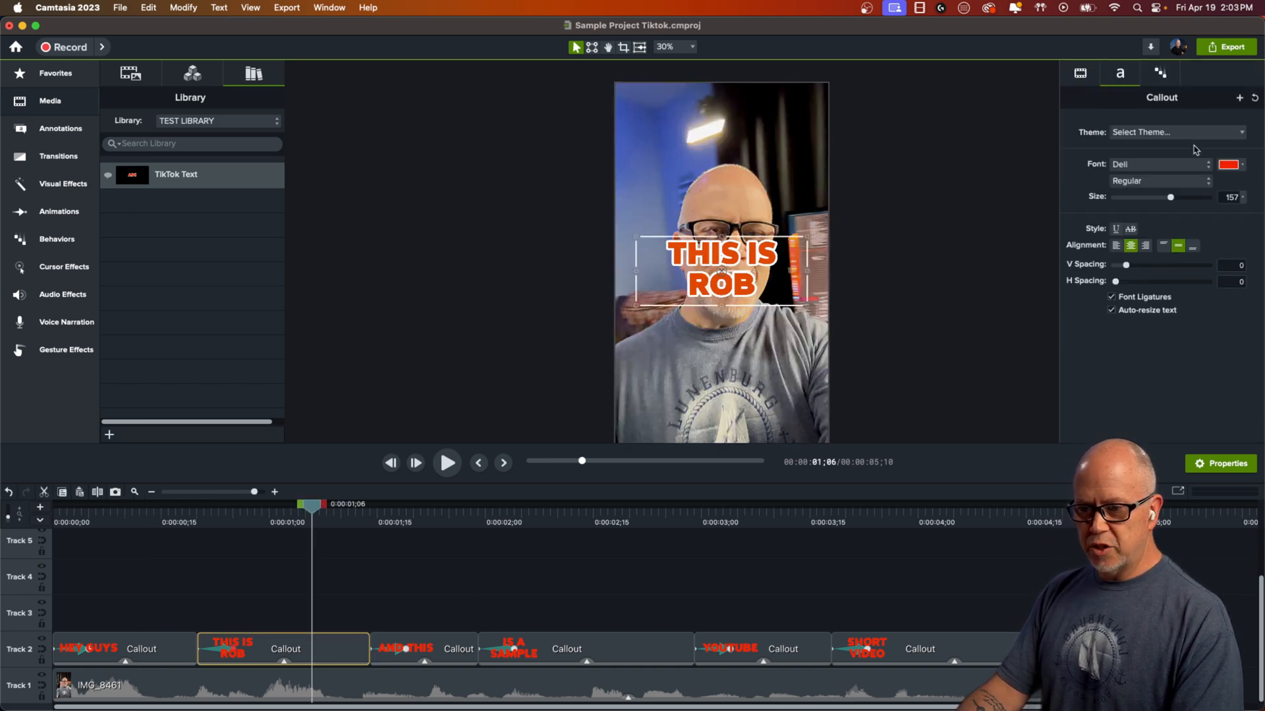
{"action": "left_click", "coordinate": [1226, 164]}
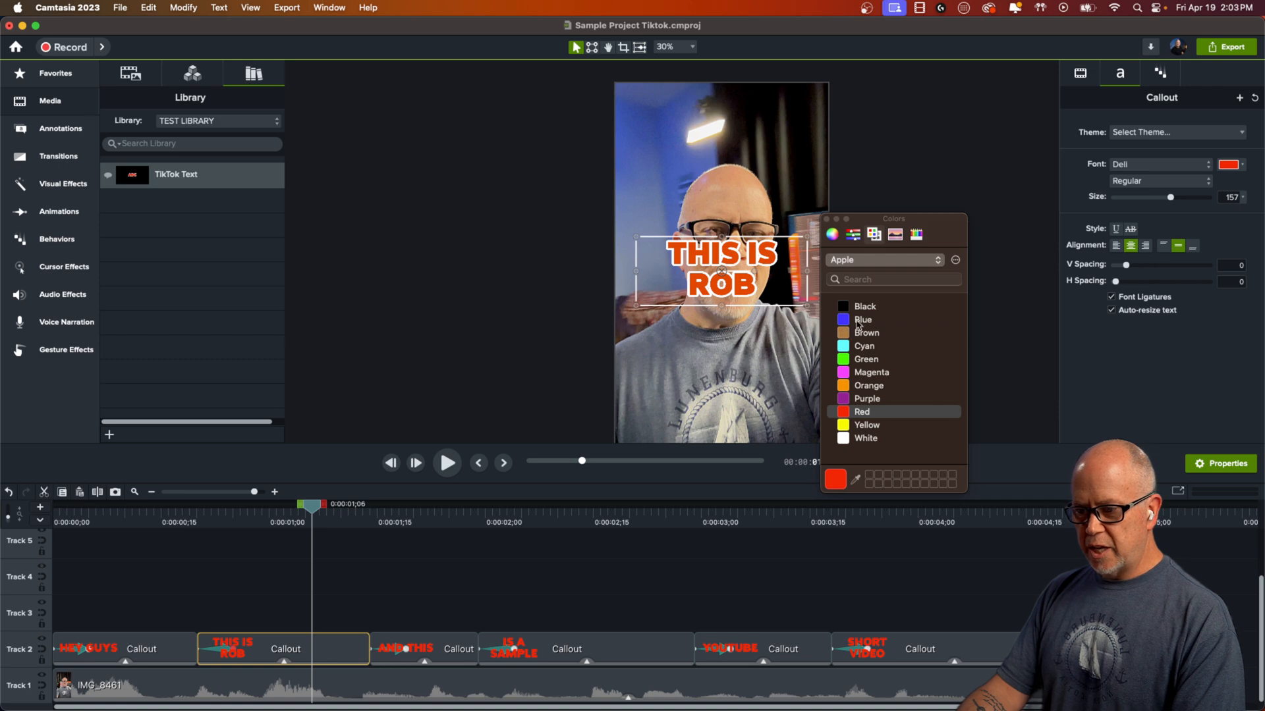
{"action": "left_click", "coordinate": [861, 319]}
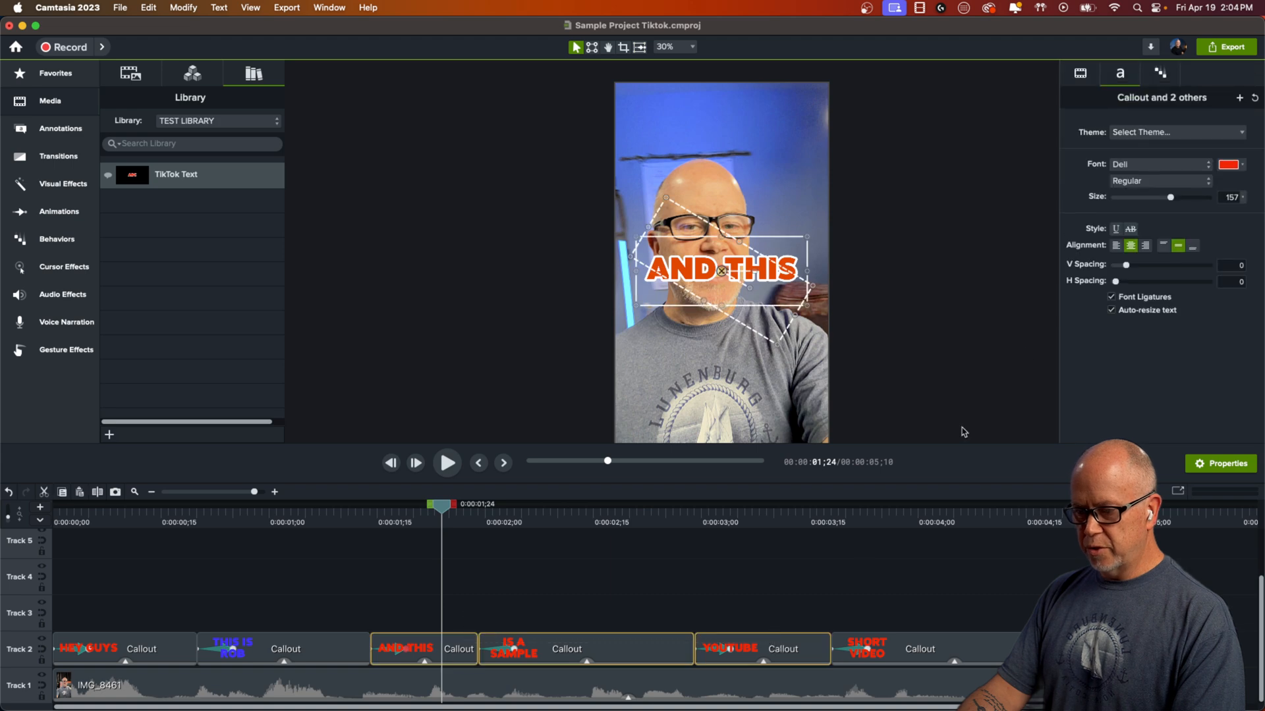
{"action": "left_click", "coordinate": [1226, 164]}
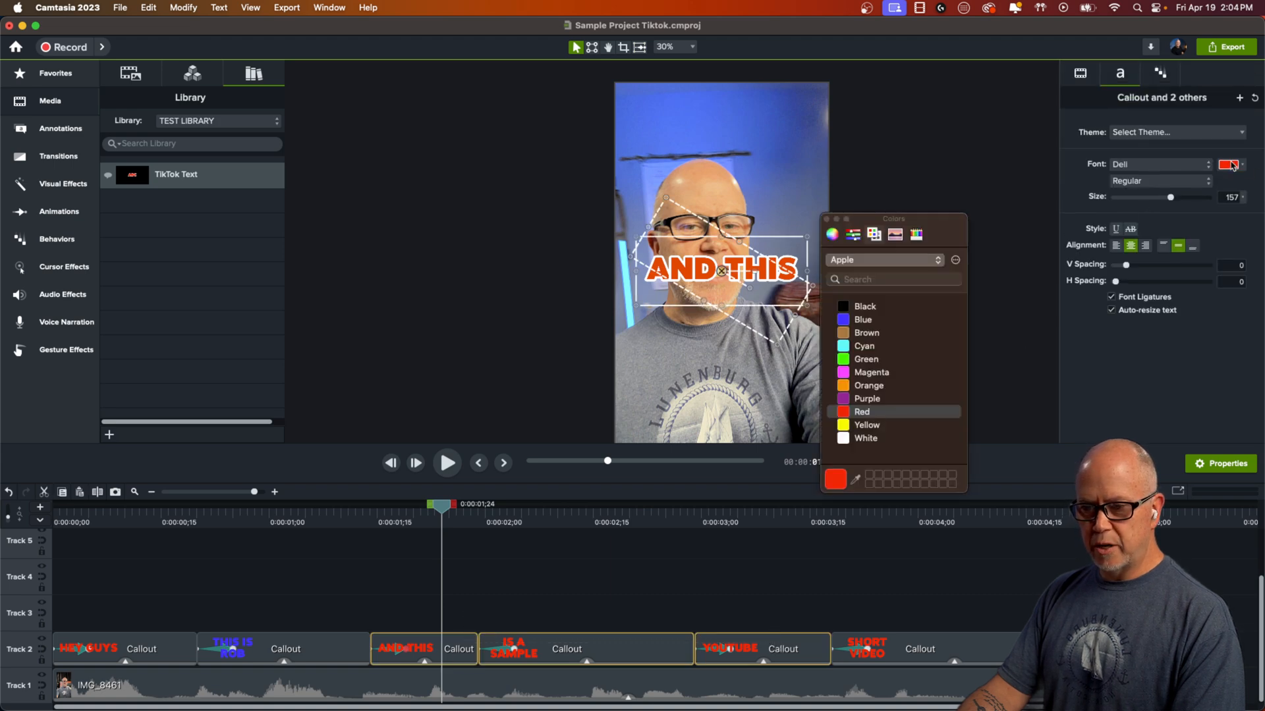
{"action": "left_click", "coordinate": [861, 319]}
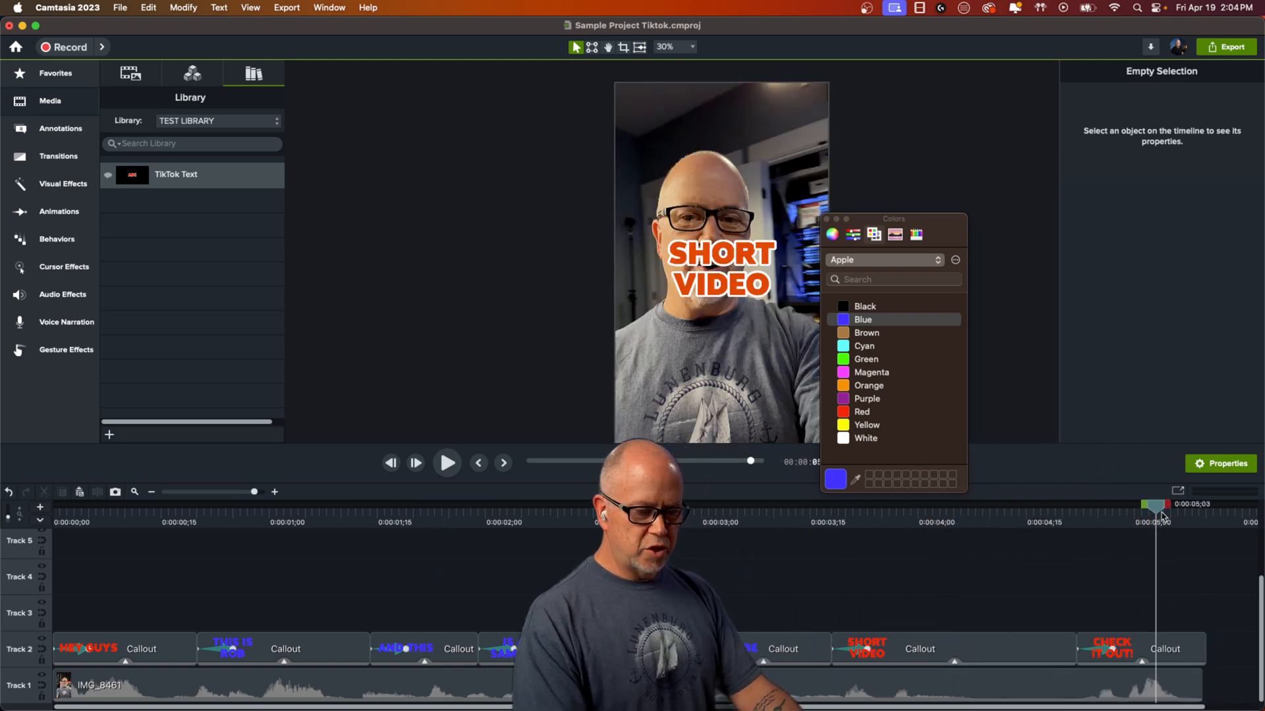
Change the CHECK IT OUT! caption's text colour and play back to review the colours.
{"action": "left_click", "coordinate": [1111, 650]}
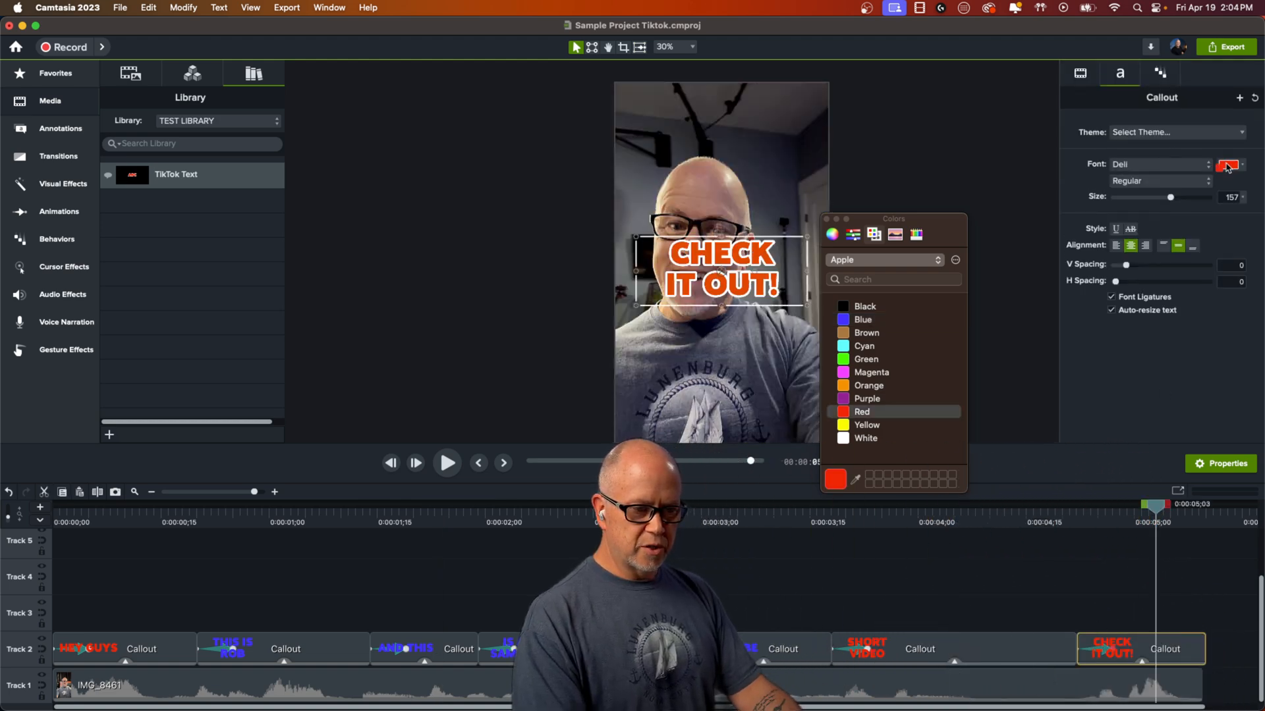
{"action": "left_click", "coordinate": [867, 359]}
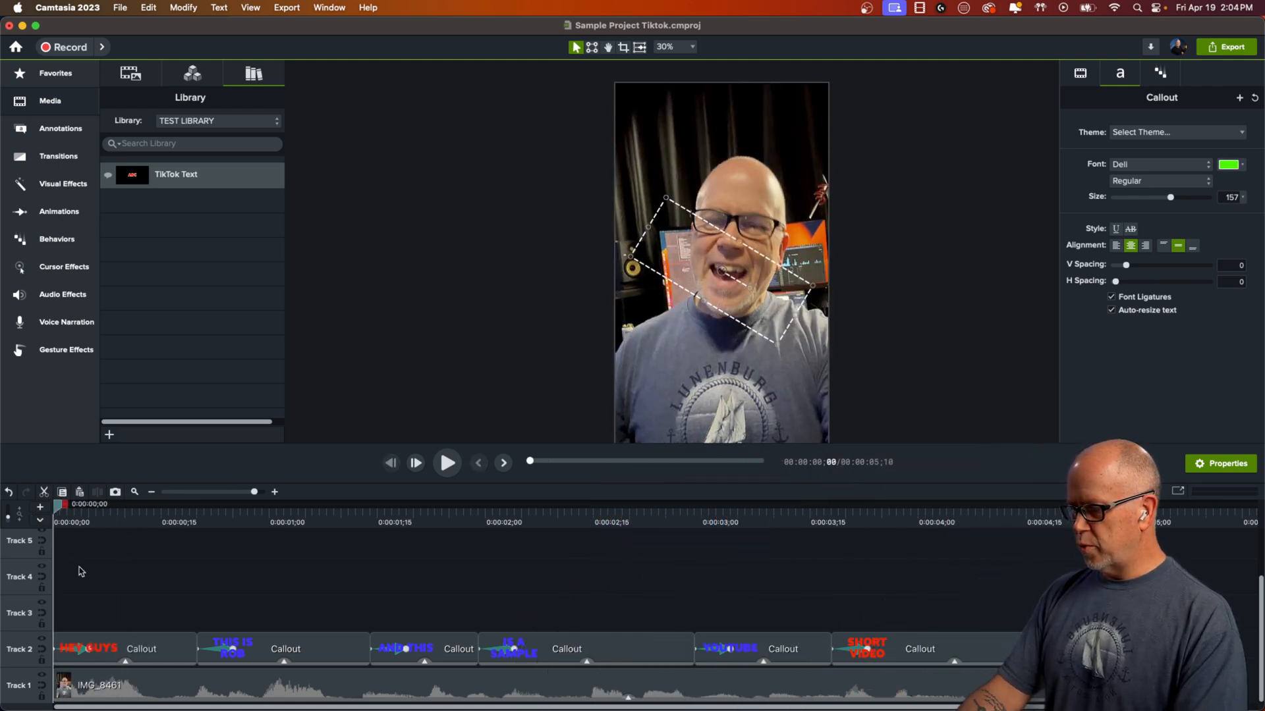
{"action": "left_click", "coordinate": [447, 463]}
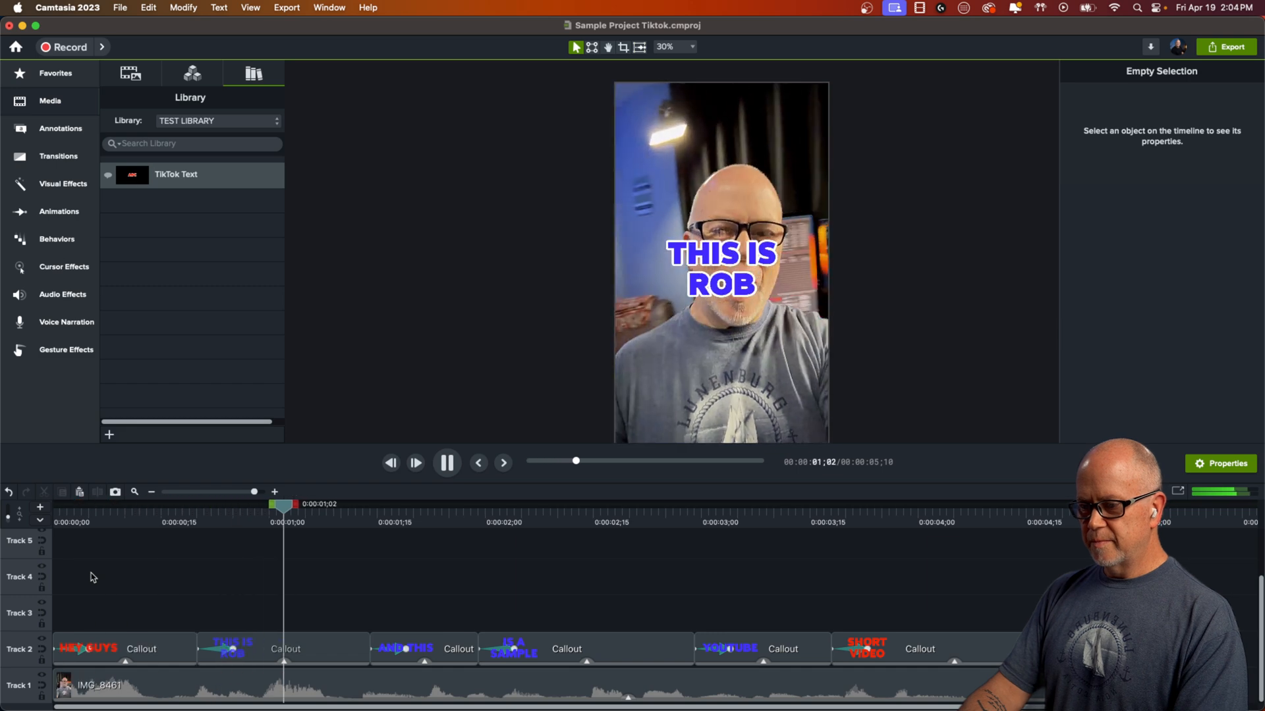